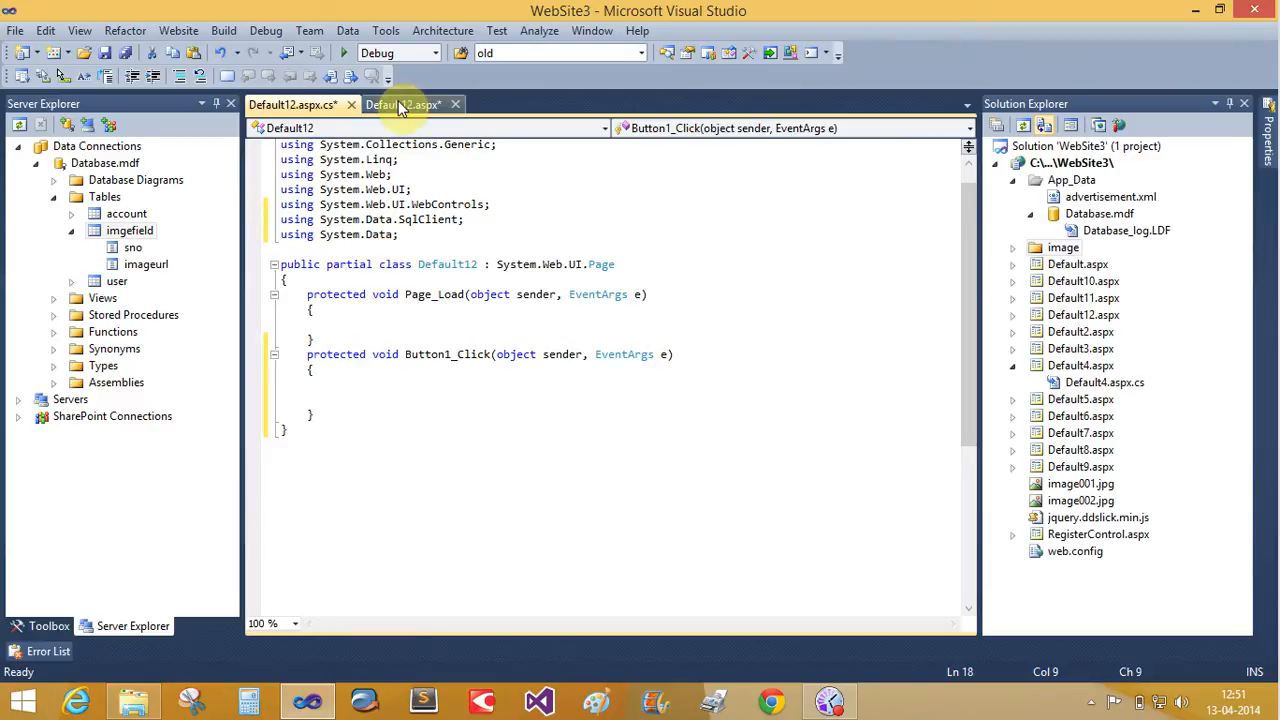
Step: Show the Default12 design with its file upload box, and select the imgefield table in Server Explorer
left_click(404, 104)
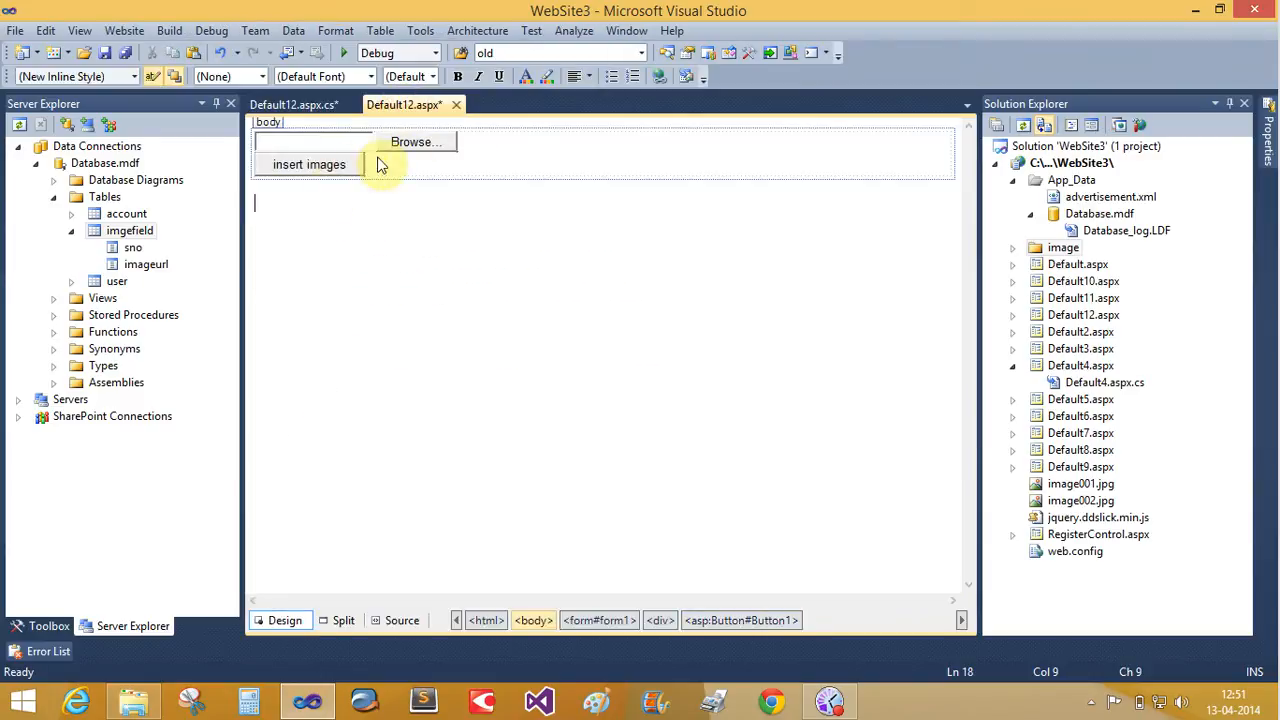
left_click(320, 140)
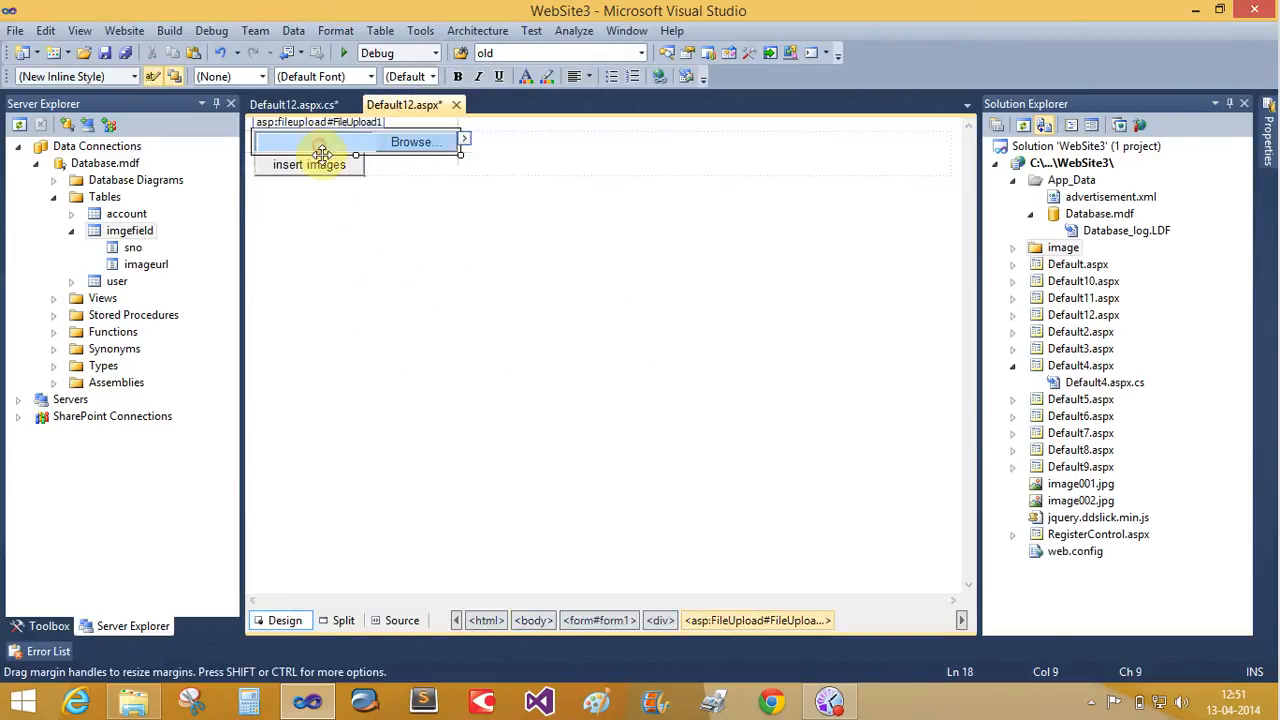
left_click(309, 164)
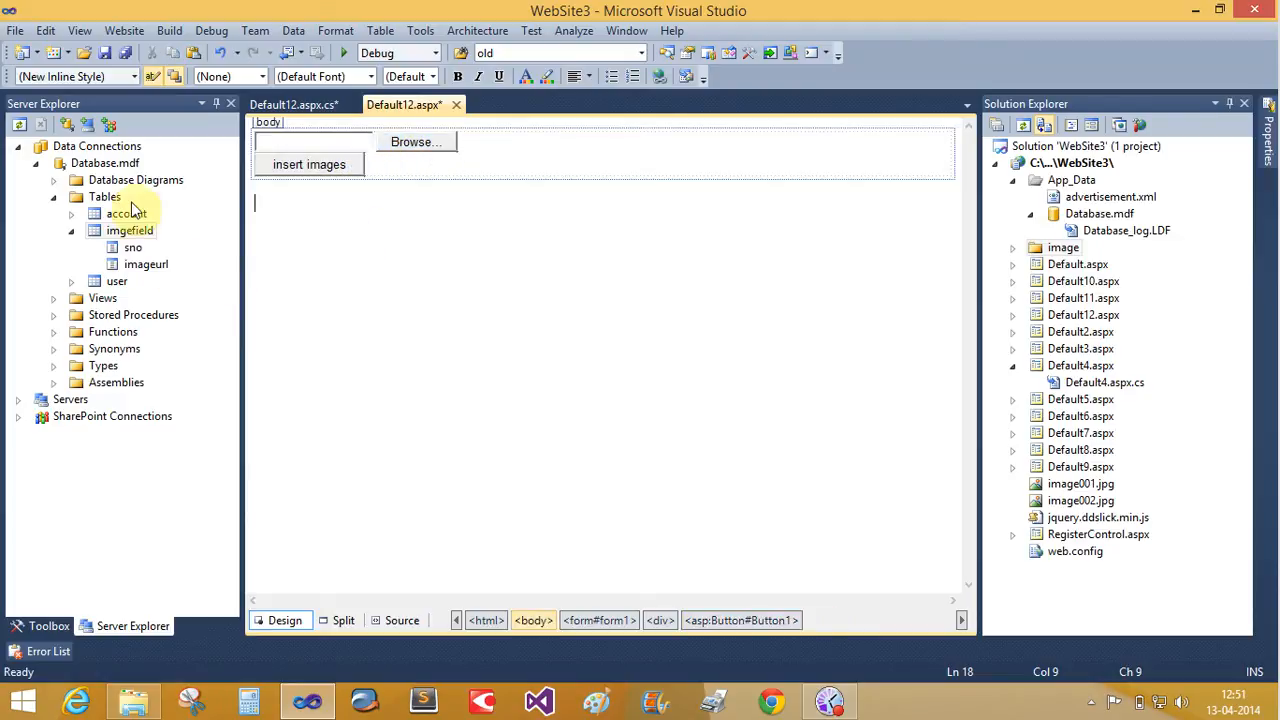
left_click(129, 230)
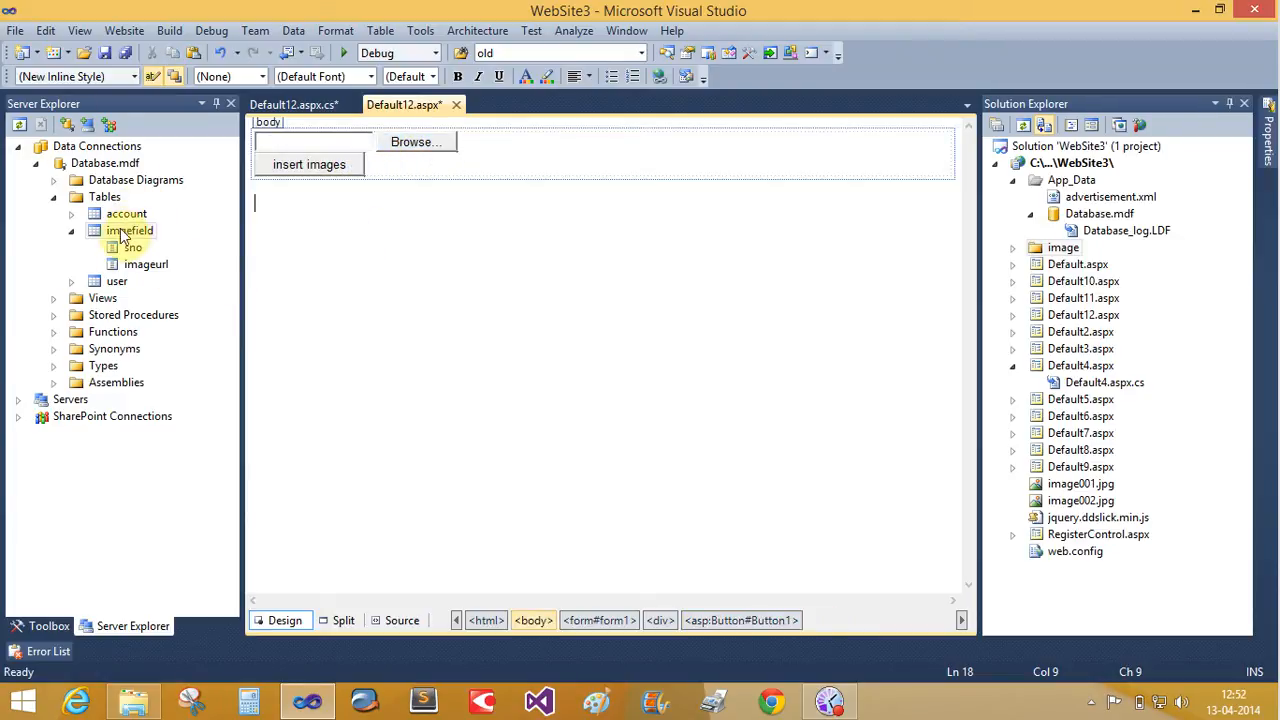
right_click(129, 230)
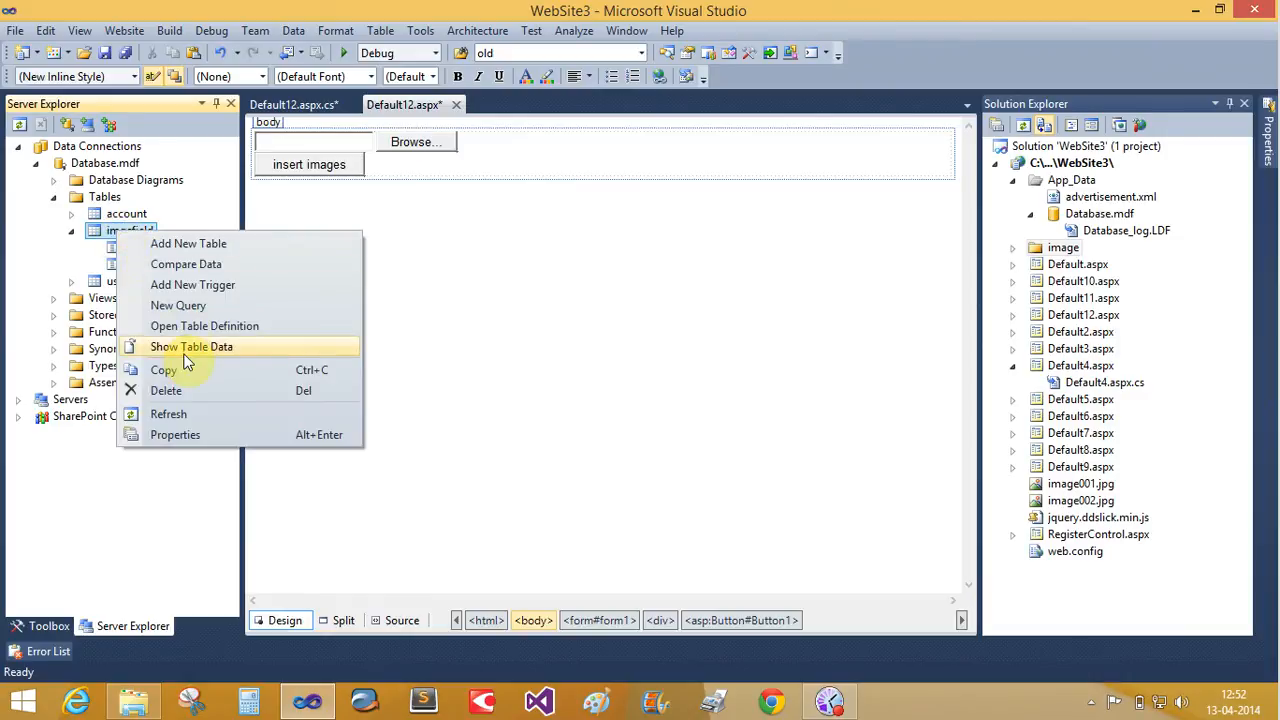
left_click(204, 326)
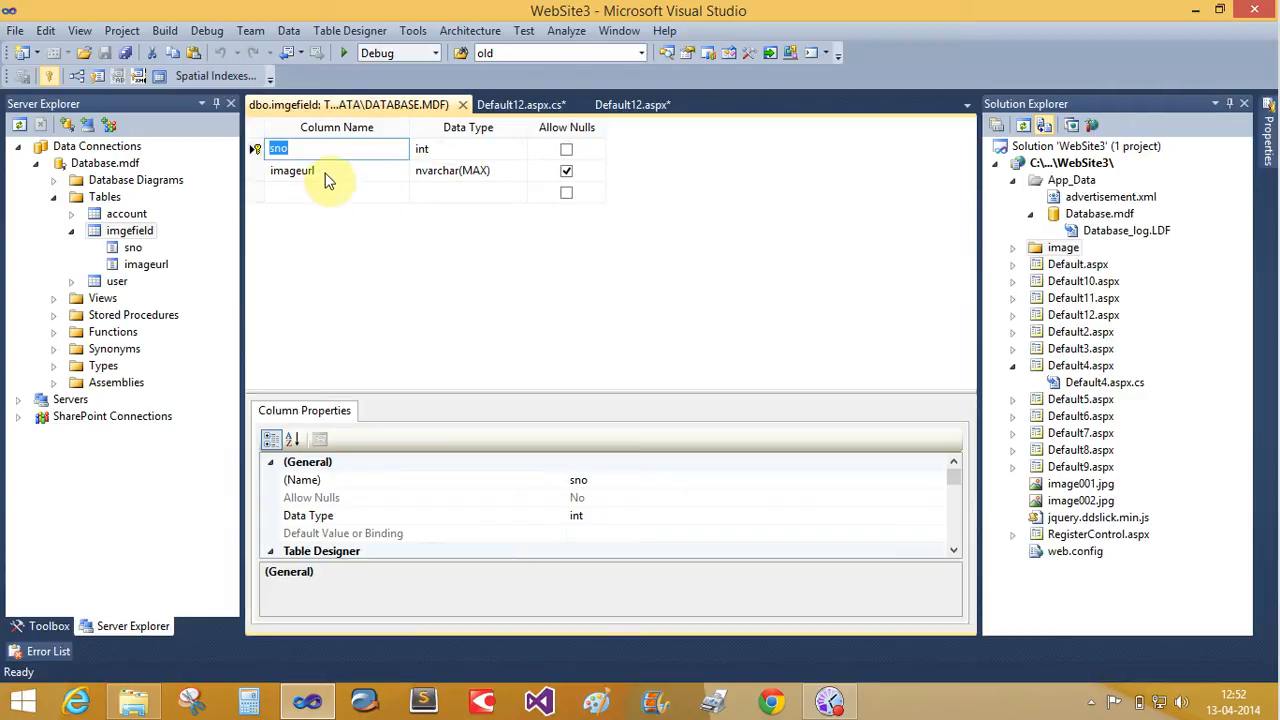
left_click(330, 170)
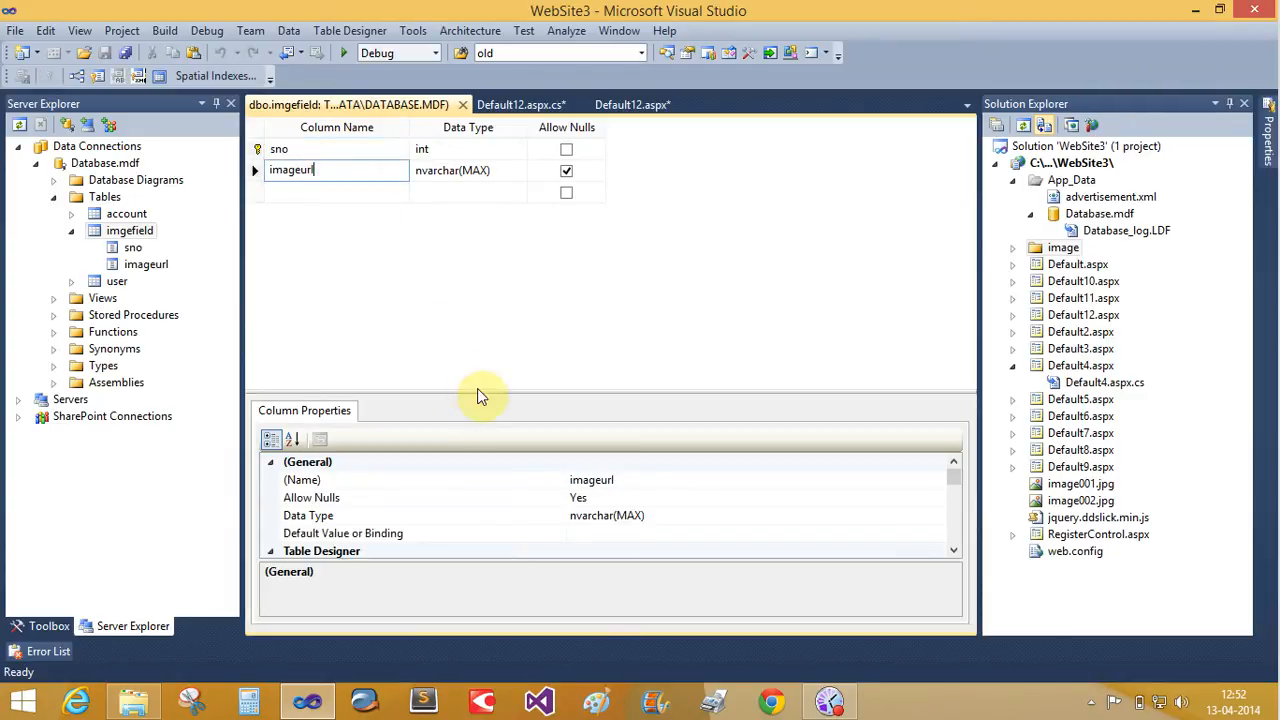
left_click(465, 170)
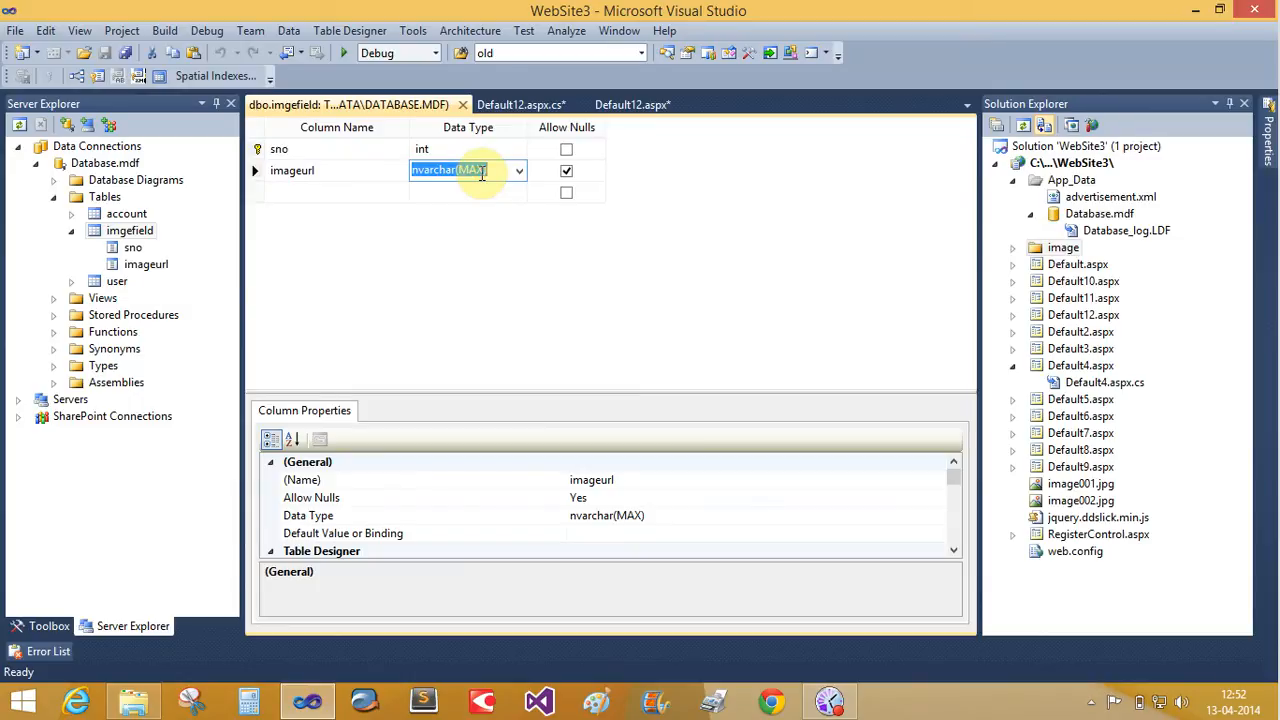
mouse_move(462, 104)
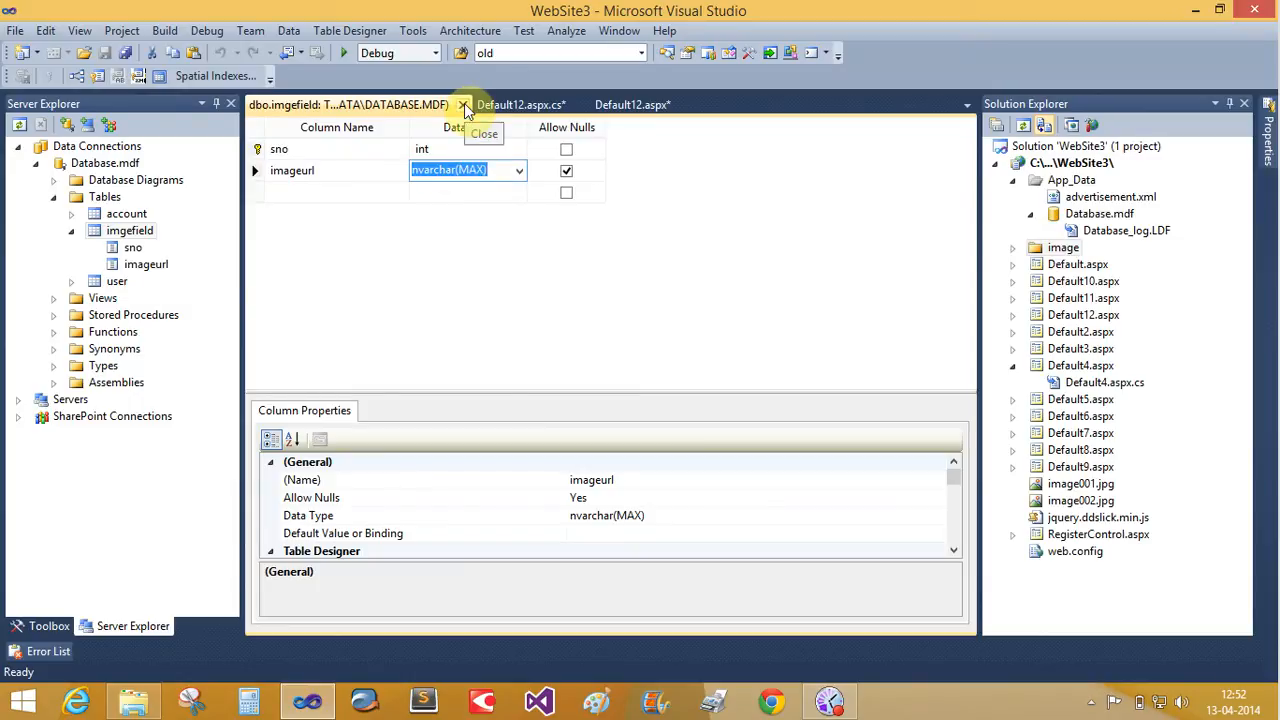
left_click(463, 104)
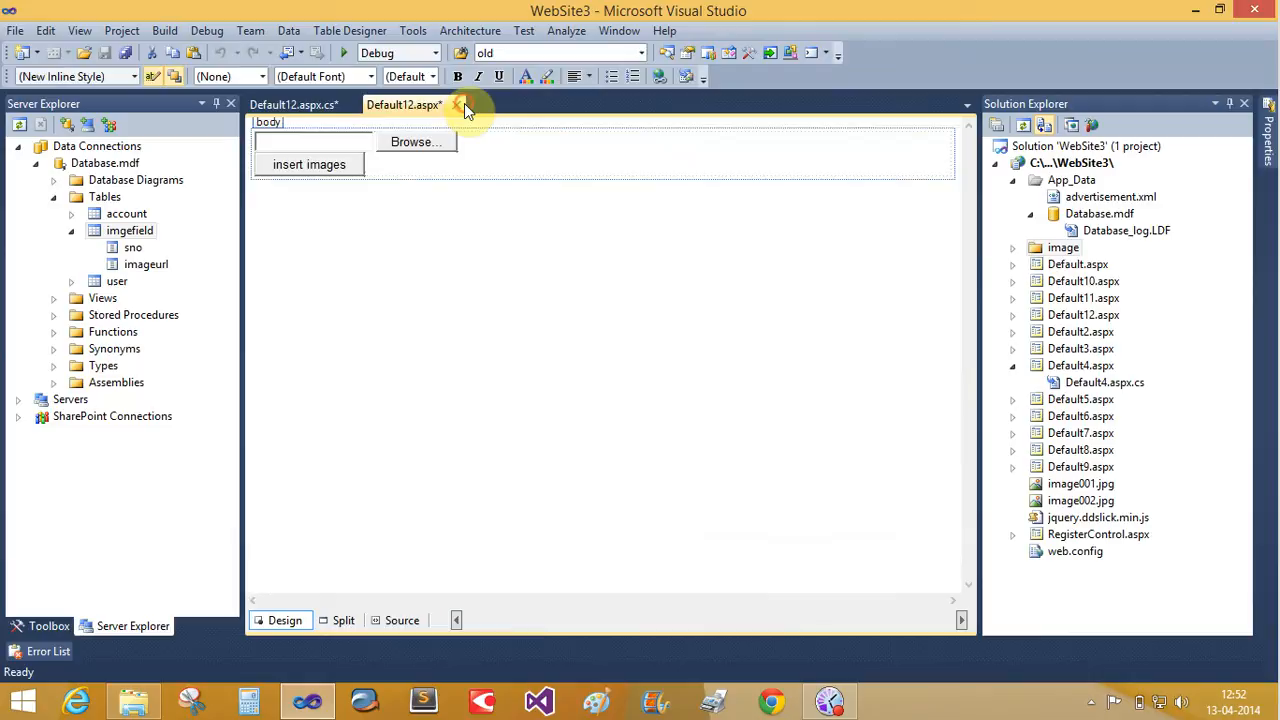
Step: Add 'using System.Configuration;' to the Default12 code-behind's using directives
left_click(291, 104)
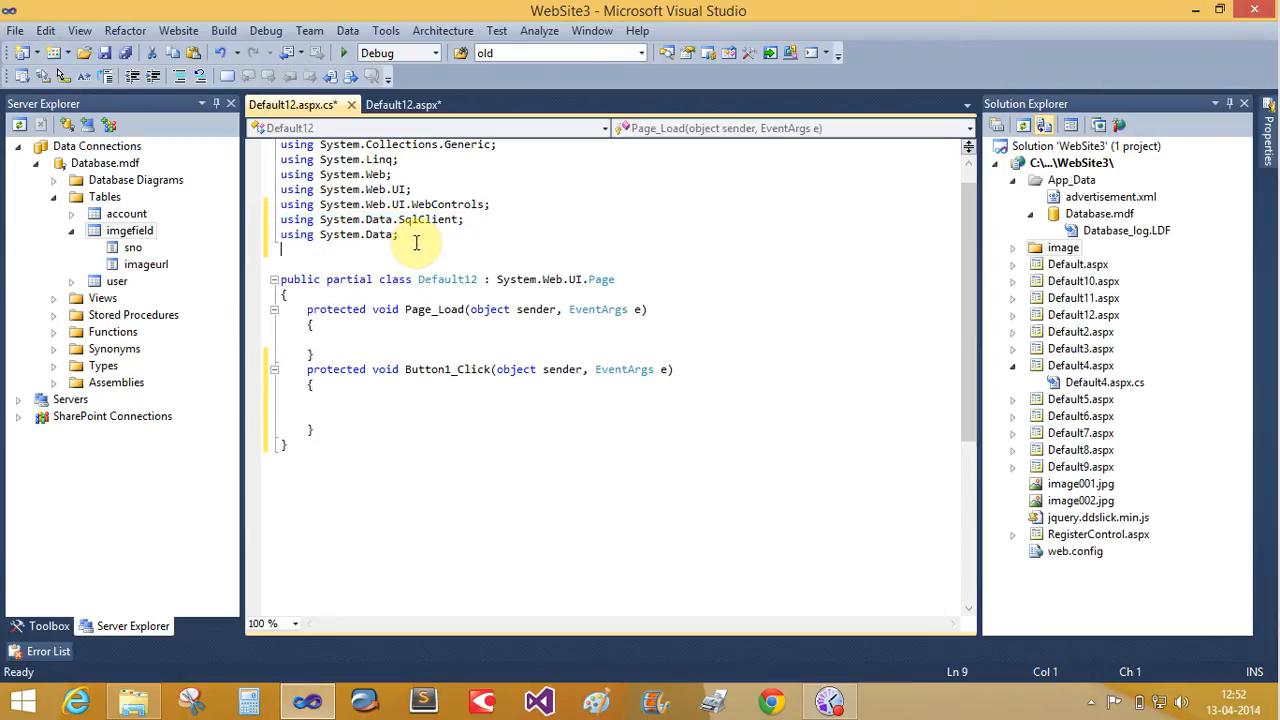
type("using")
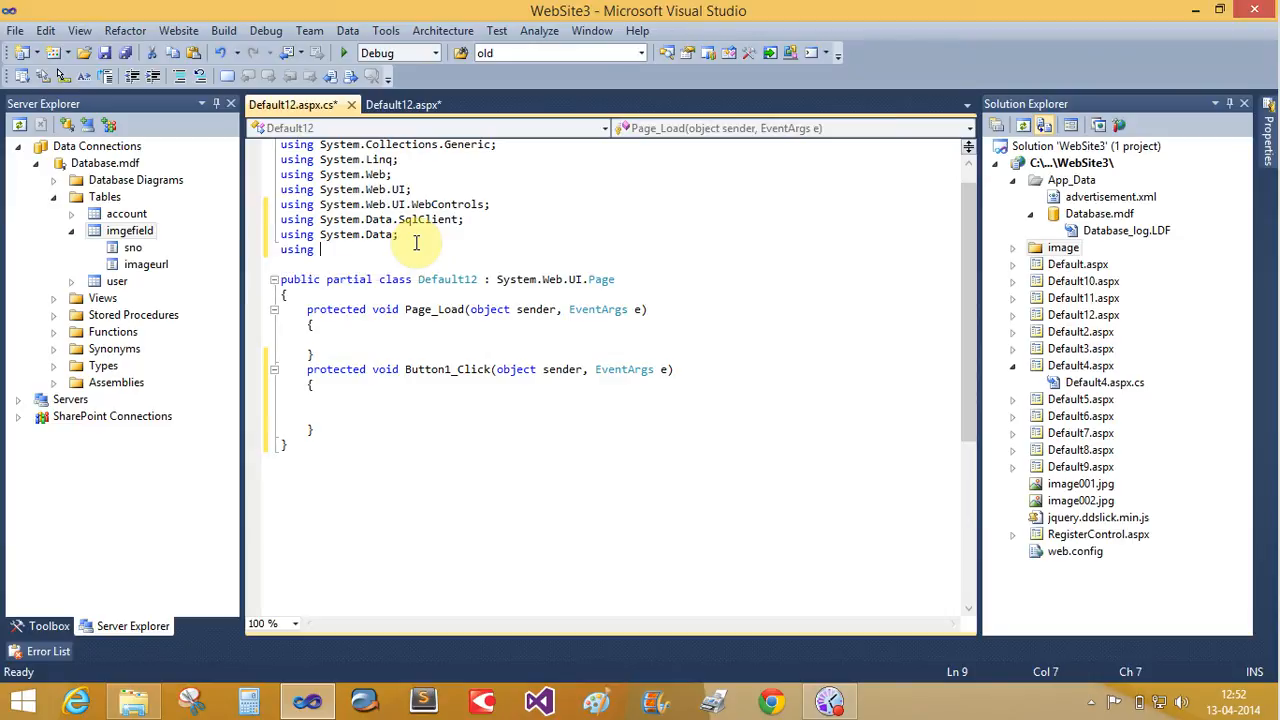
type("System")
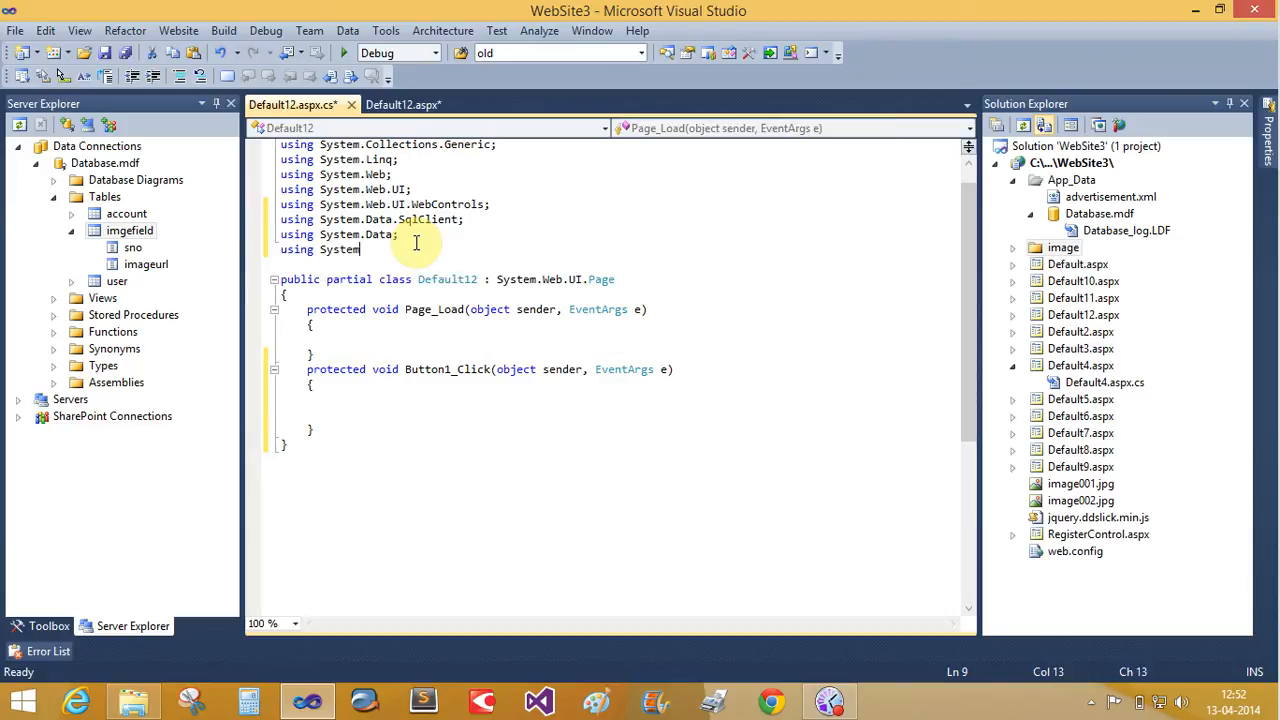
type(".")
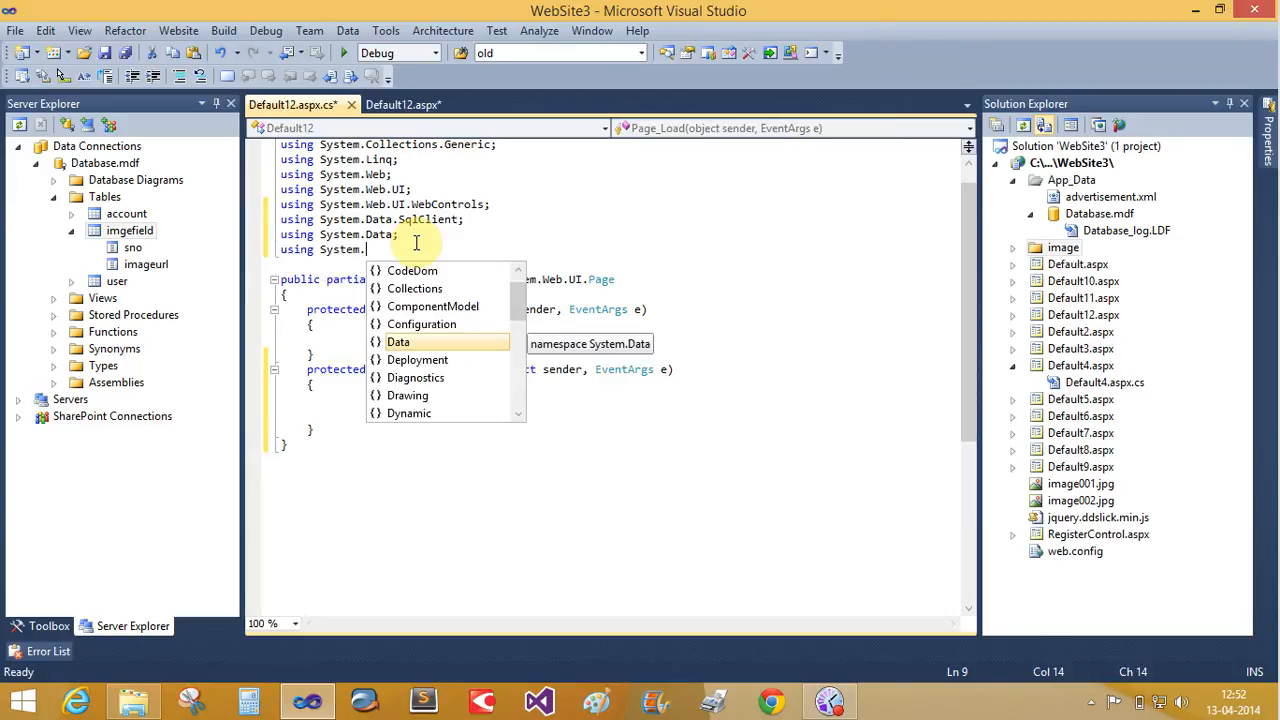
type("con")
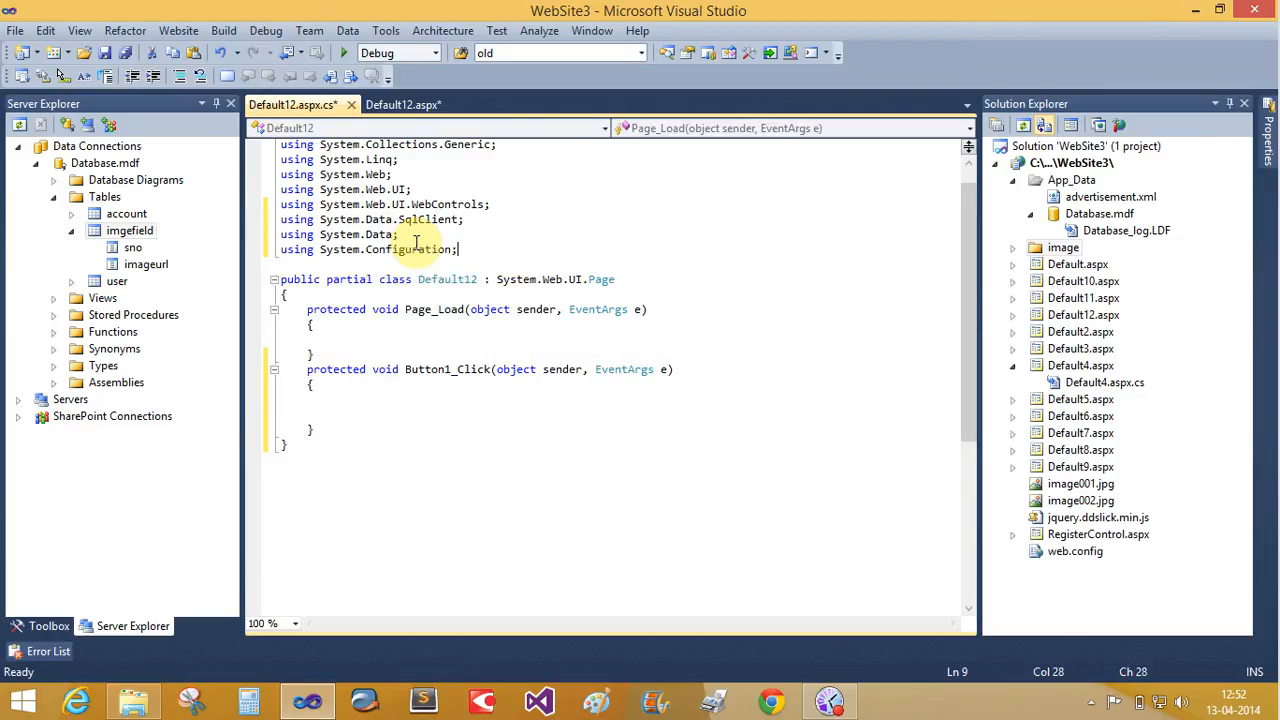
left_click(336, 389)
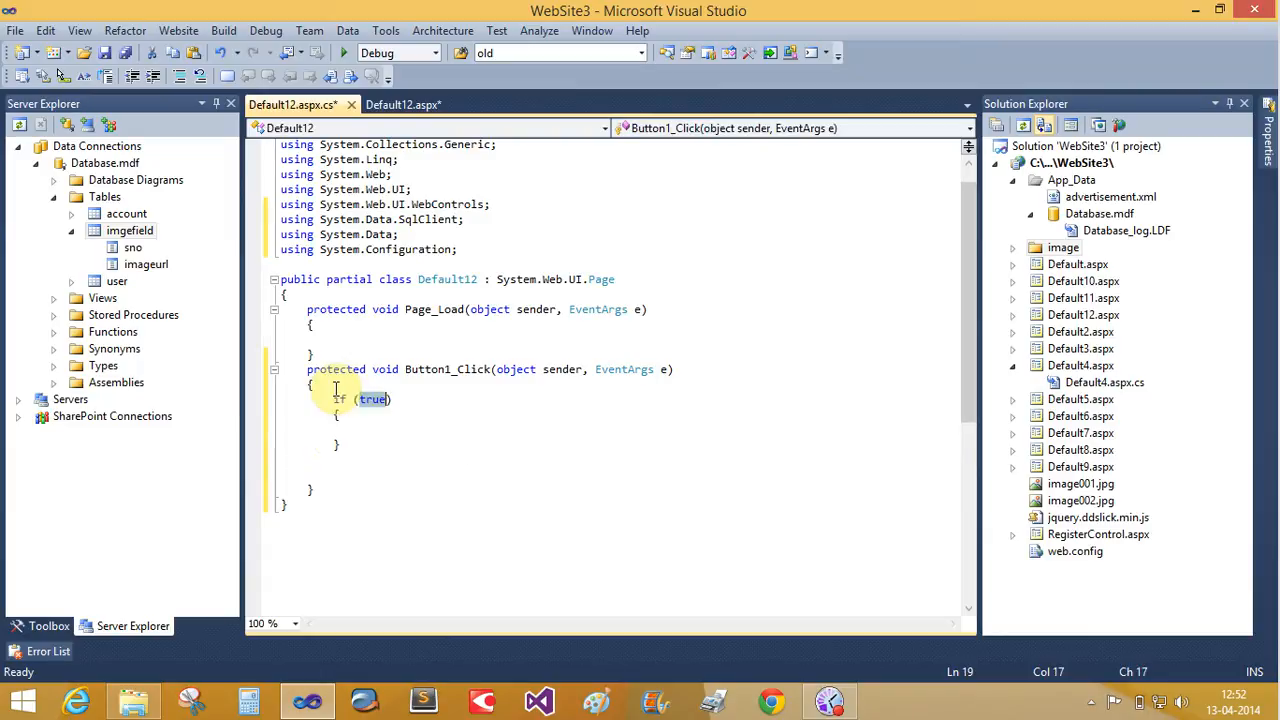
Step: Write if (FileUpload1.HasFile) saving the upload to Server.MapPath("~/image/" + FileUpload1.FileName)
type("file")
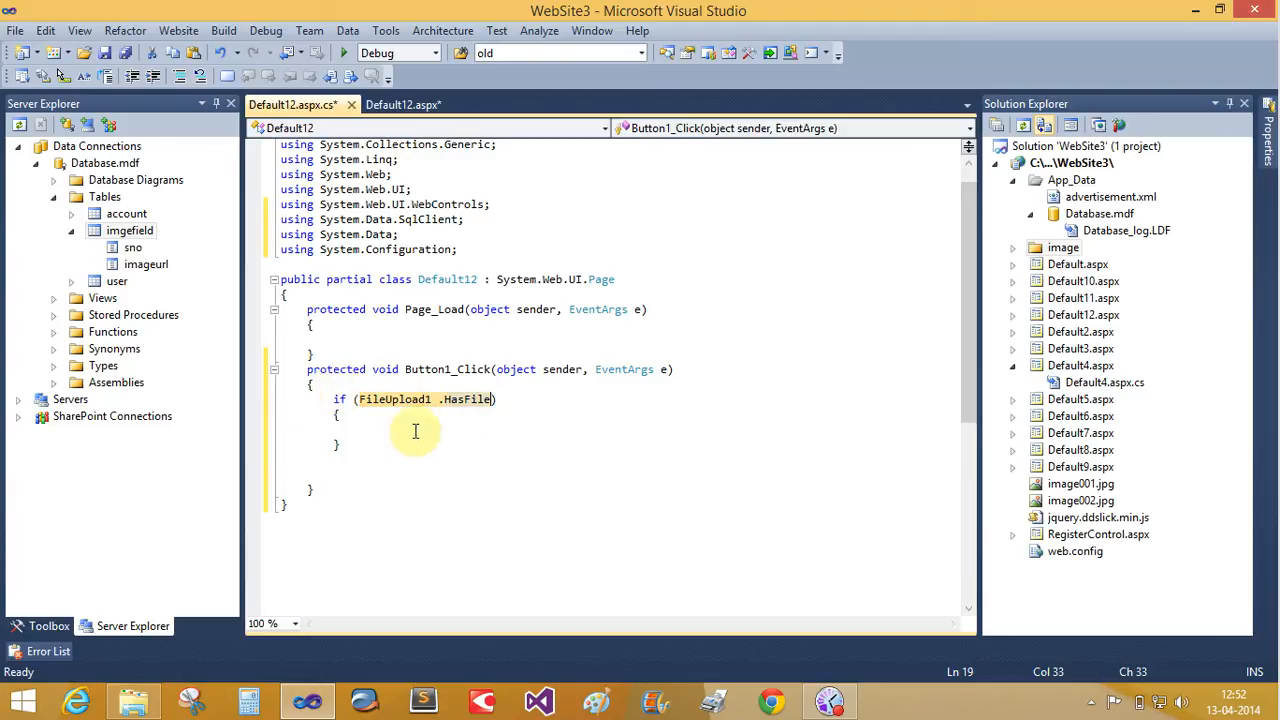
left_click(348, 417)
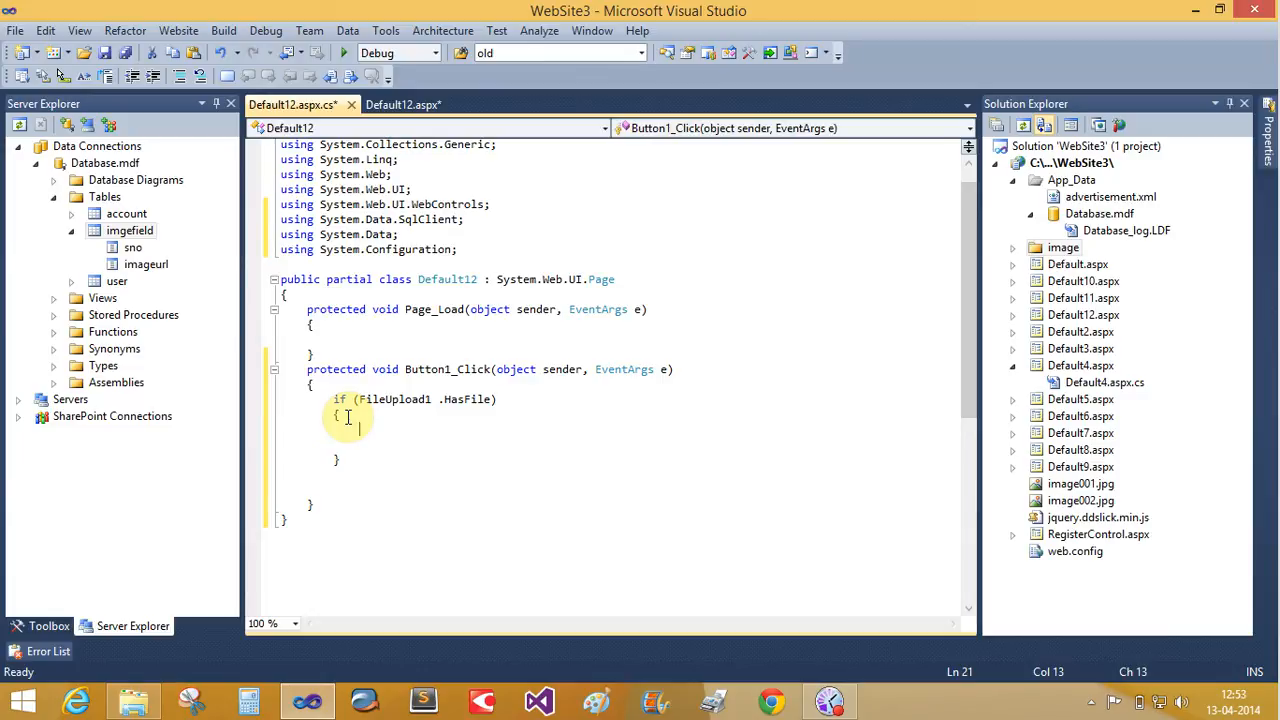
type("file")
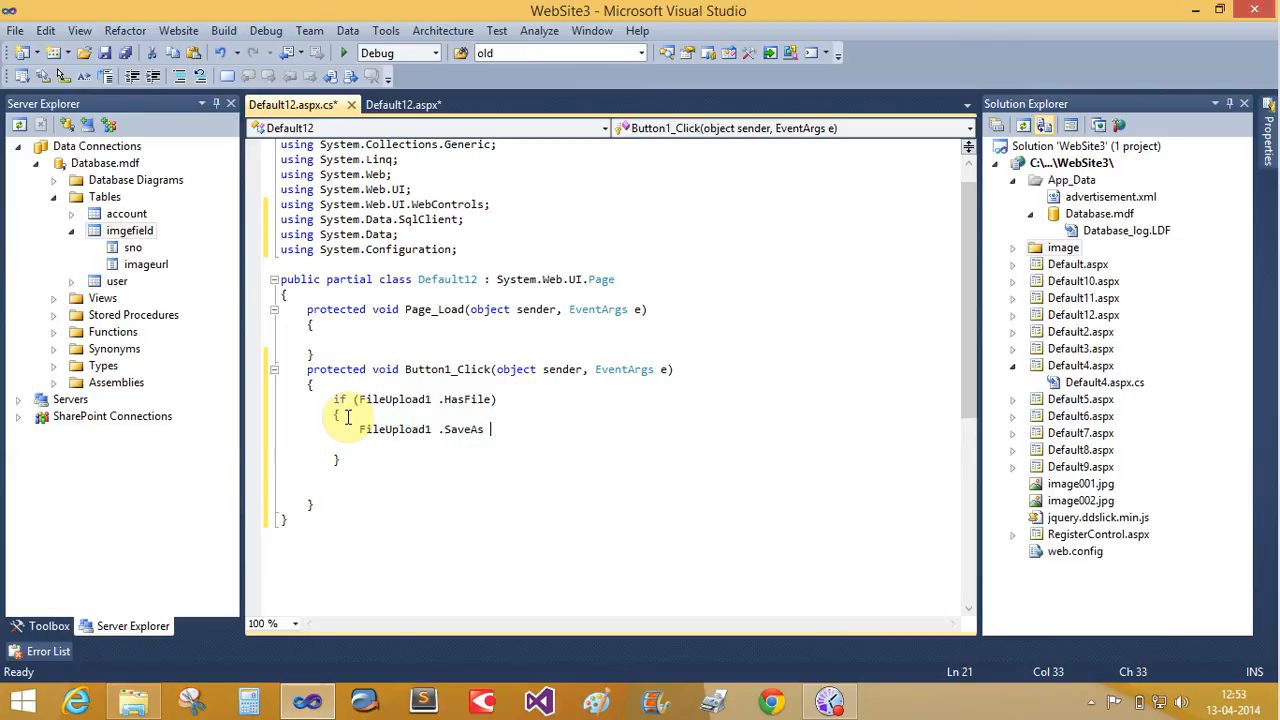
type("(server .map")
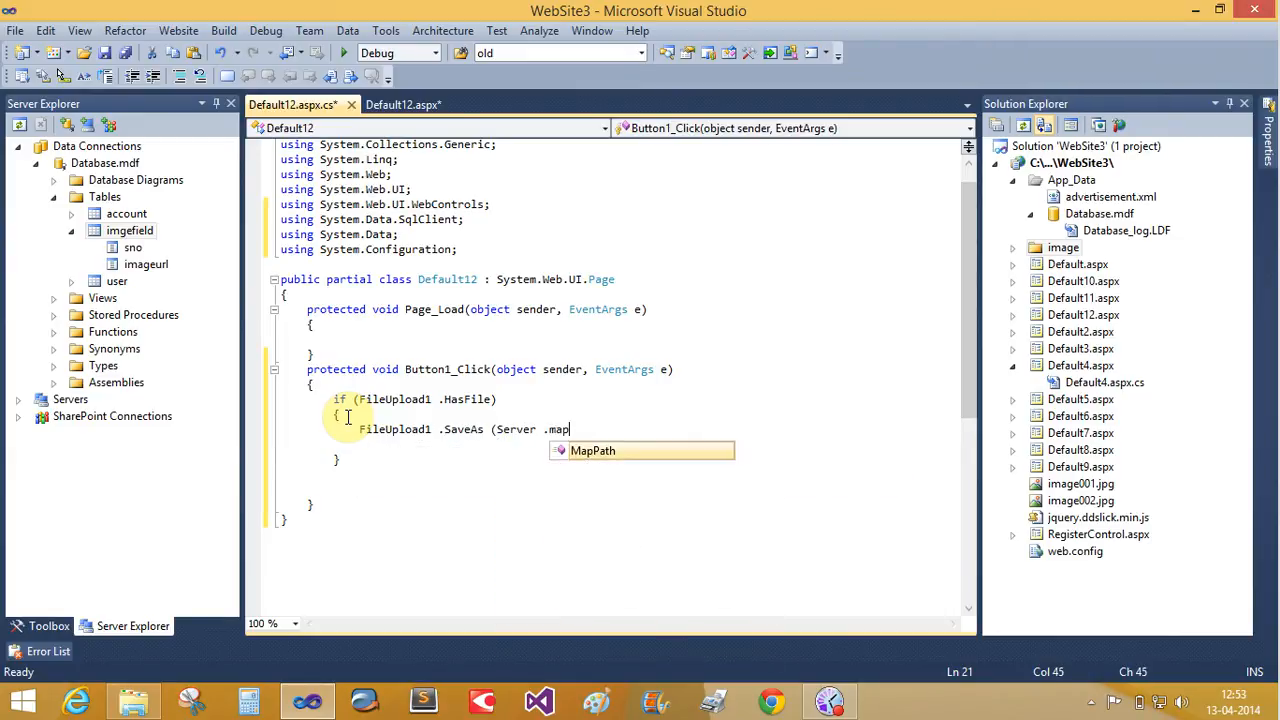
type("MapPath (\"")
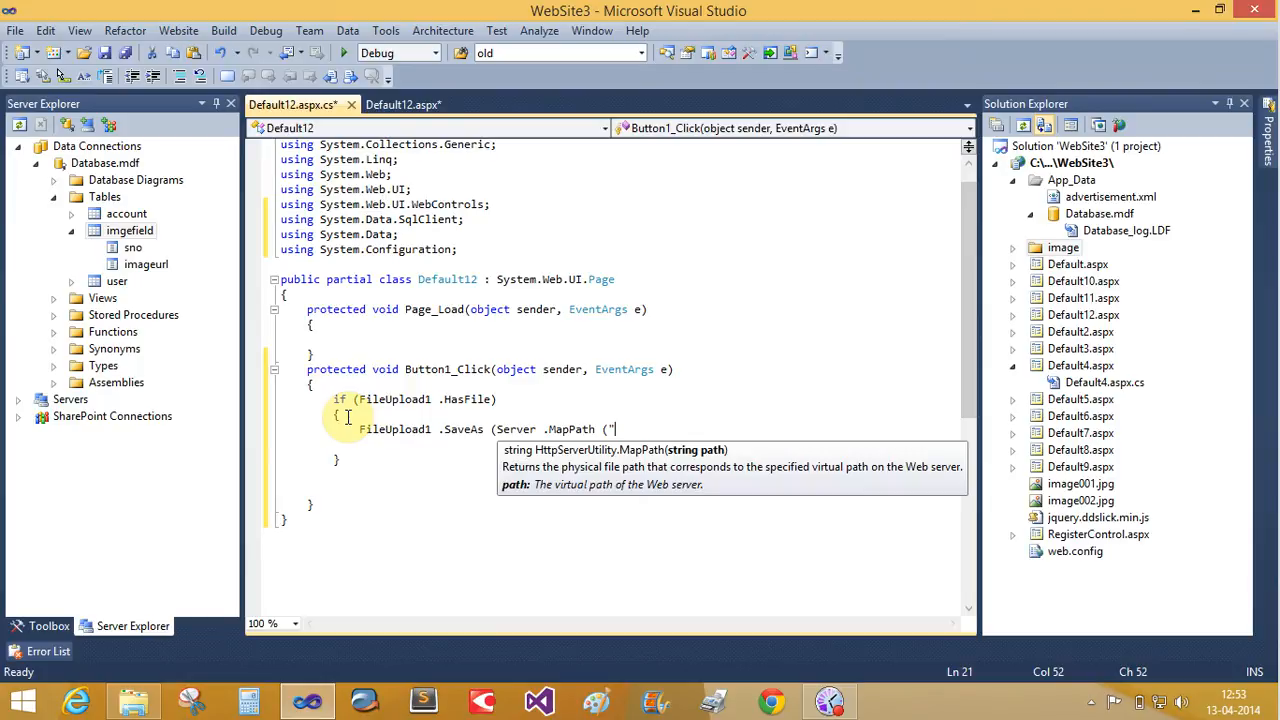
type("~/")
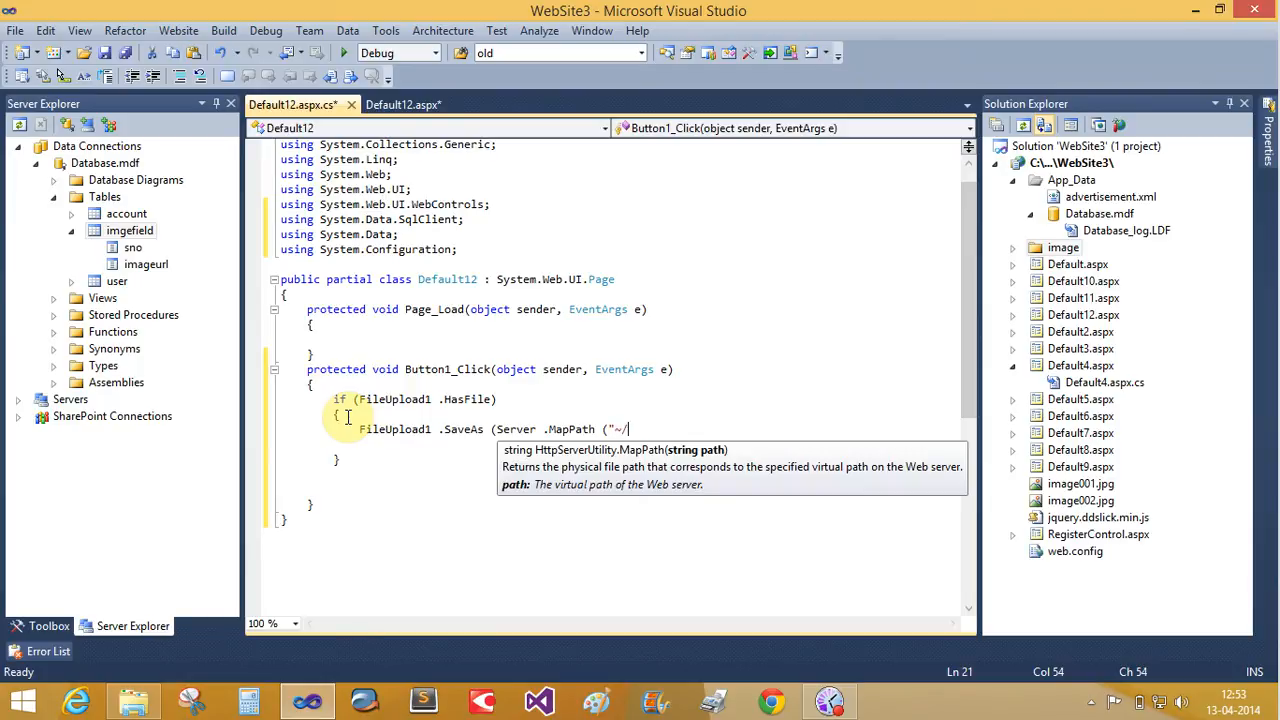
type("image/")
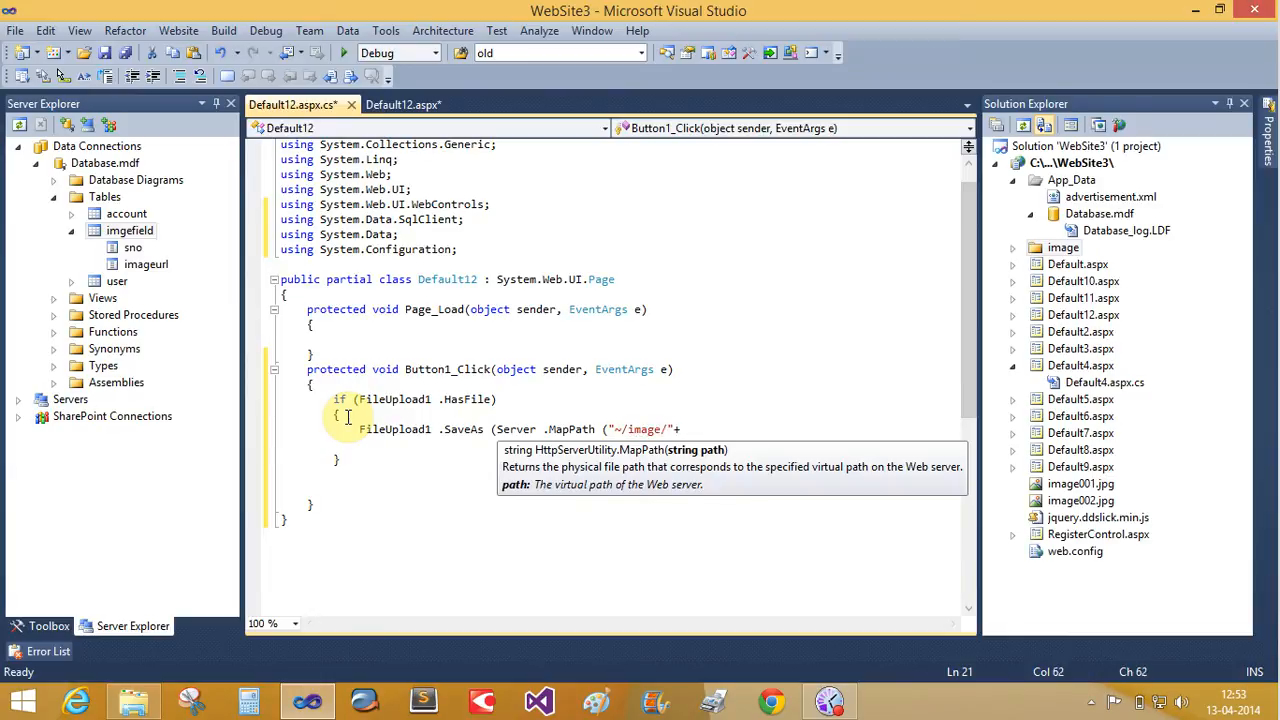
type("+FileUpload1 .FileName")
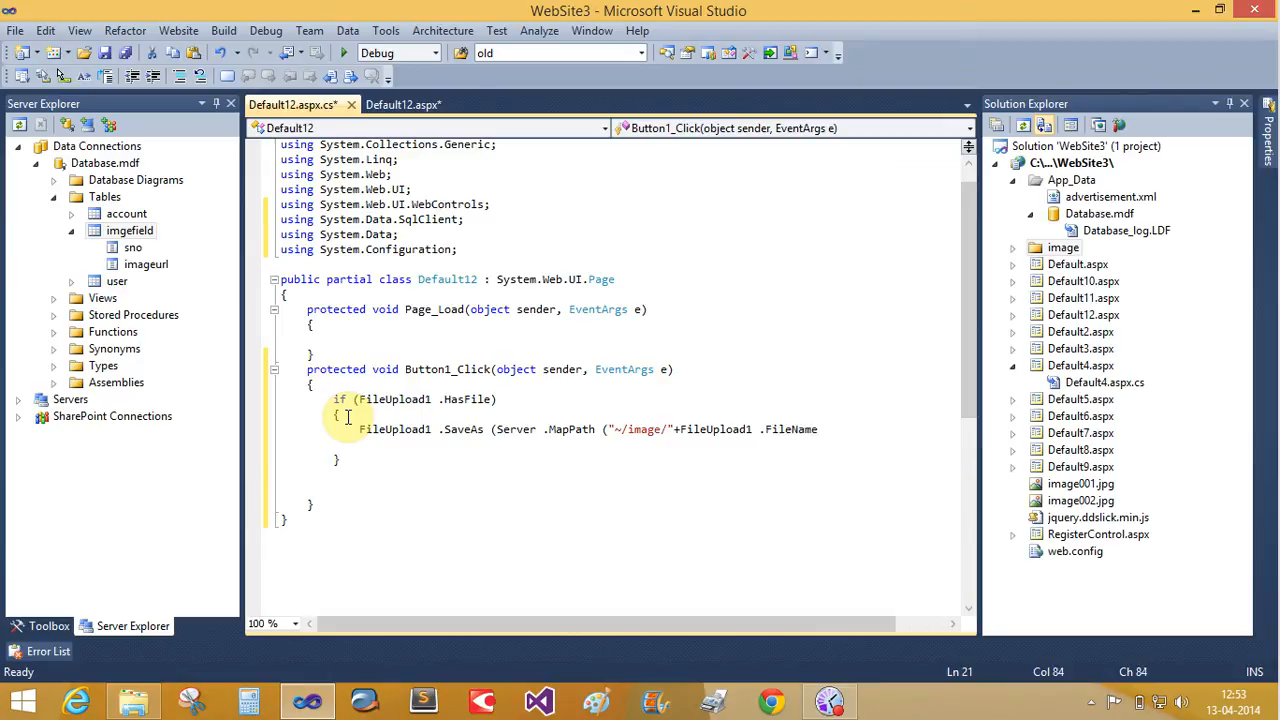
type("));")
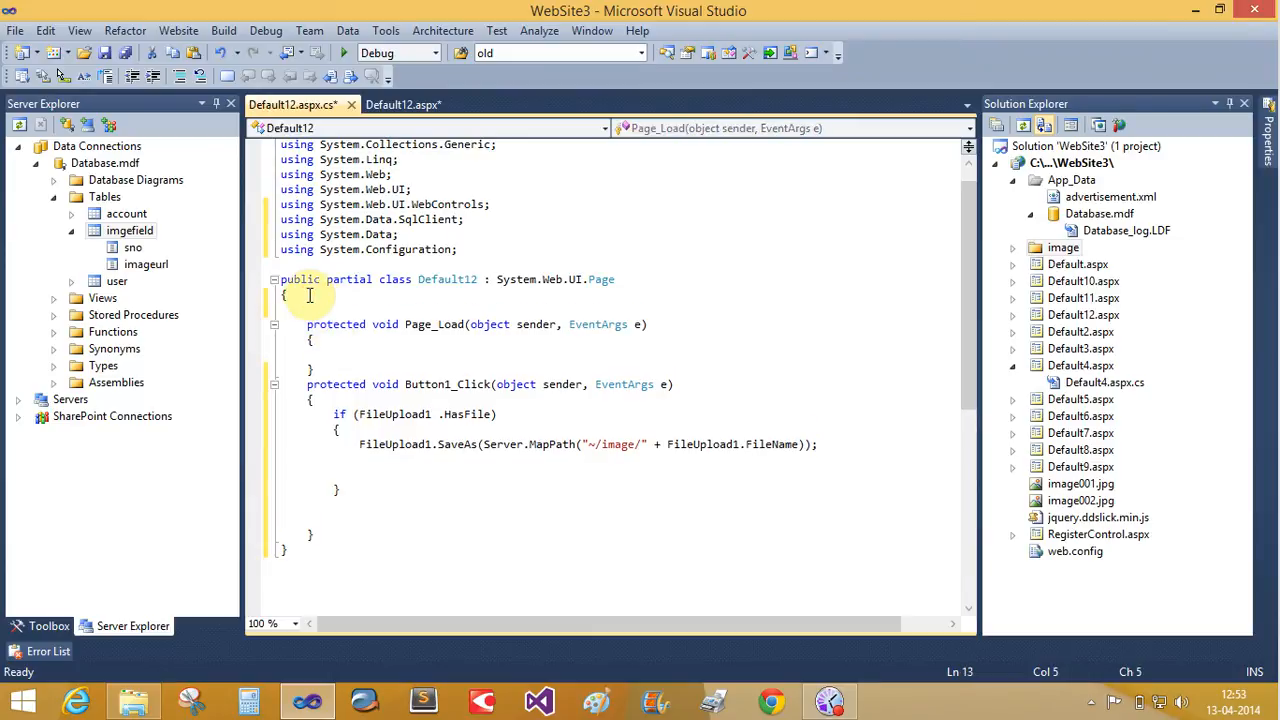
Step: Declare the field string file = string.Empty;
type("string")
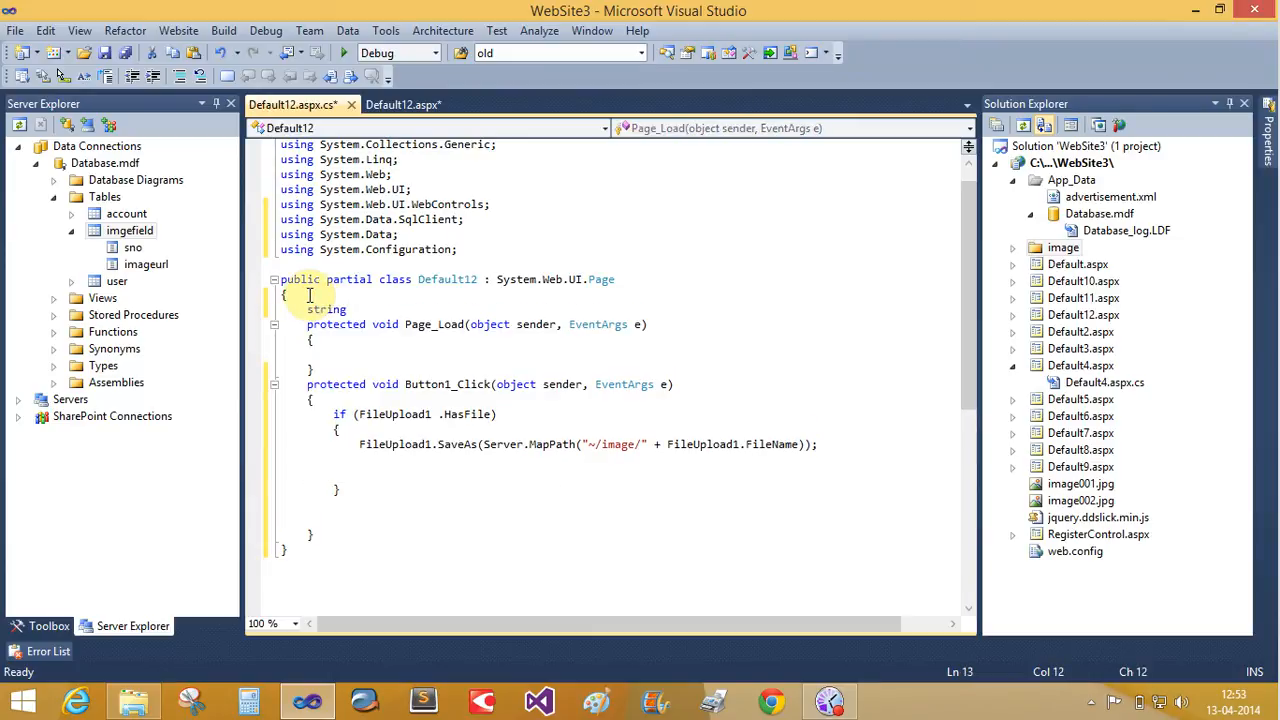
type("file=string .")
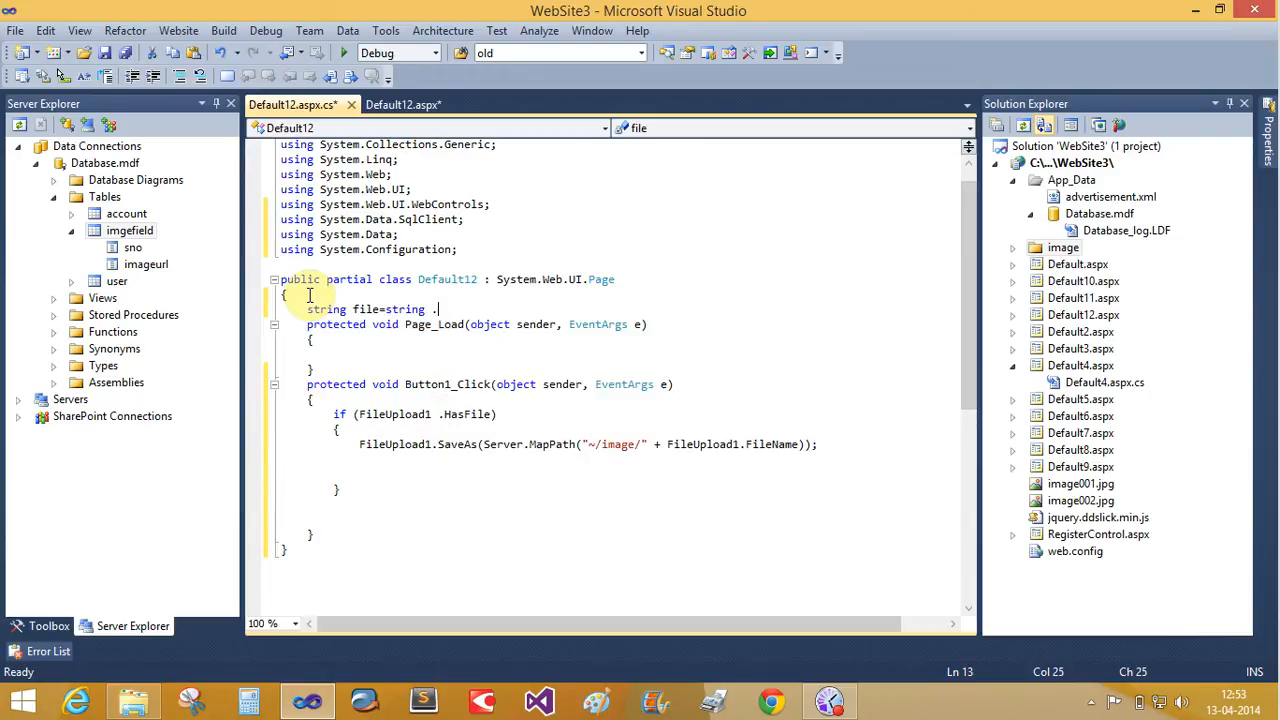
type("Empty;")
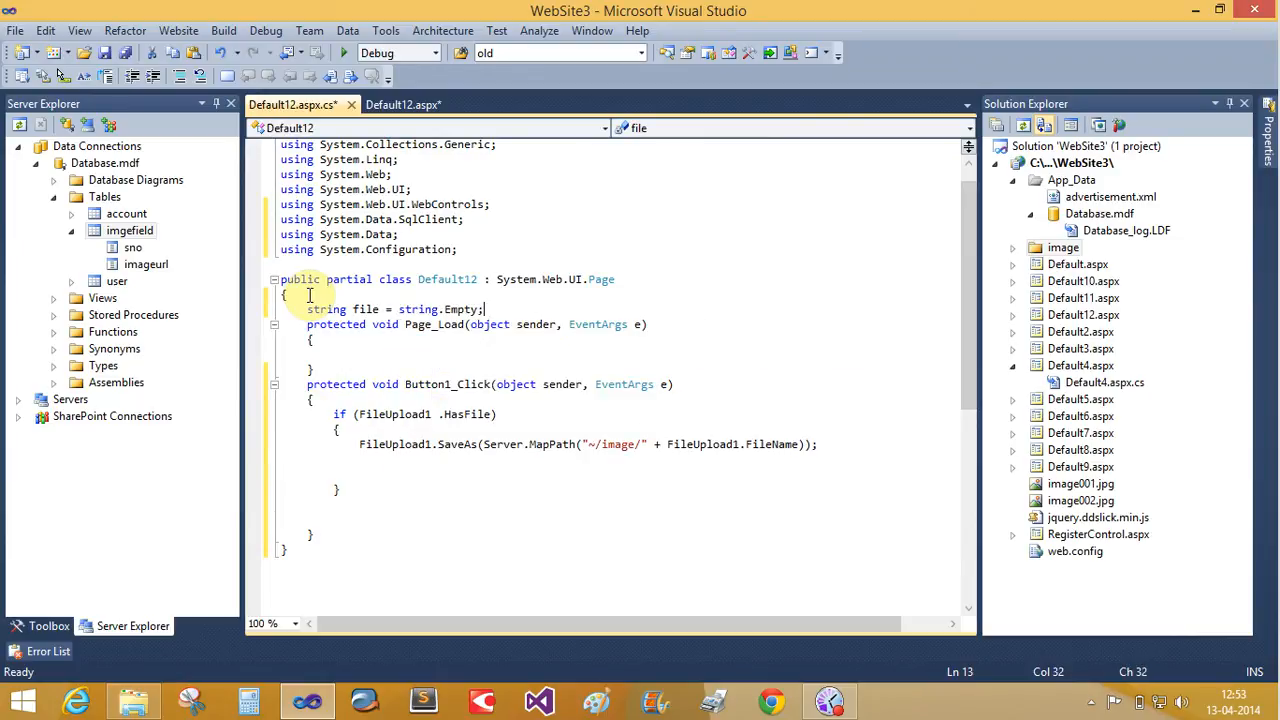
Step: Inside the if block, assign file = "~/image/" + FileUpload1.FileName
left_click(380, 480)
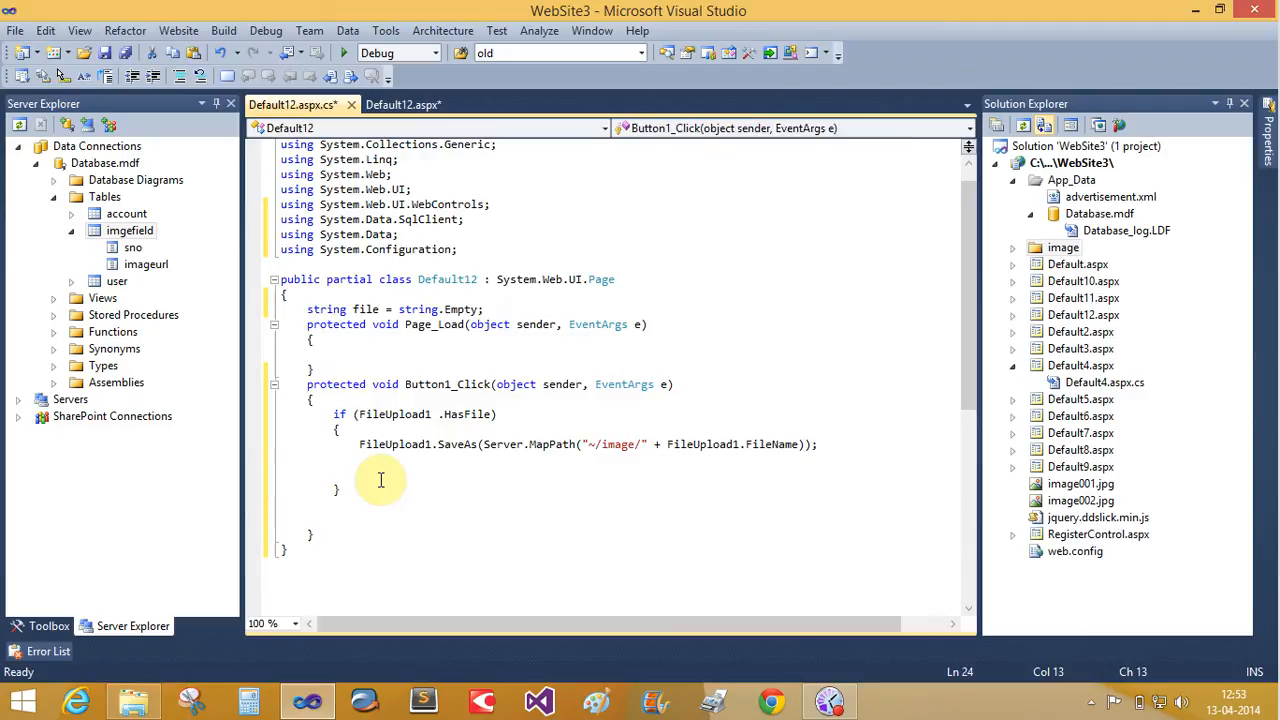
type("file=")
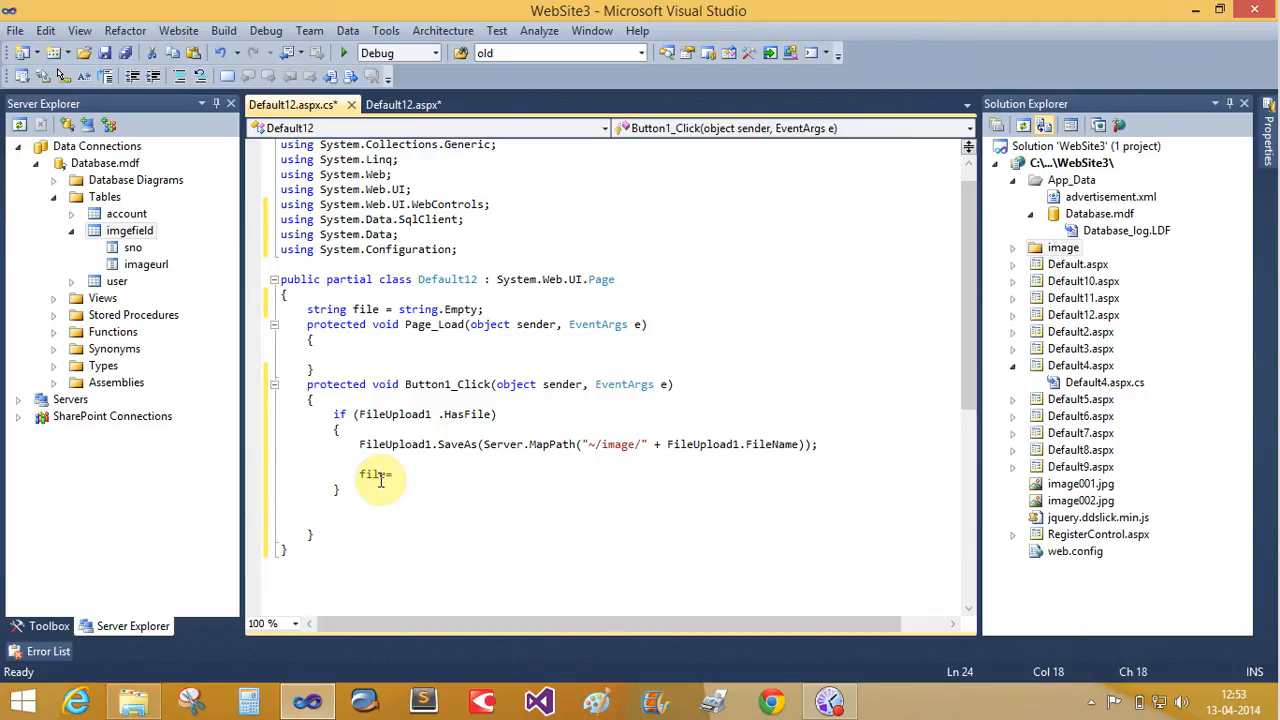
type("\"~/")
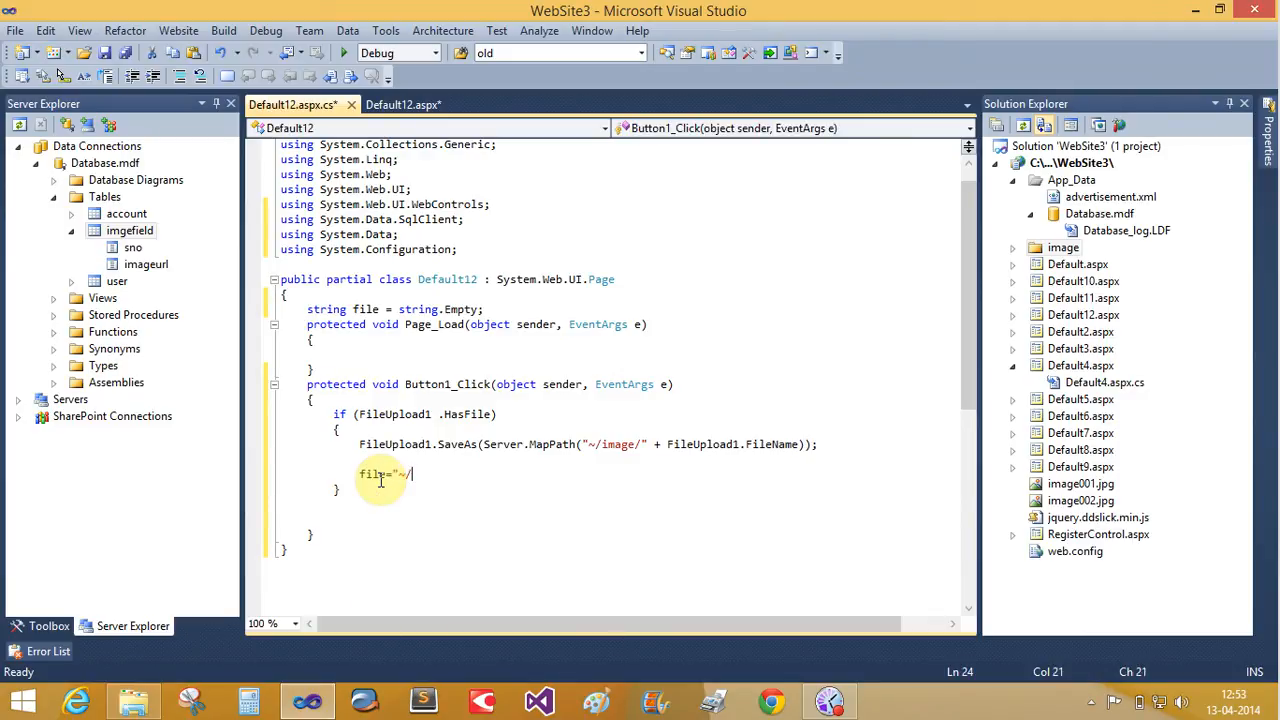
type("image/")
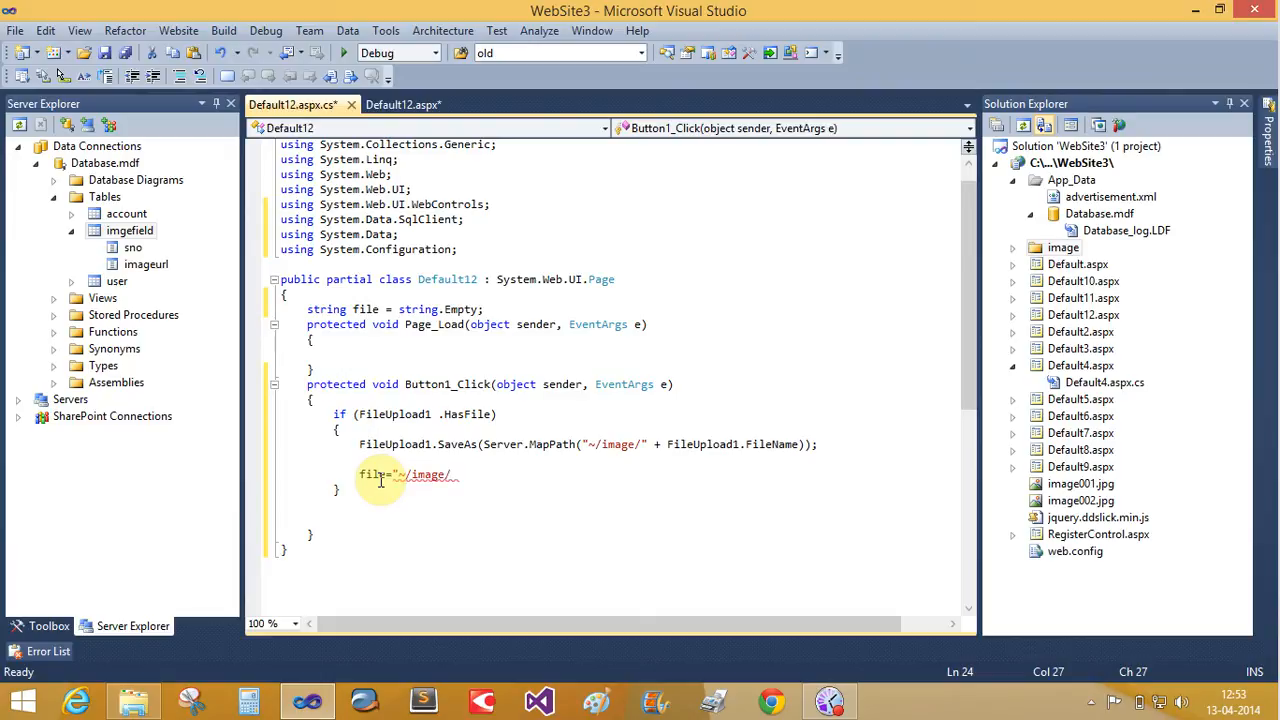
type("\"+fil")
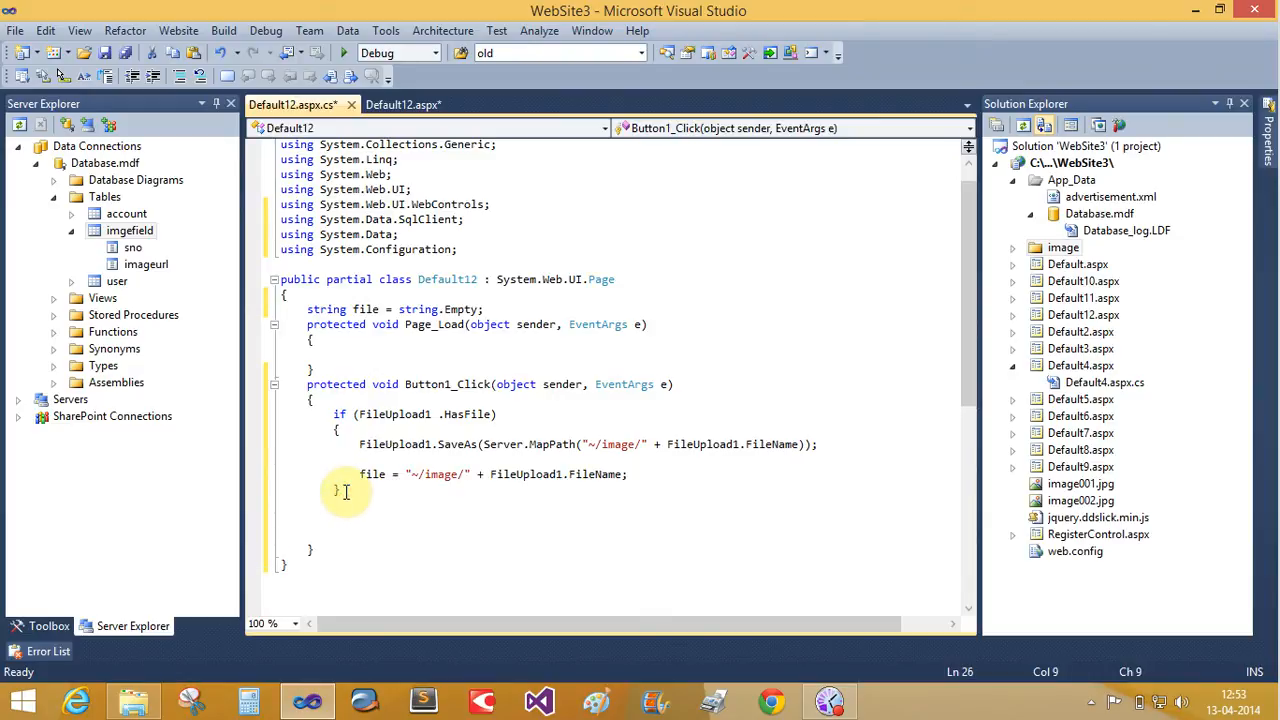
Step: Create a SqlConnection whose ConnectionString comes from ConfigurationManager
type("sqlco")
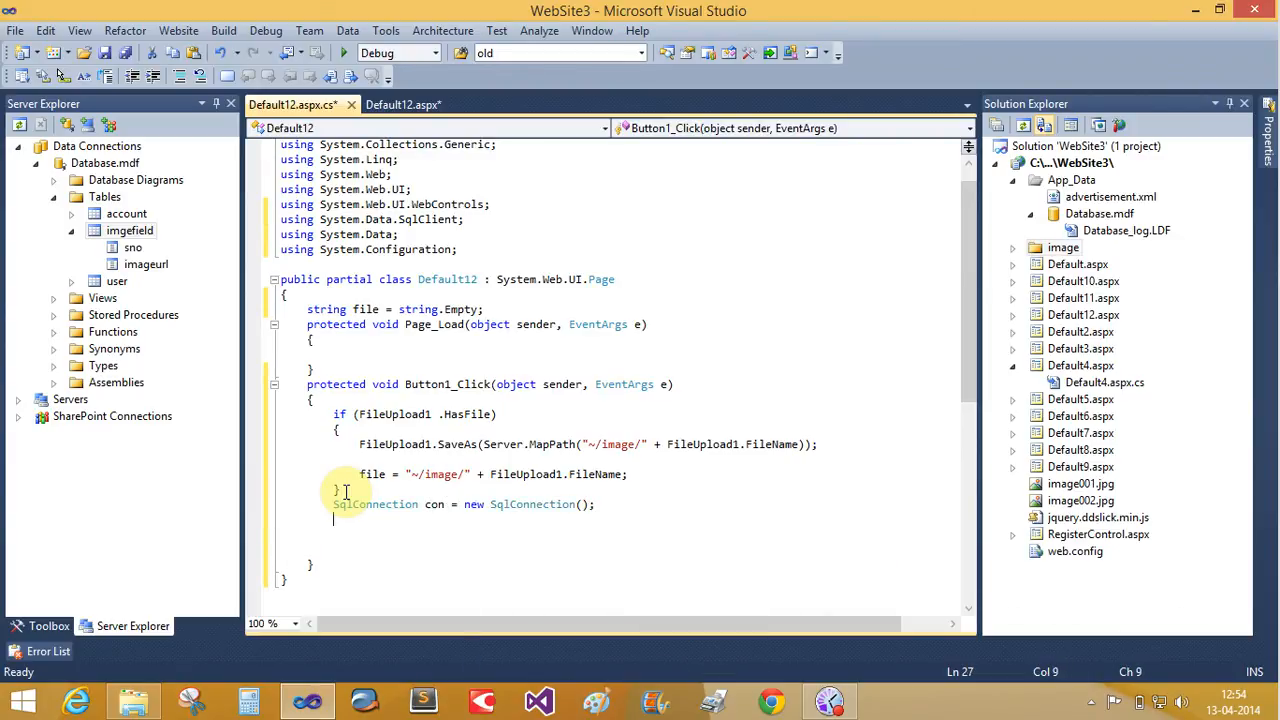
type("con.c")
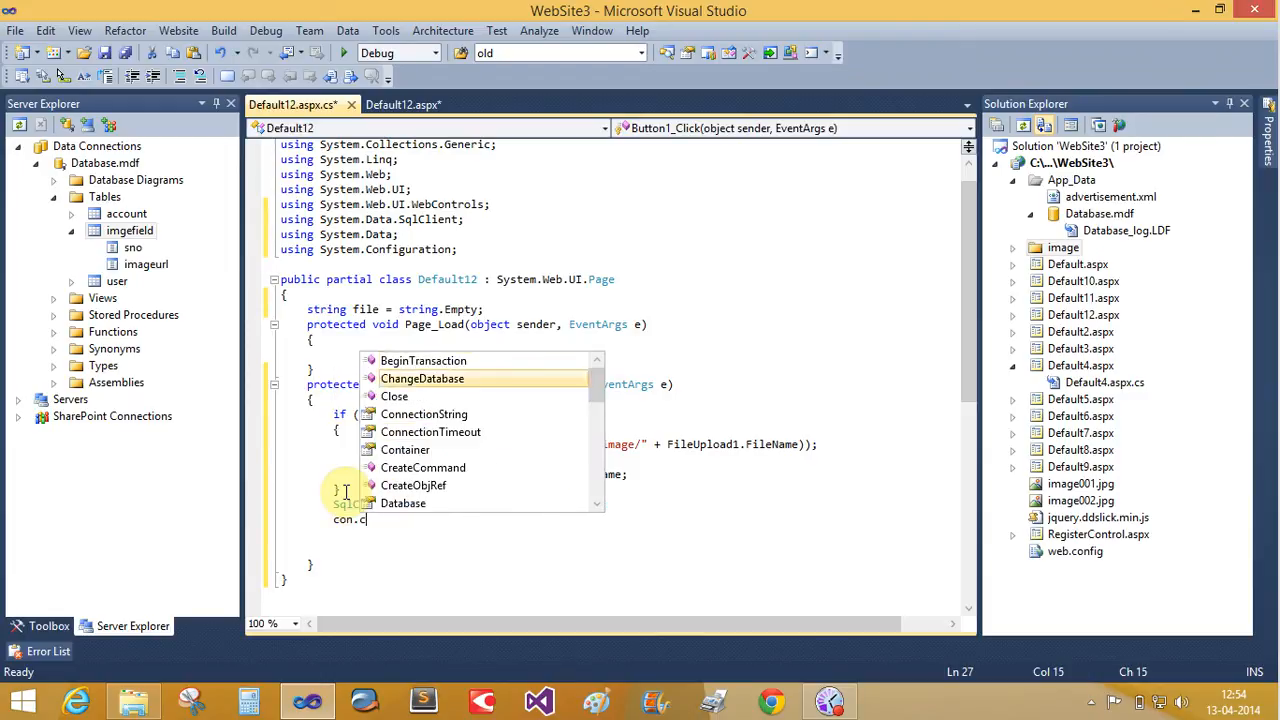
type("onnectionString =con")
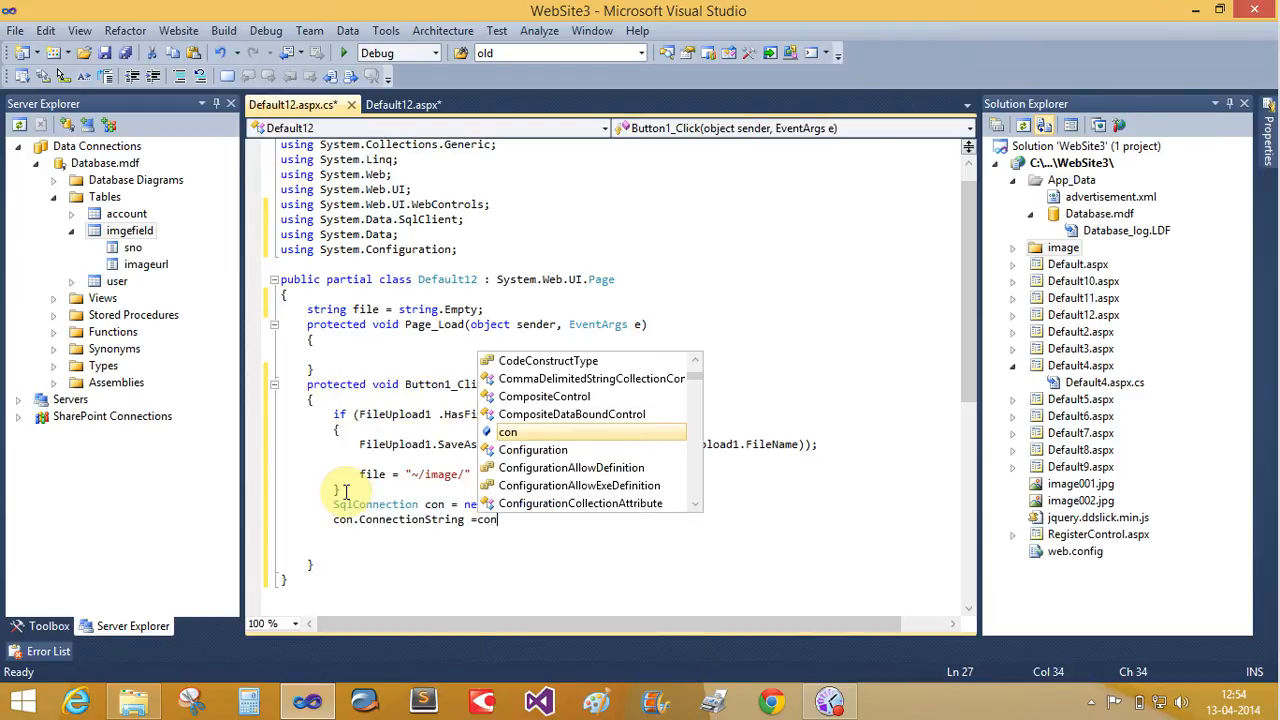
type("fig")
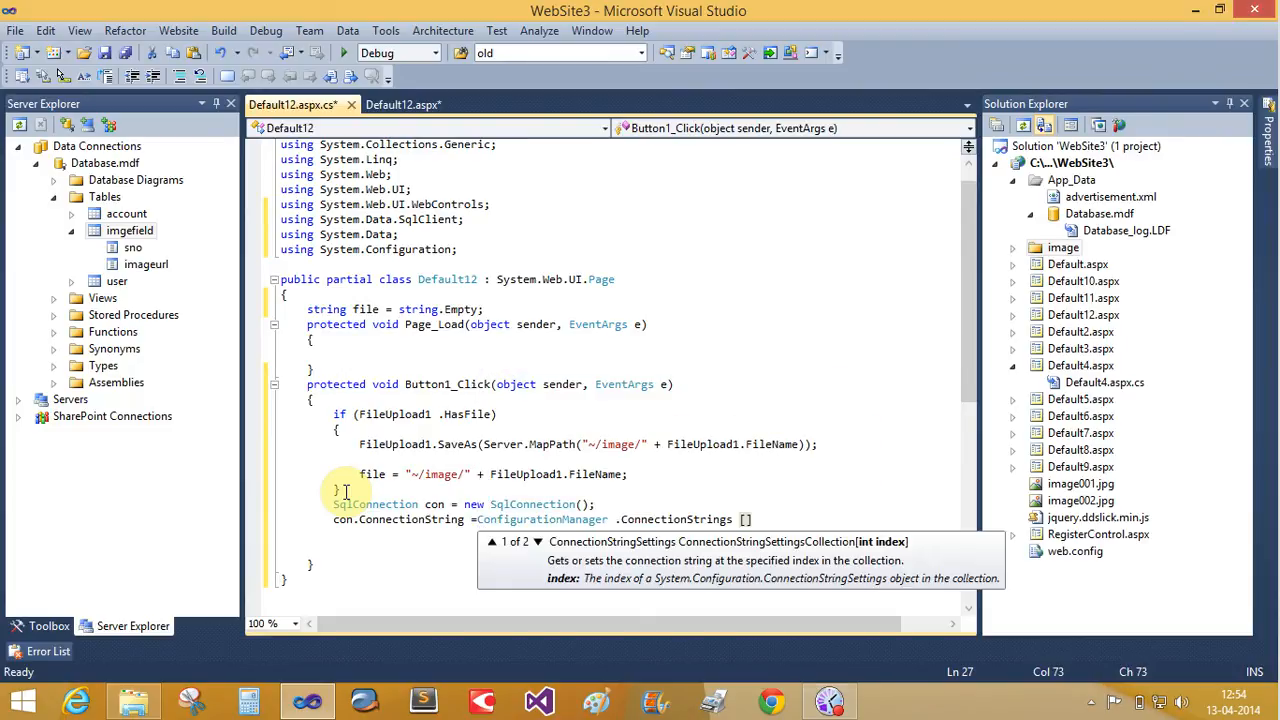
type(".tos")
type("con.Open ();")
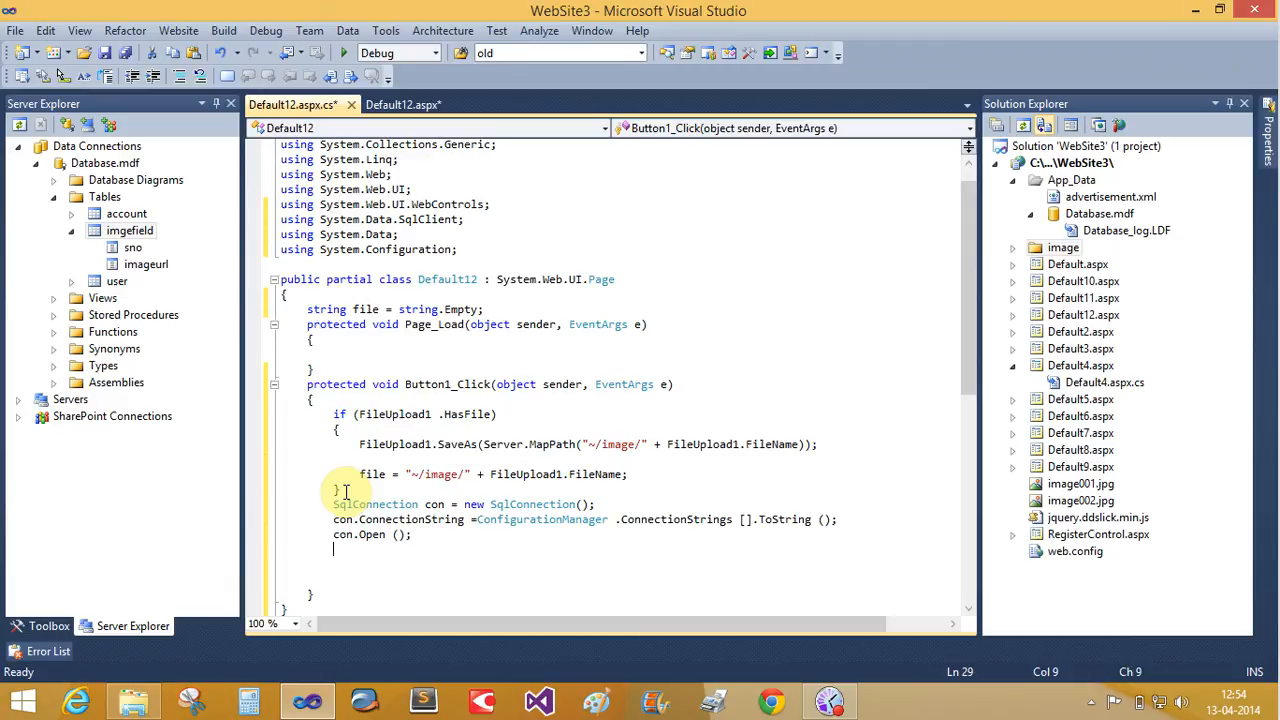
left_click(365, 534)
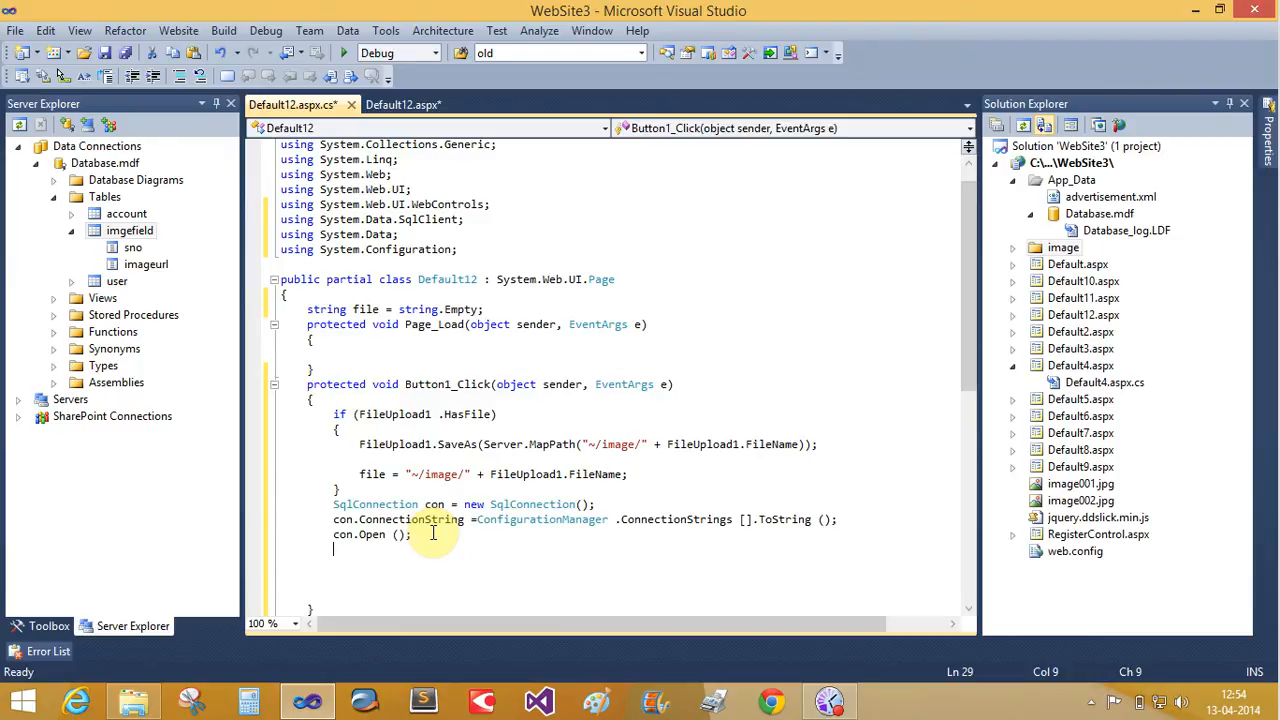
type("sql")
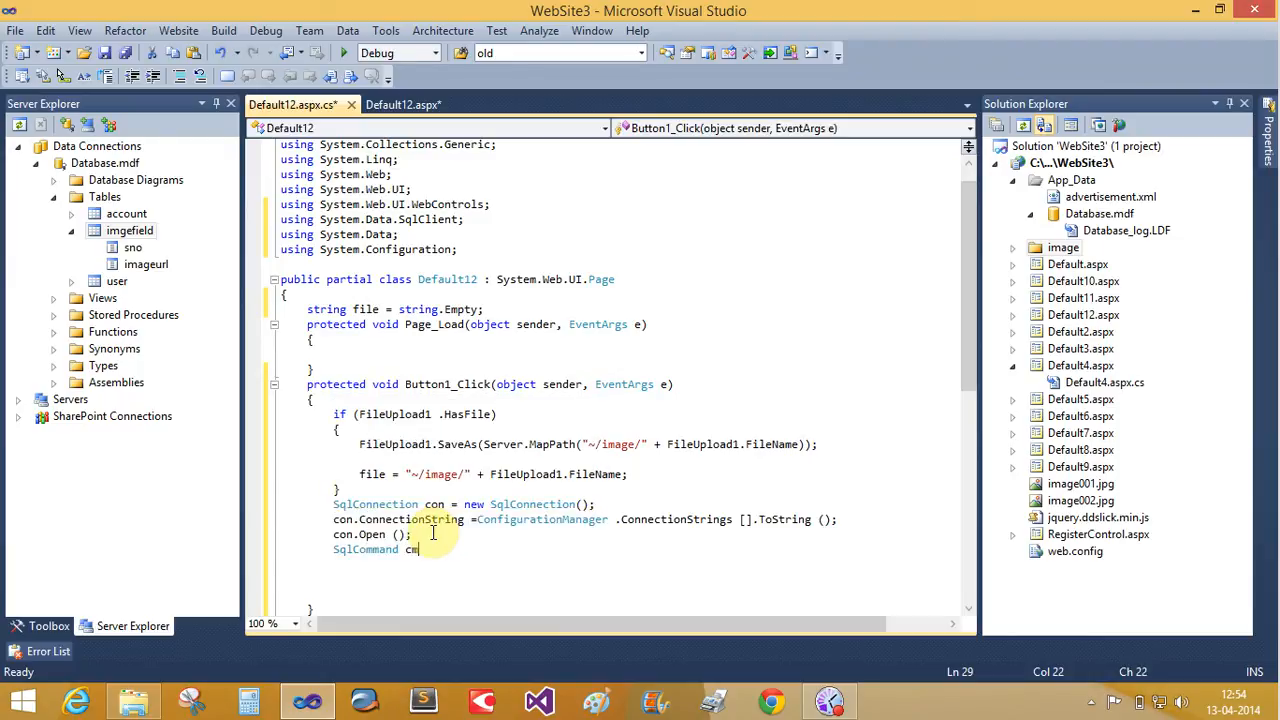
type("d")
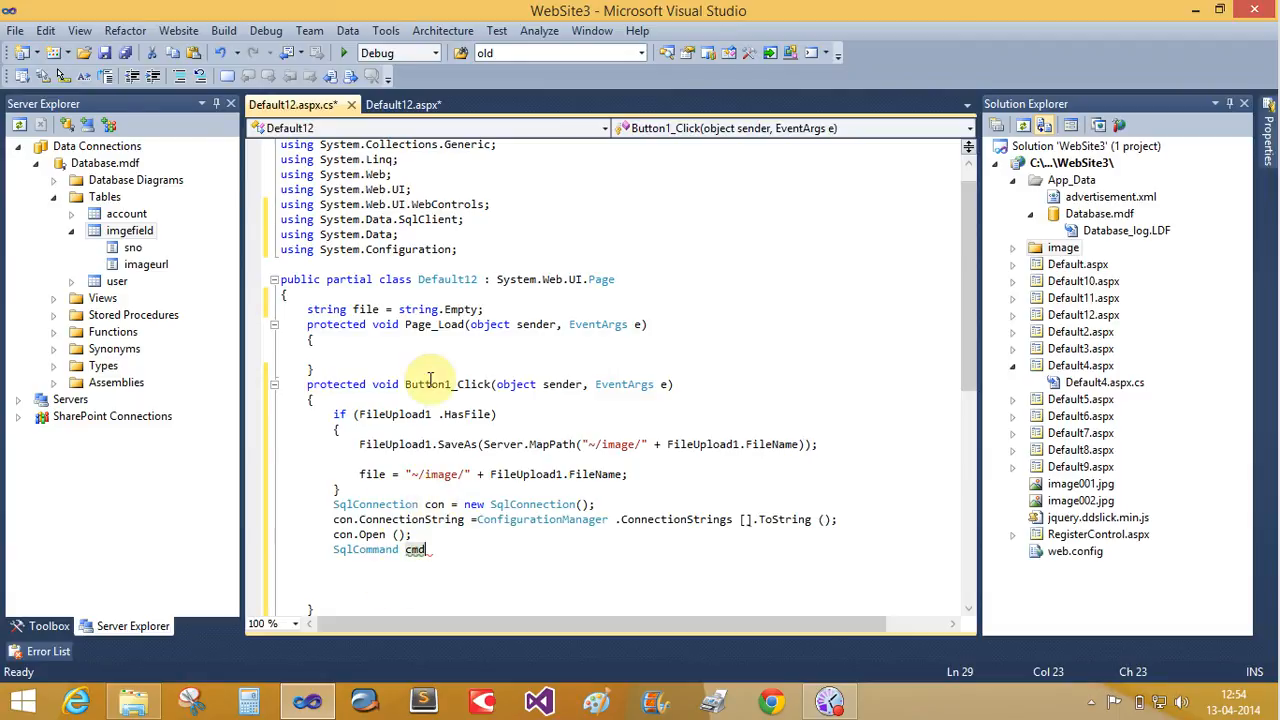
mouse_move(467, 557)
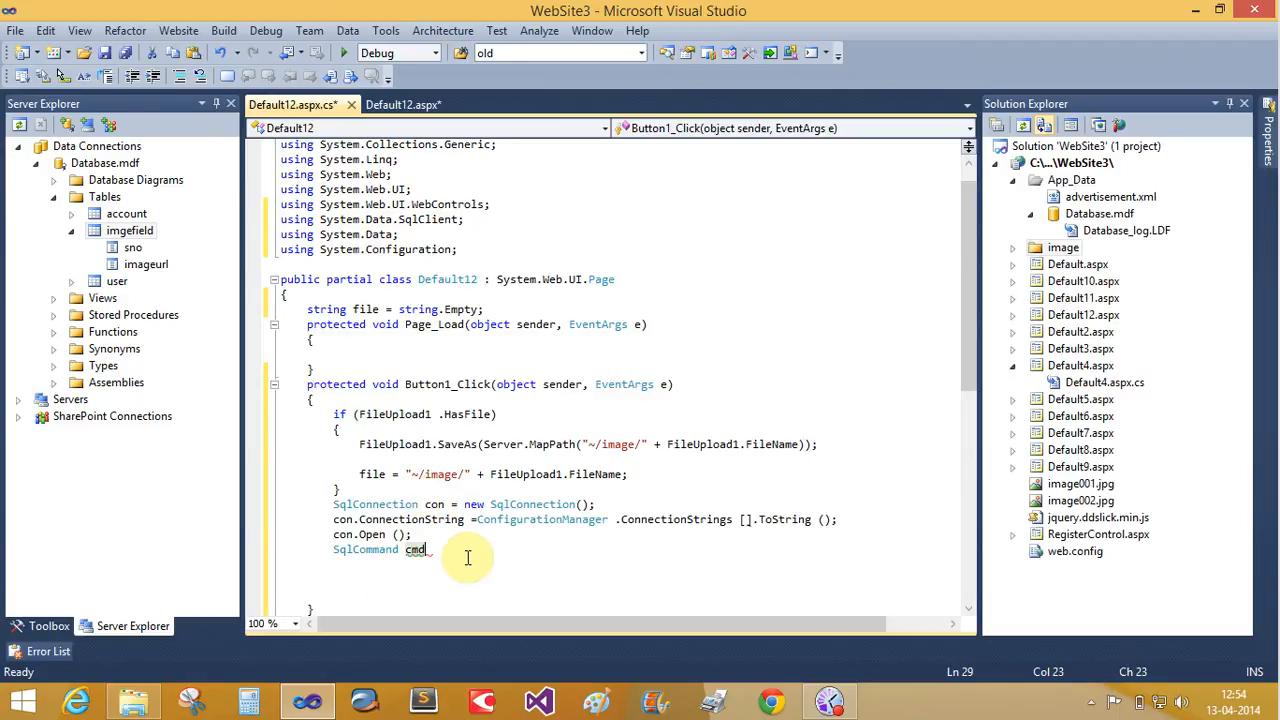
type("=new SqlCommand ();")
left_click(646, 564)
type("cmd.CommandText")
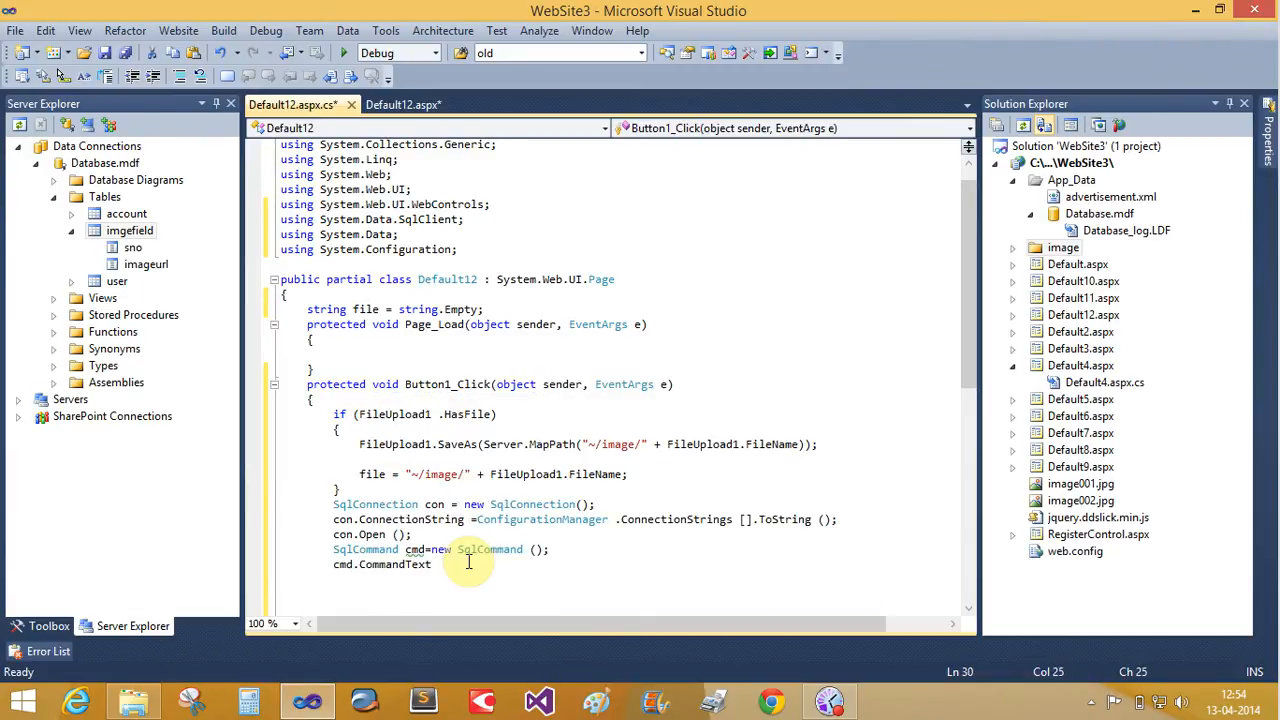
type("=\"se")
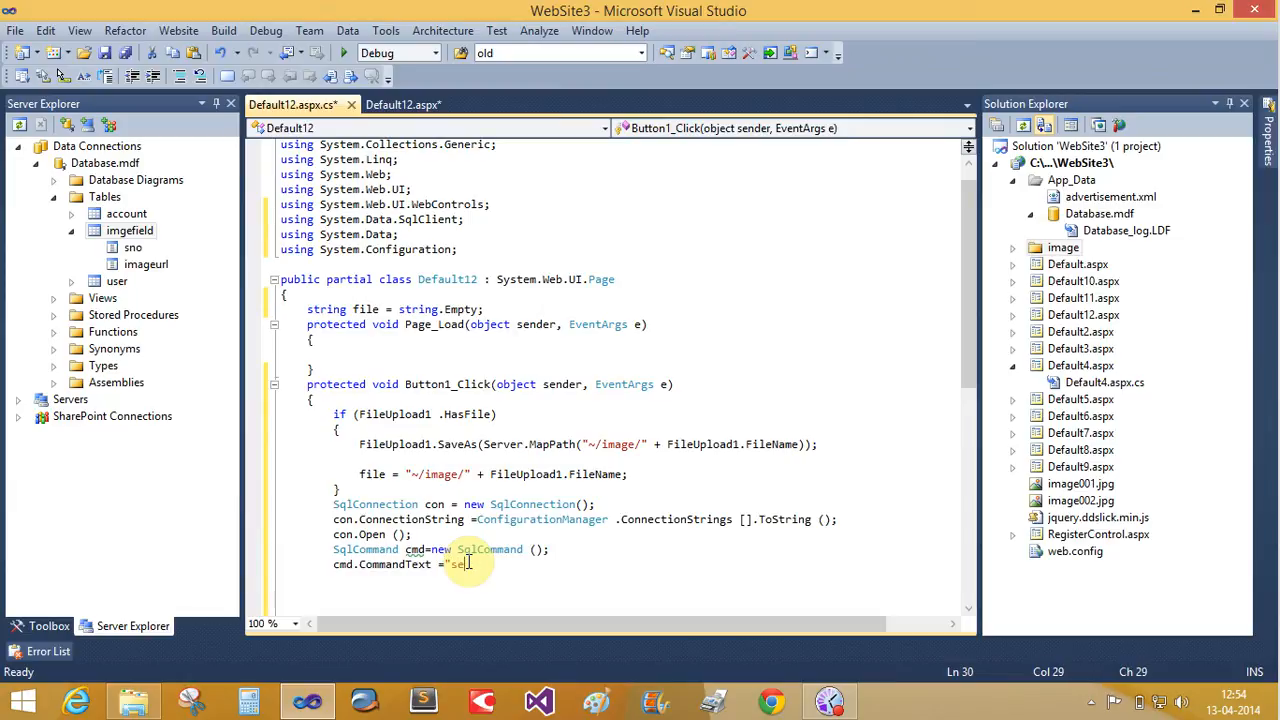
type("insert")
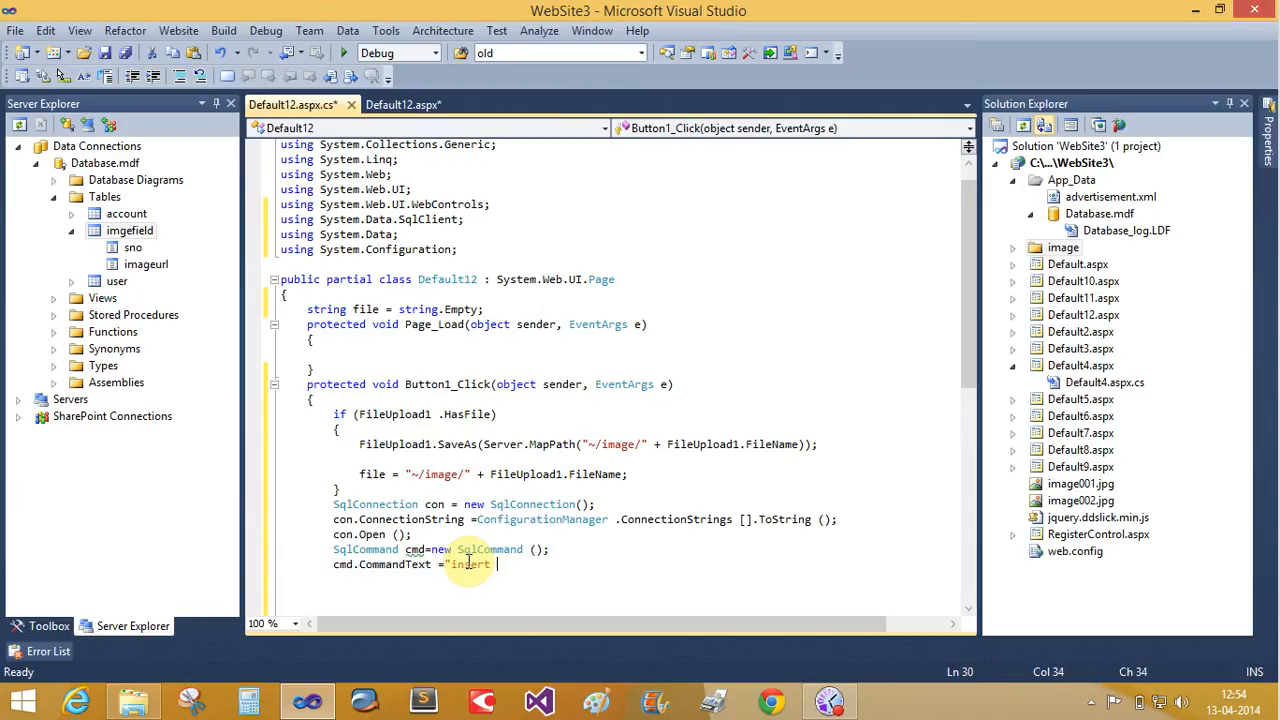
type("into")
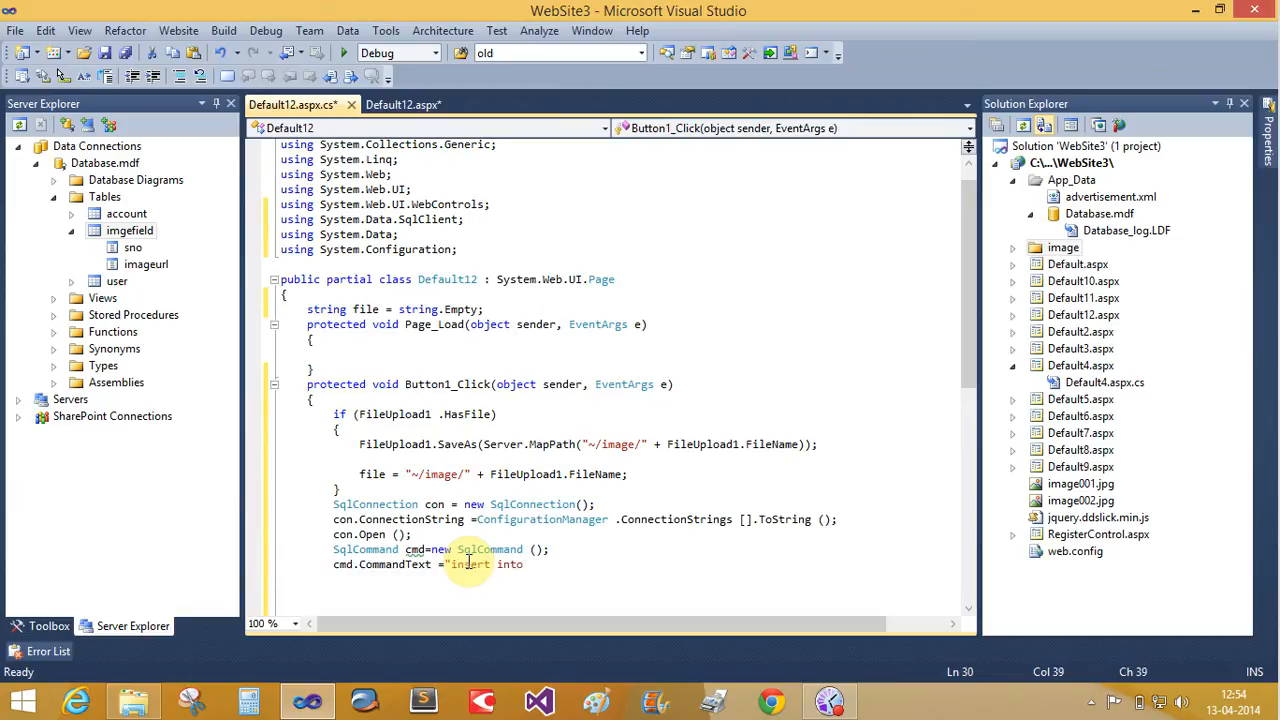
type("im")
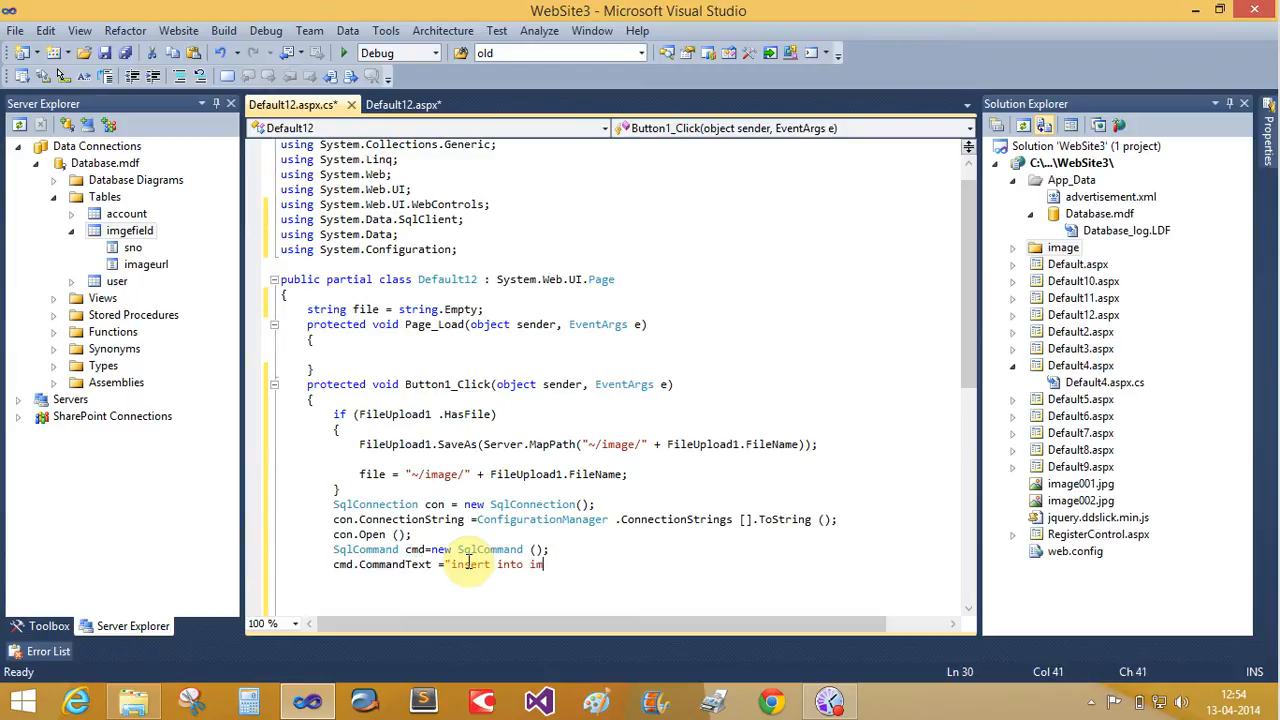
type("ge")
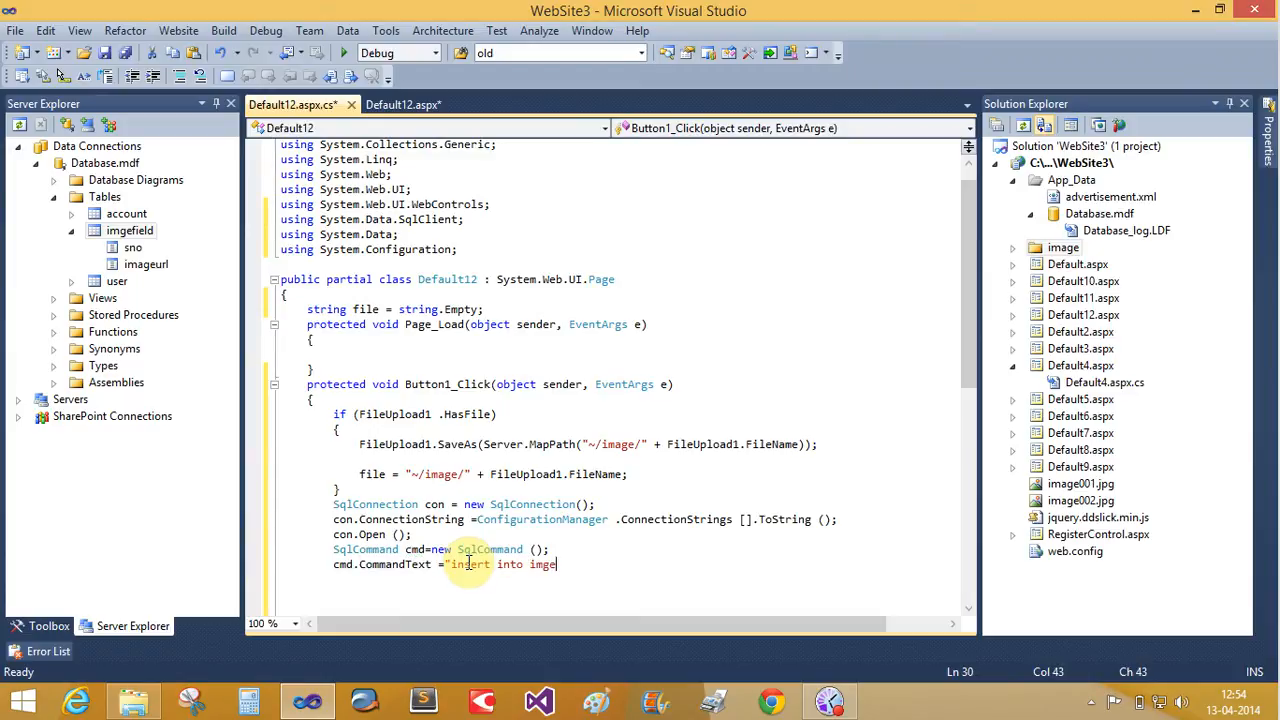
type("field]")
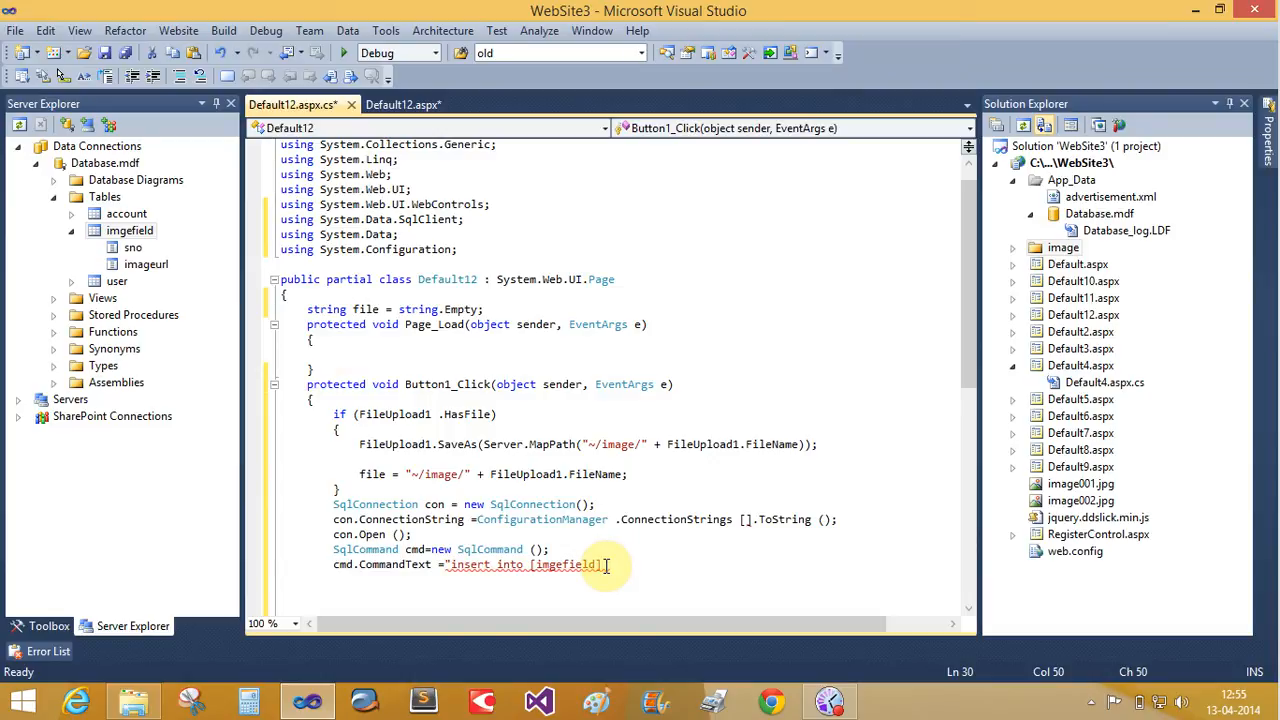
type("values(")
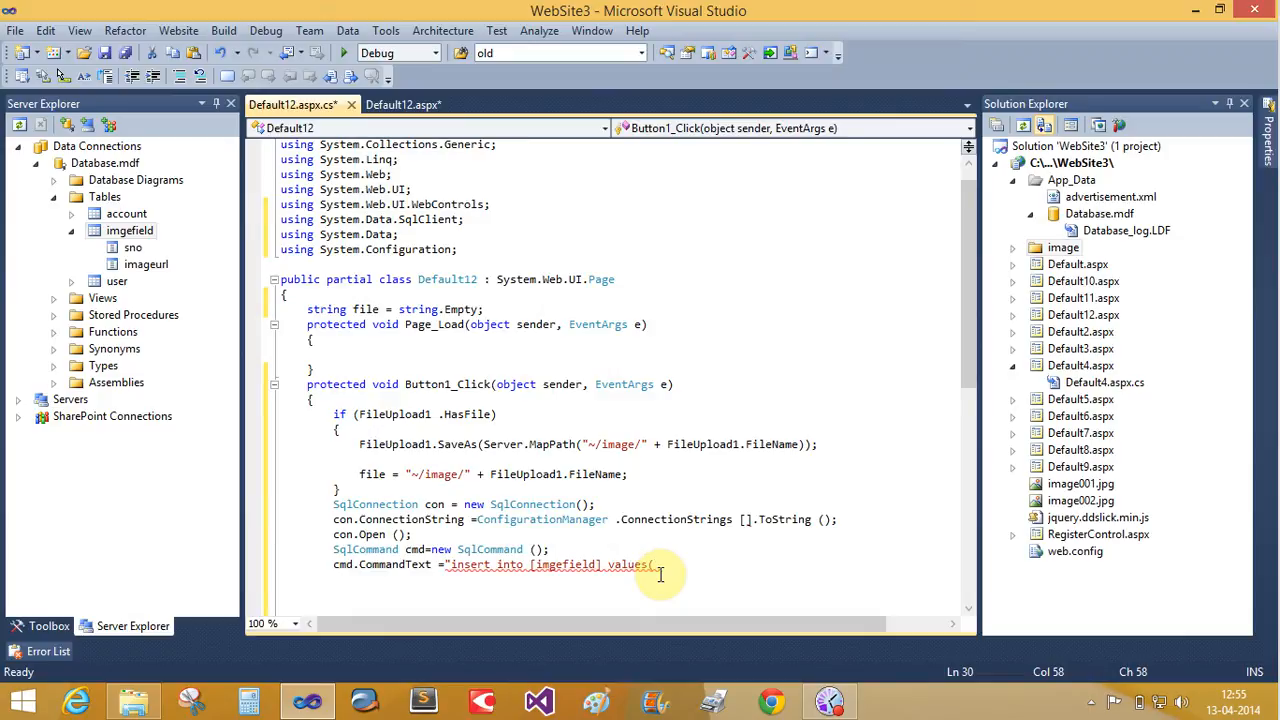
type("@")
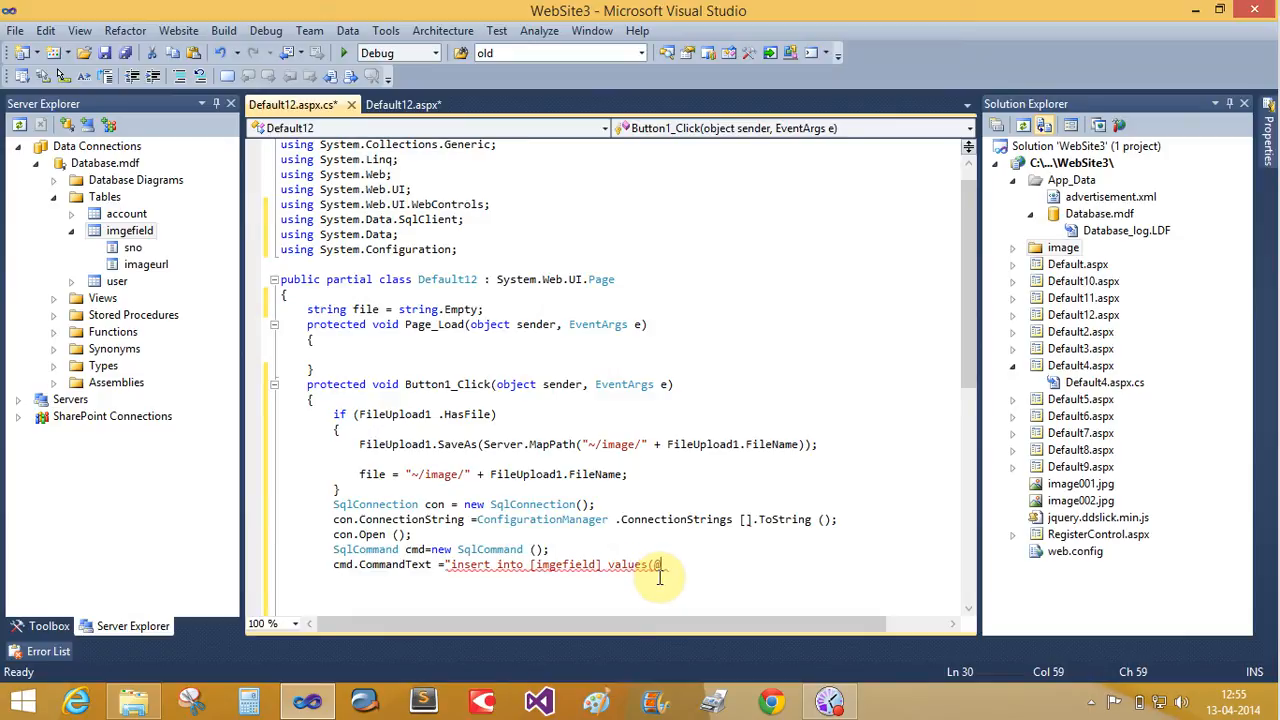
type("im)\";")
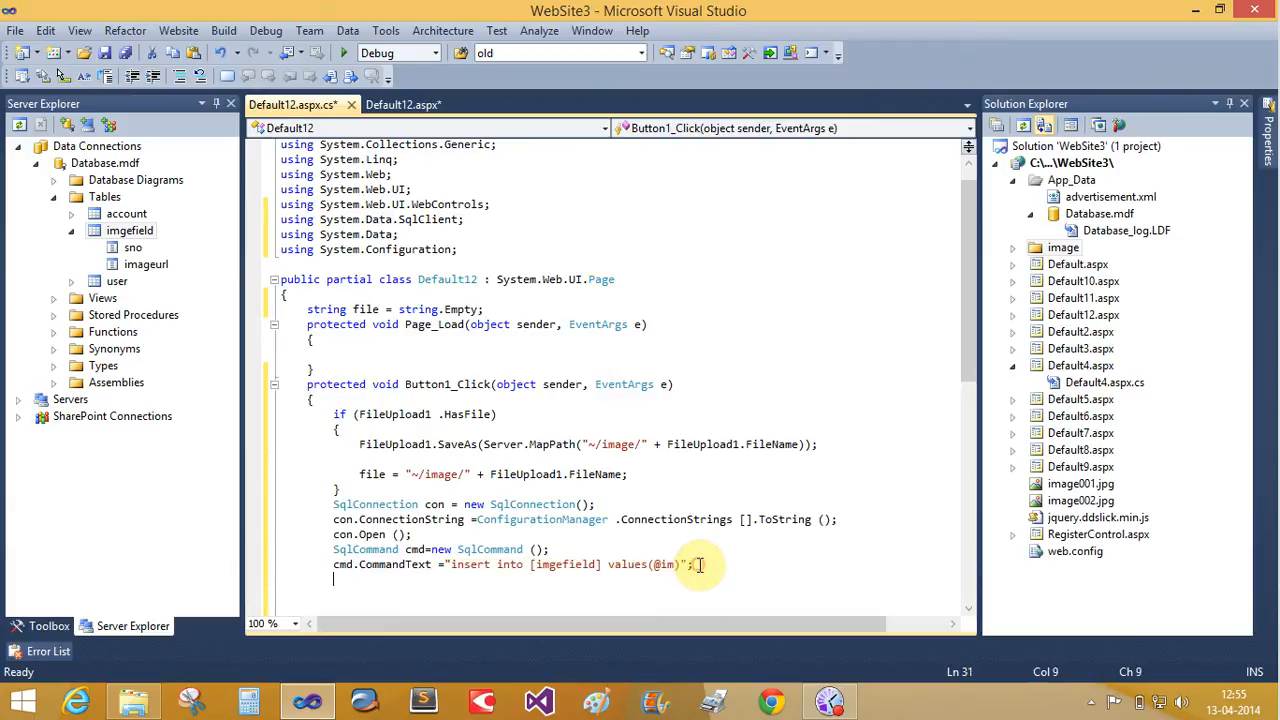
type("cmd.parameters .AddWithValue")
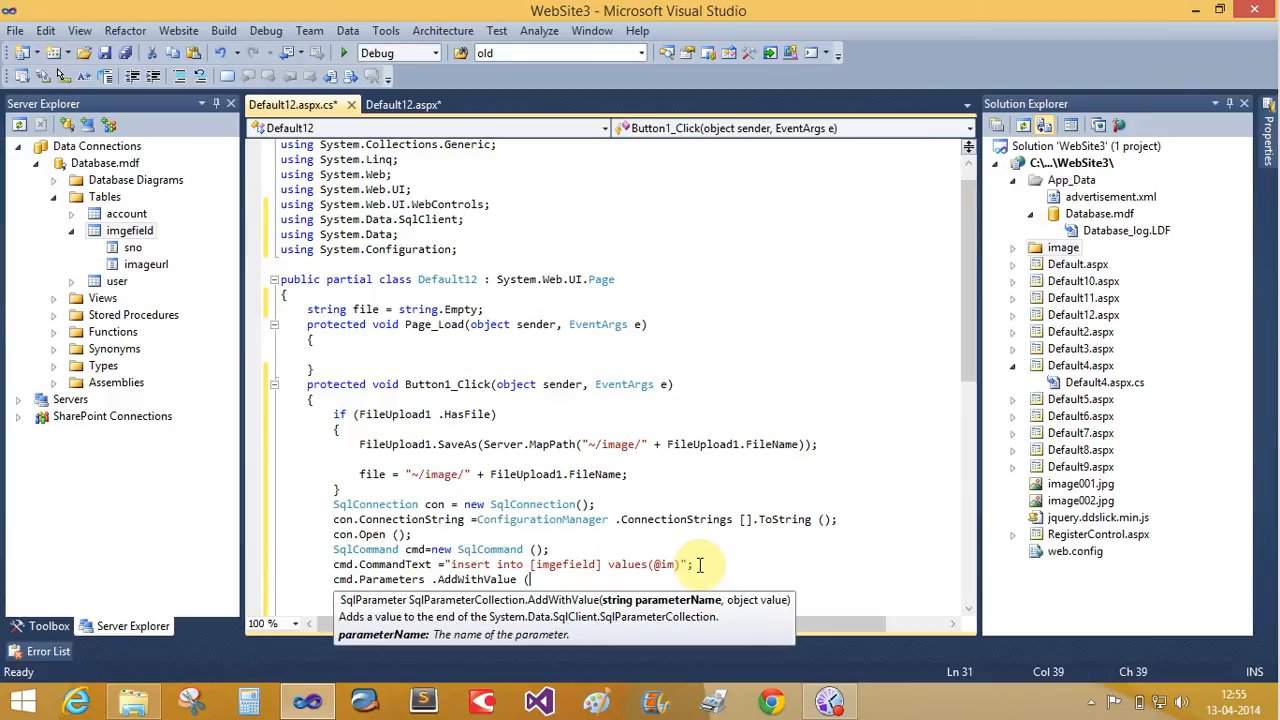
type("(\"")
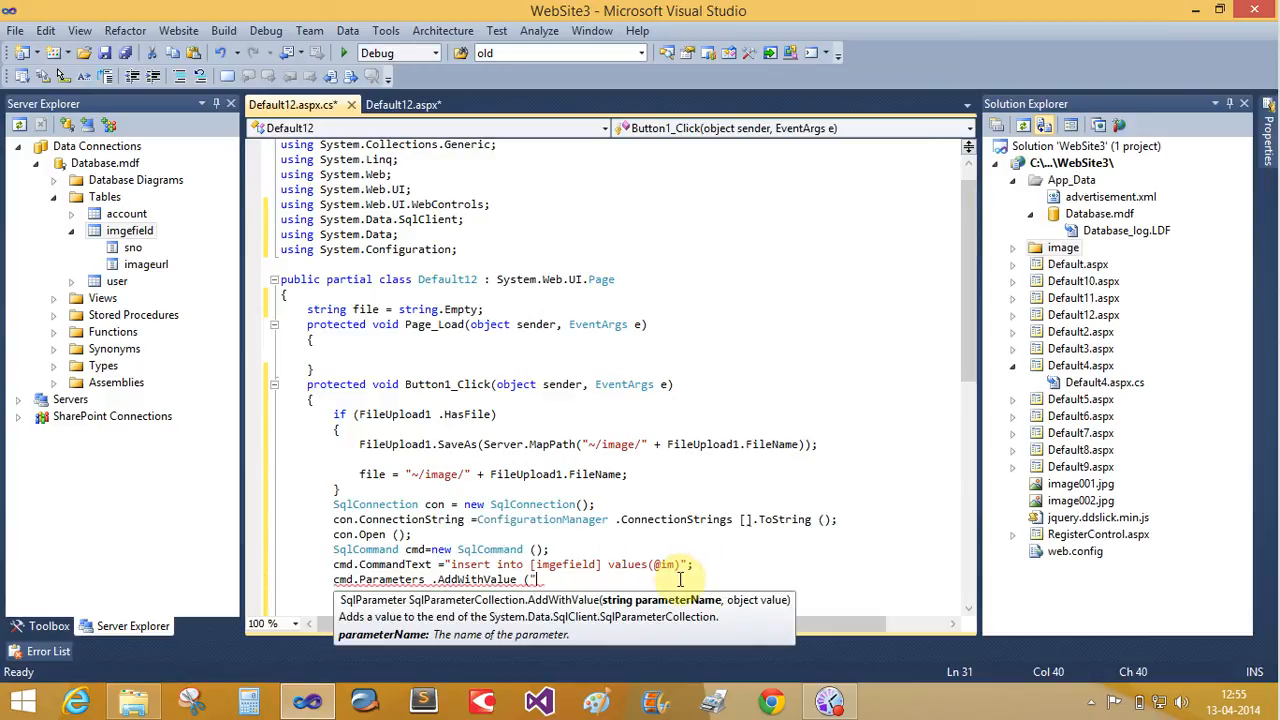
type("@im\",")
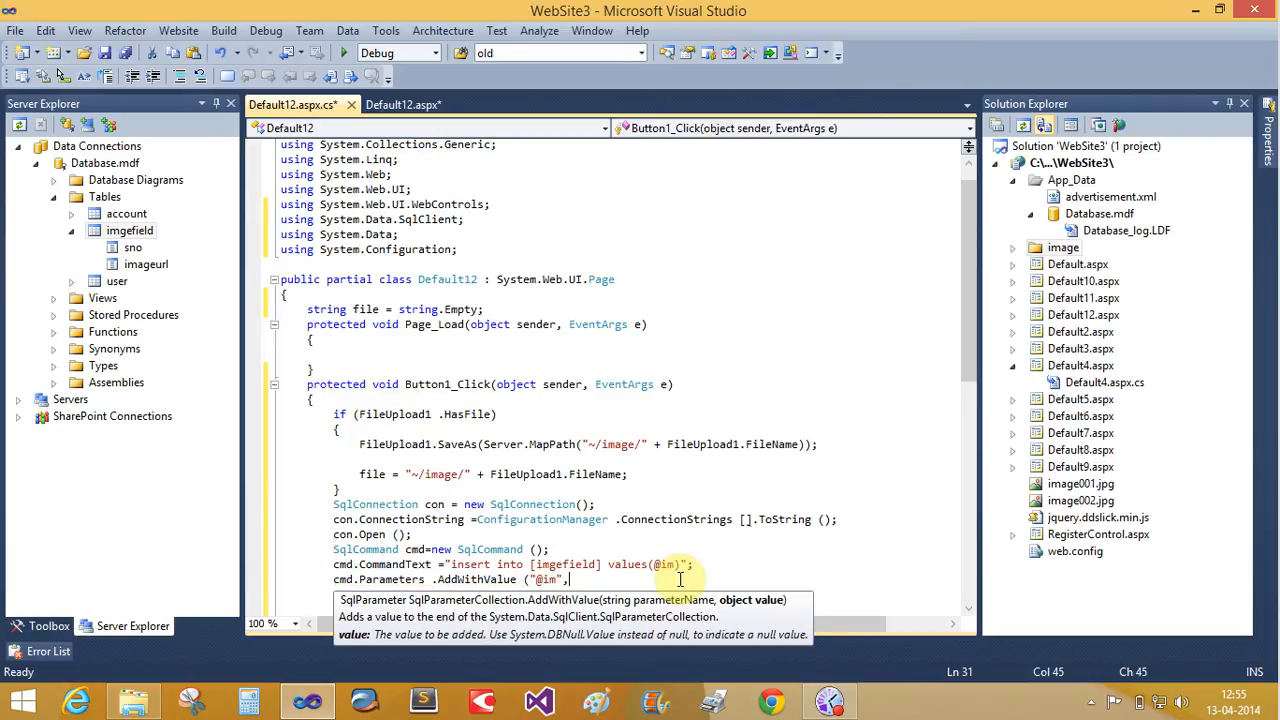
type("file)")
type("cm")
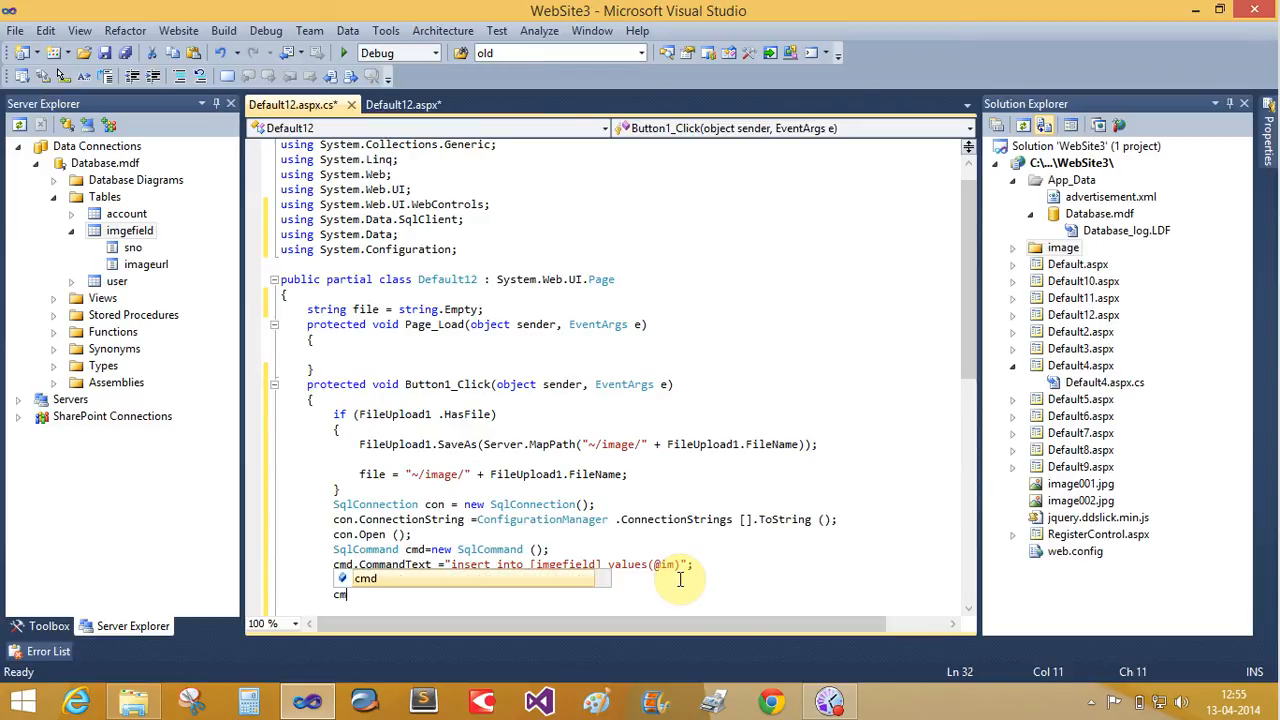
Step: Set cmd.Connection = con, call cmd.ExecuteNonQuery(), and view web.config's connection string
type(".")
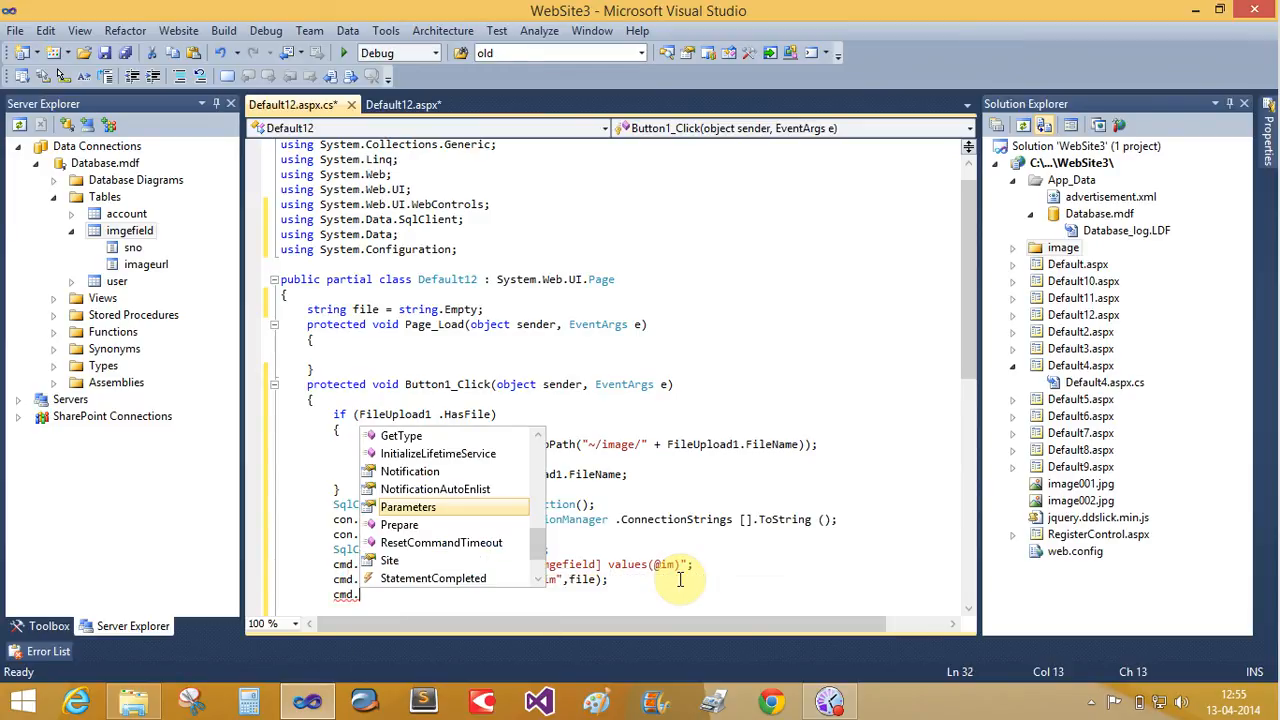
type("con;")
type("cmd.ExecuteNonQuery ();")
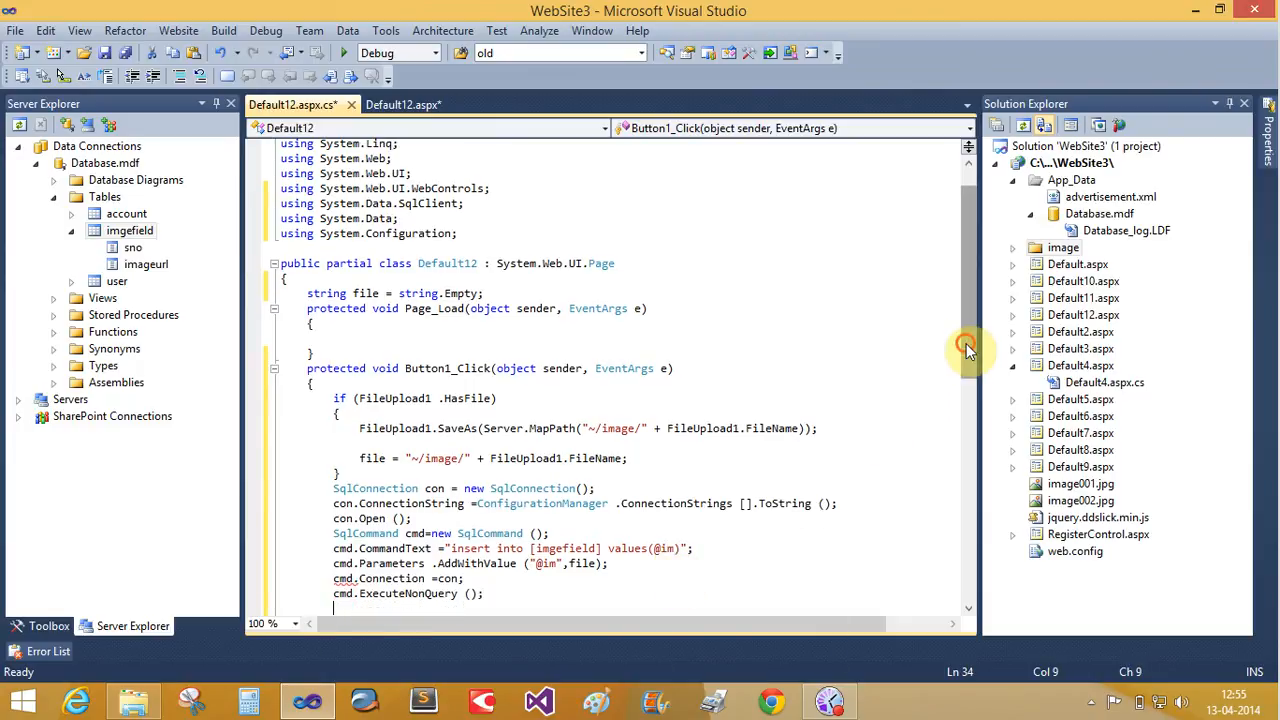
scroll("down", 3)
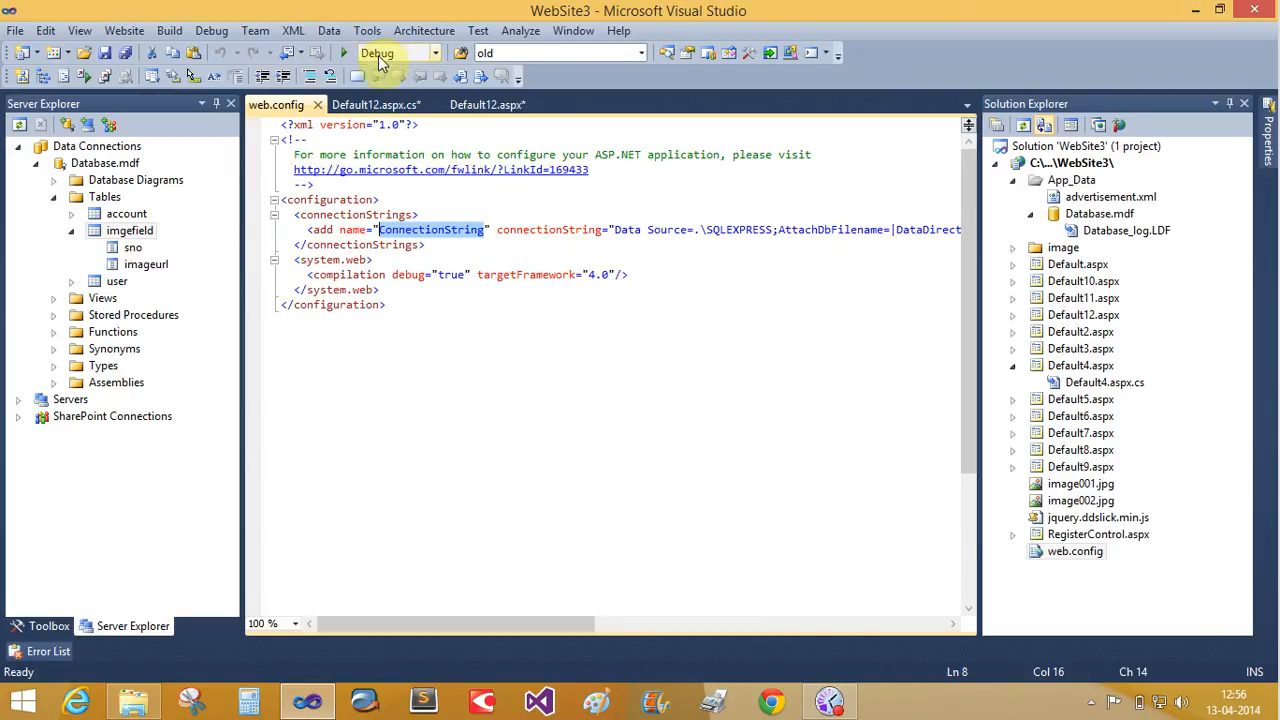
Step: Read the connection string from ConnectionStrings["ConnectionString"] and save the code file
left_click(375, 104)
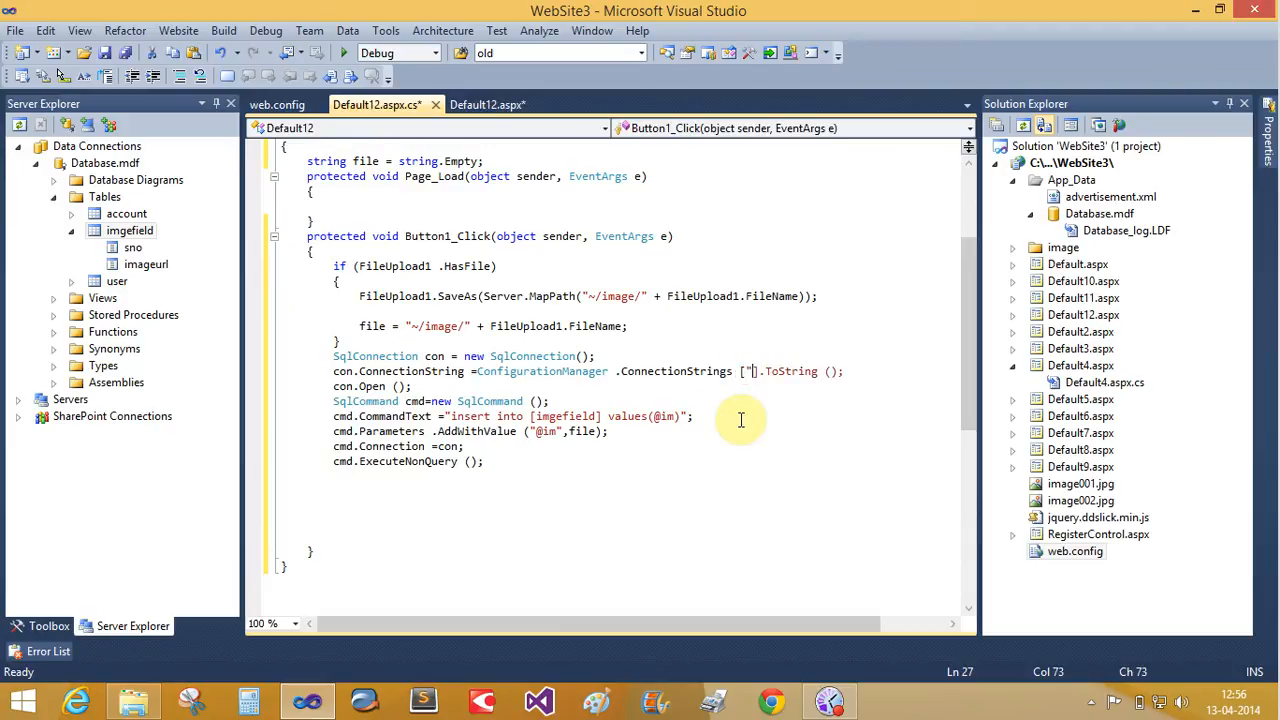
type("ConnectionString\"")
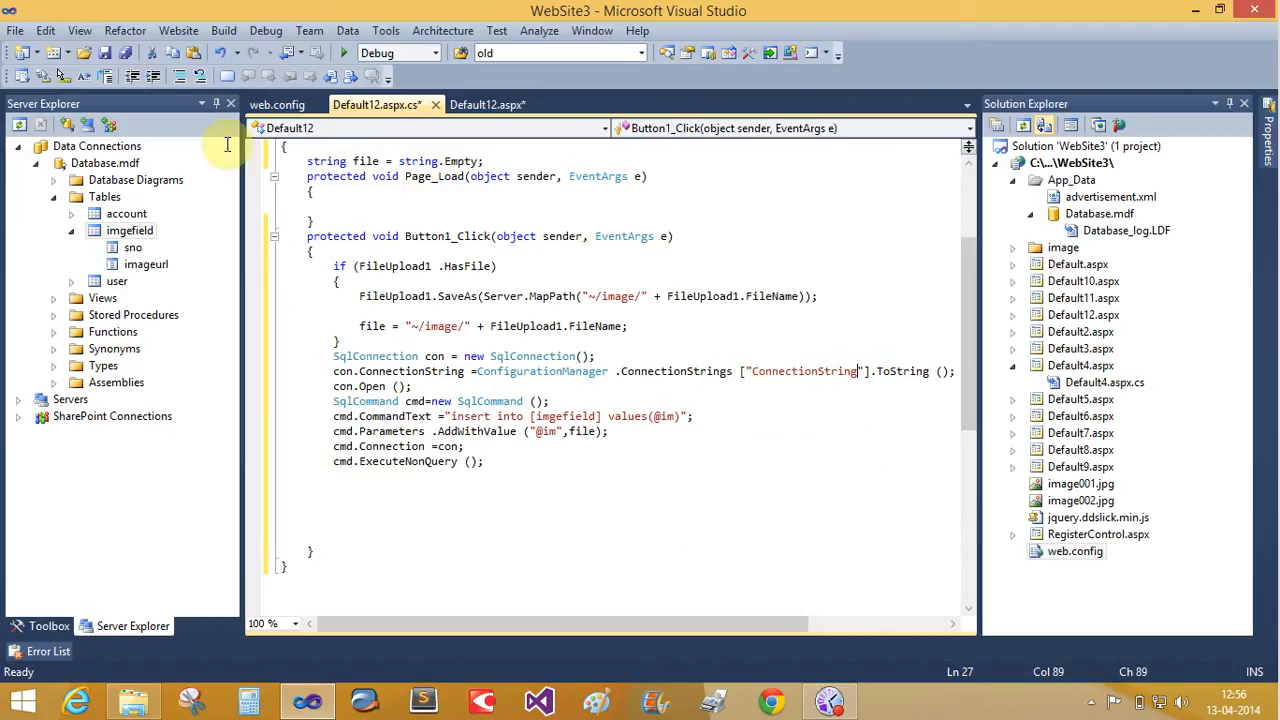
key("ctrl+s")
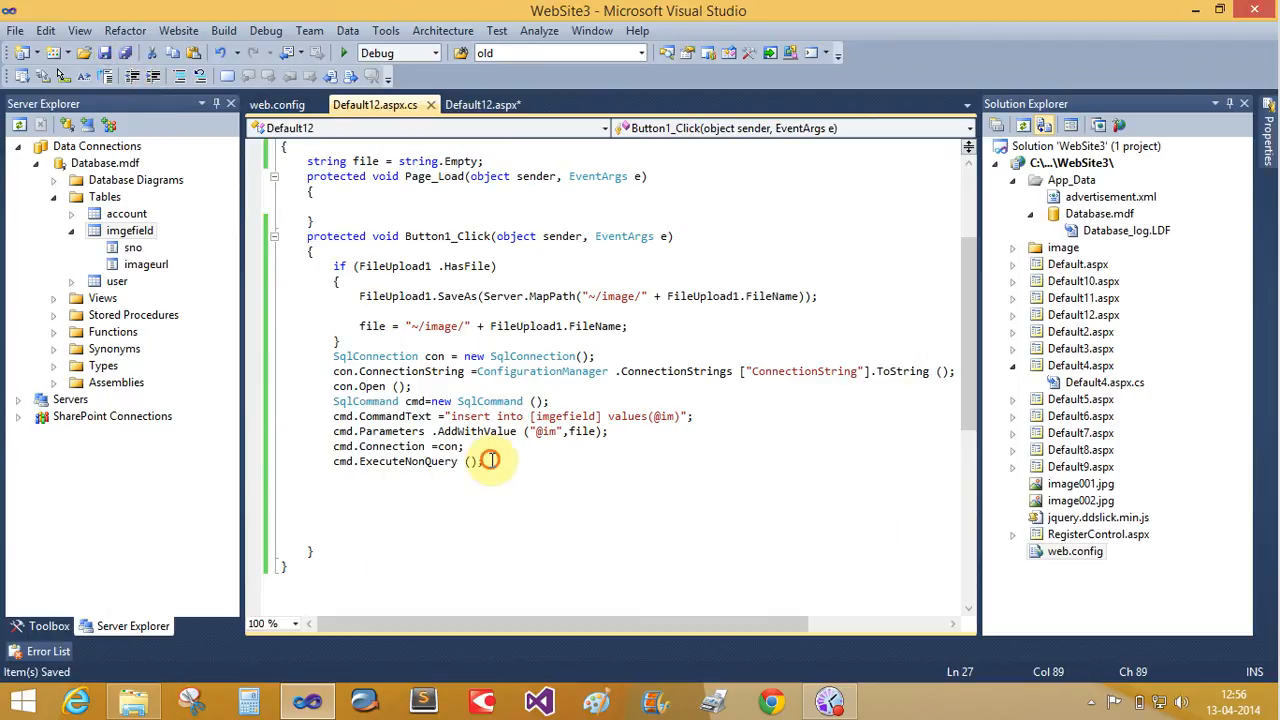
type("res")
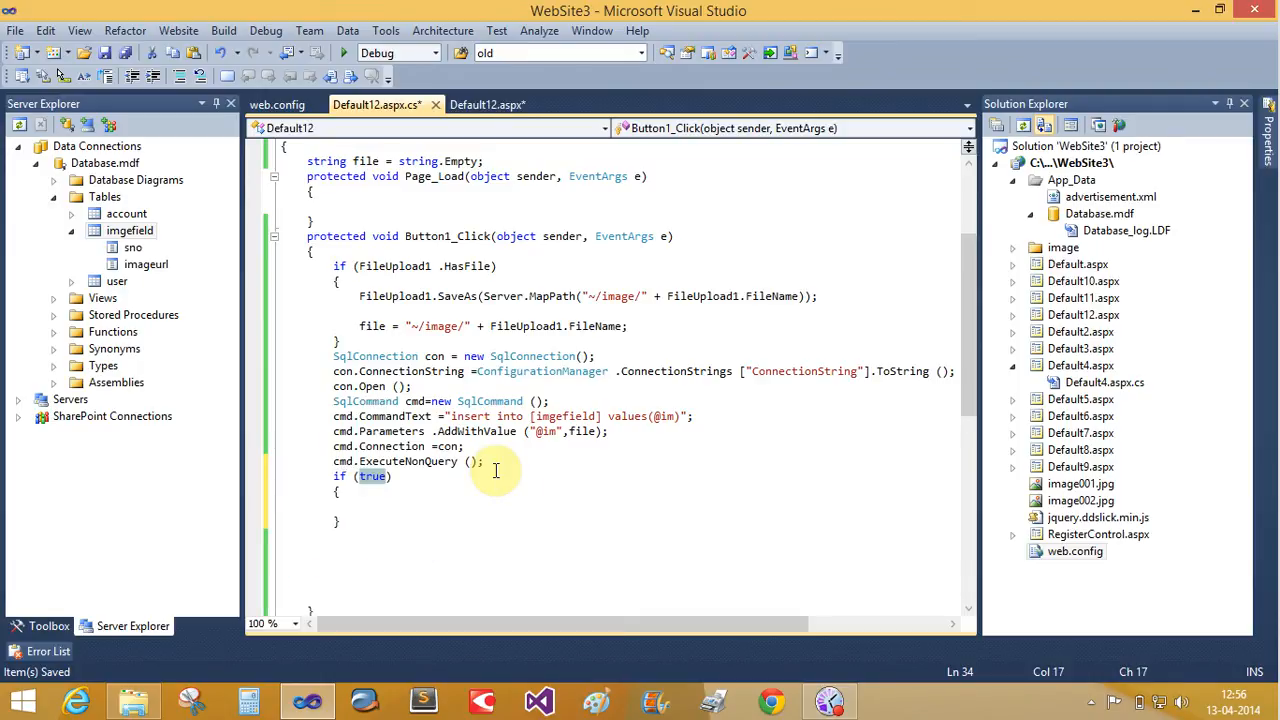
Step: Store ExecuteNonQuery's result in int a and Response.Write "value inserted" when a > 0
left_click(330, 461)
type("int a= ")
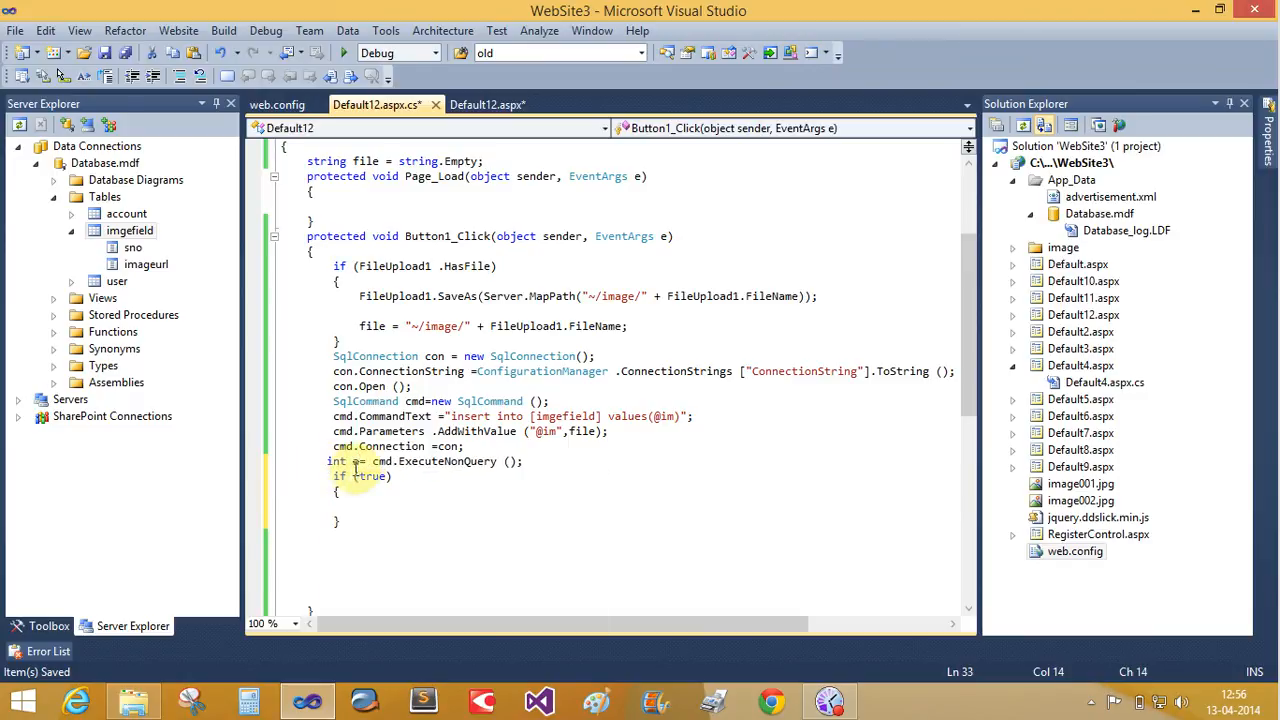
type("a>0")
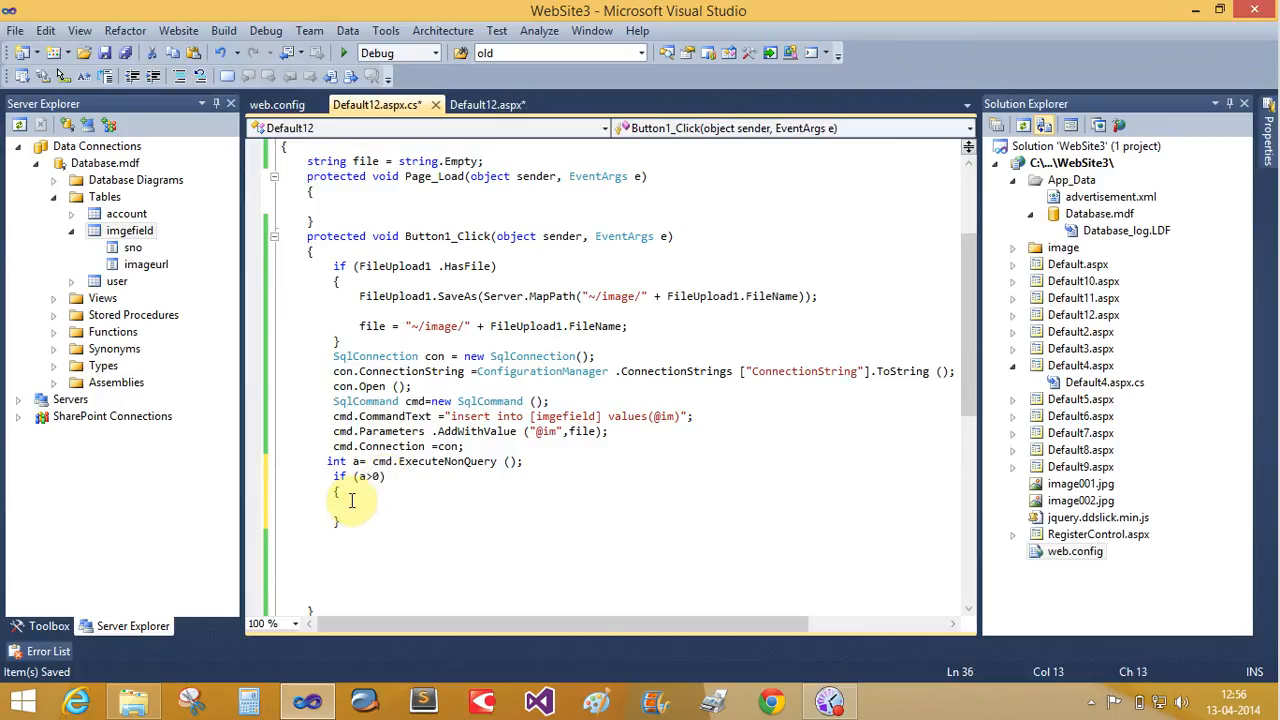
type("Response")
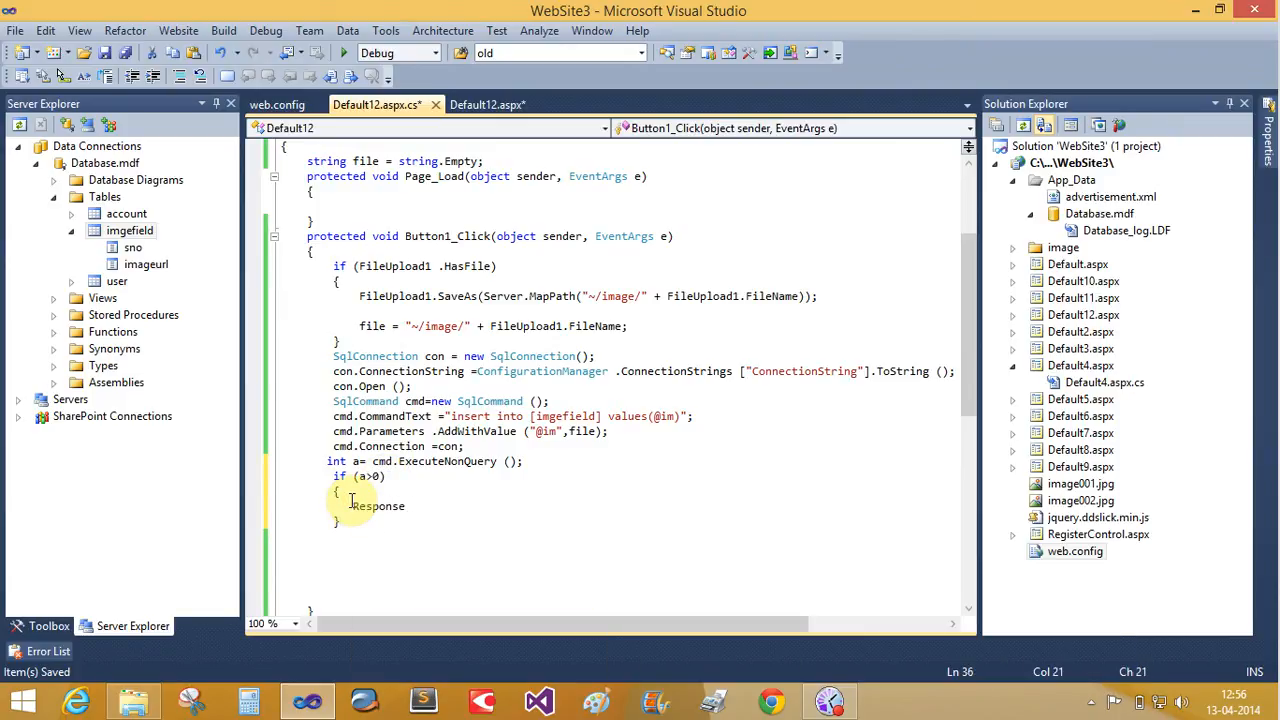
type(".Write")
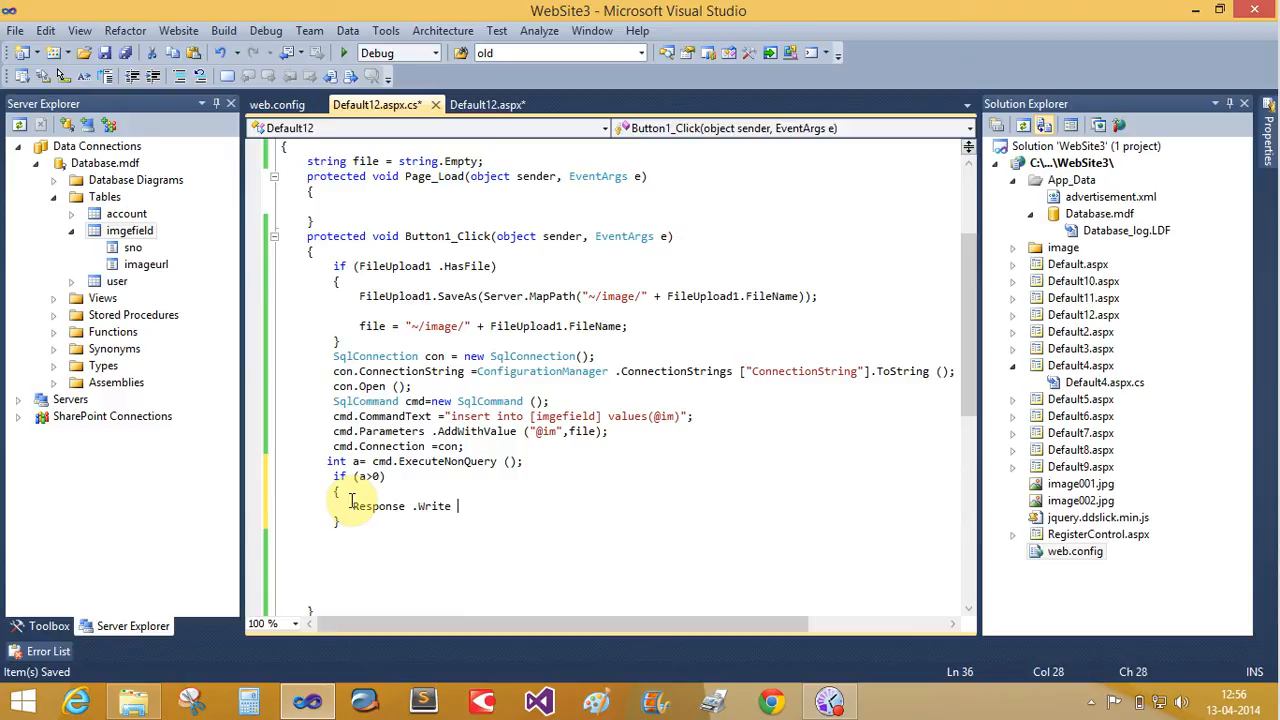
type("(\"")
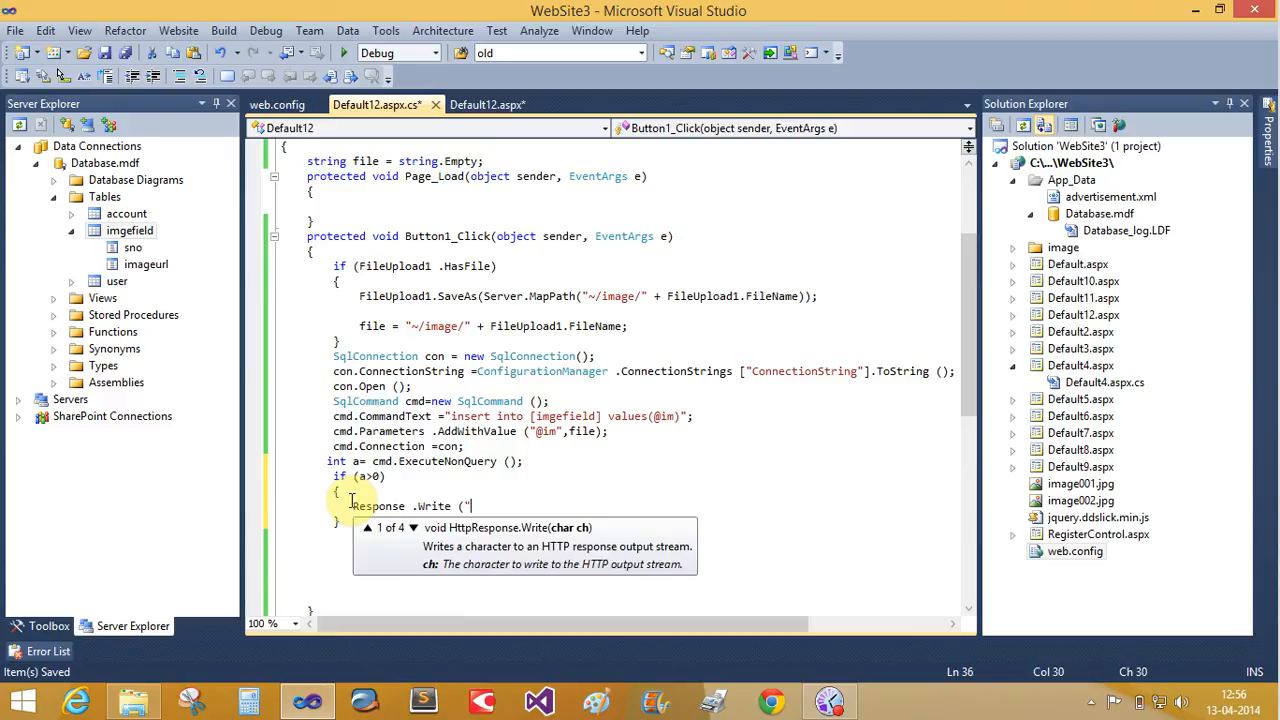
type("value in")
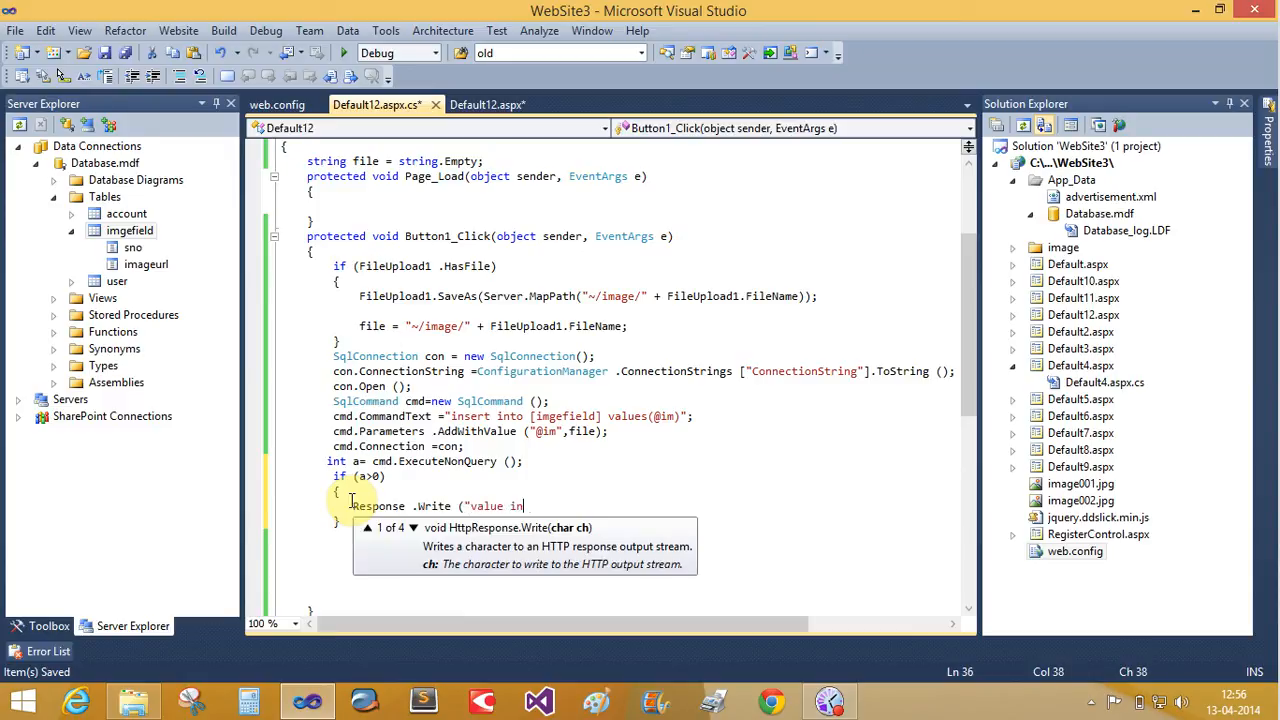
type("serted\");")
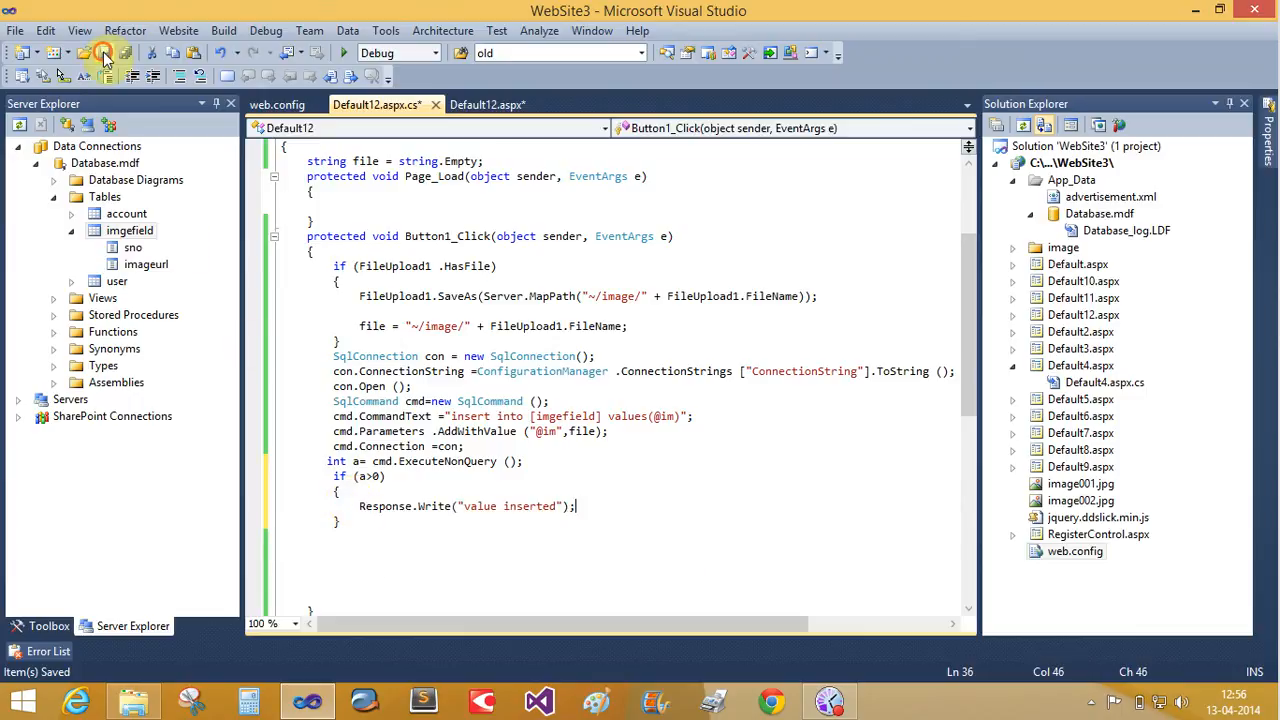
right_click(483, 365)
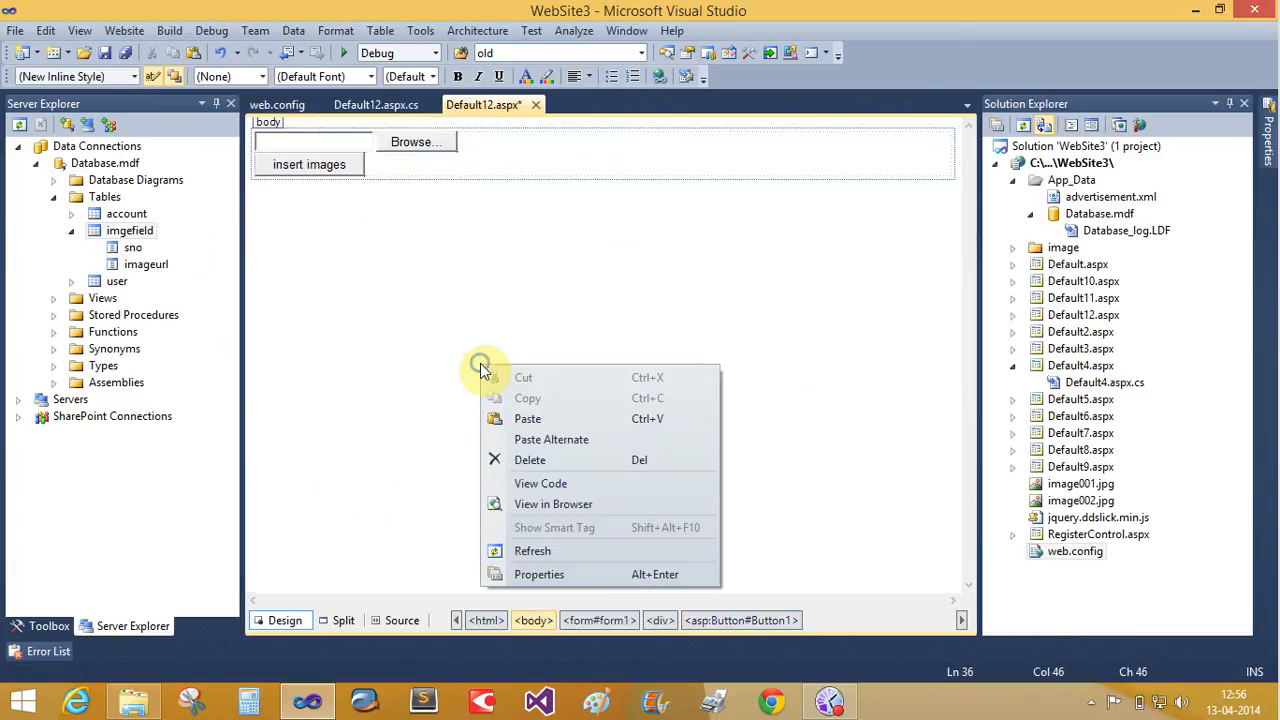
Step: View Default12.aspx in the browser, saving pending changes first
left_click(553, 503)
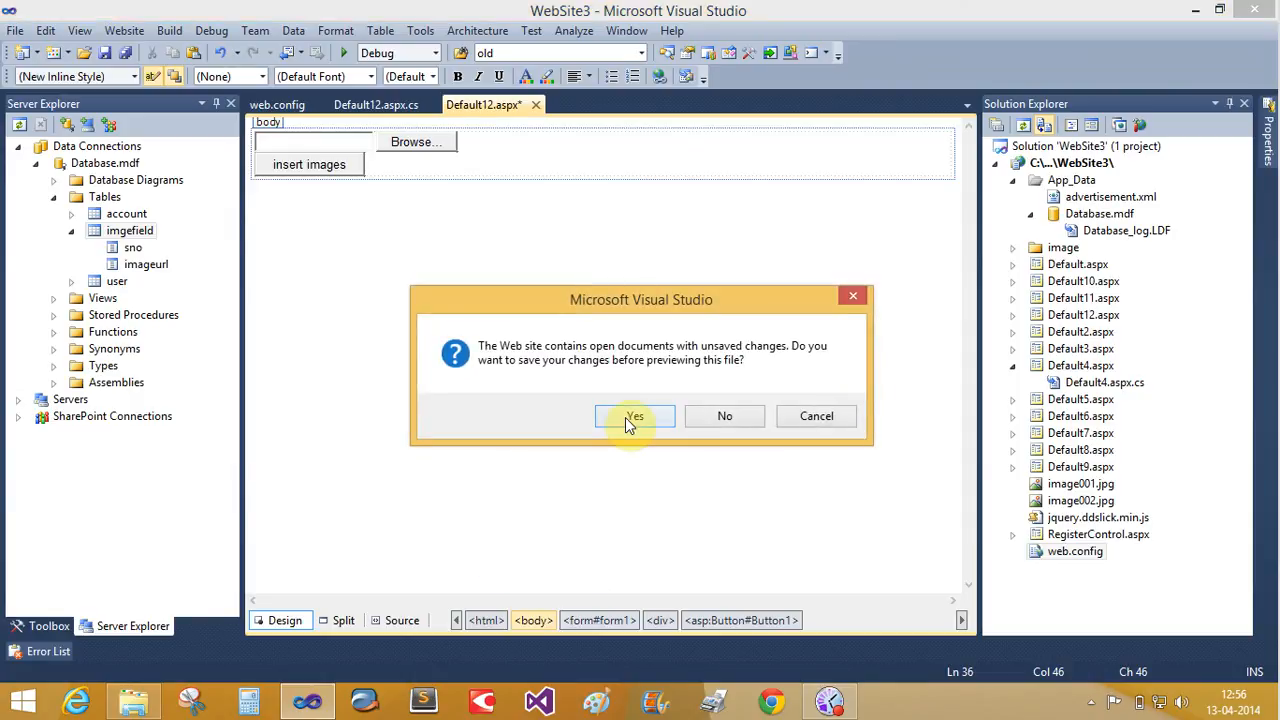
left_click(634, 416)
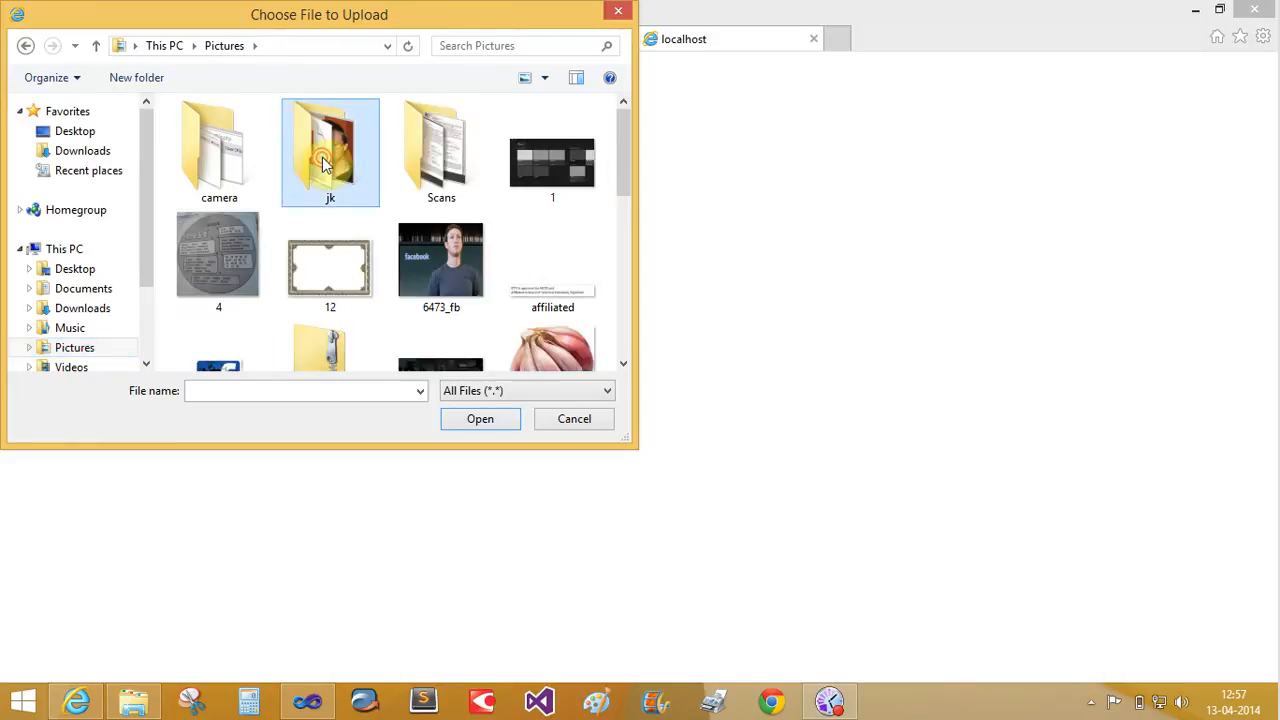
Step: Choose the jacob picture from the jk folder and submit it with insert images
double_click(330, 150)
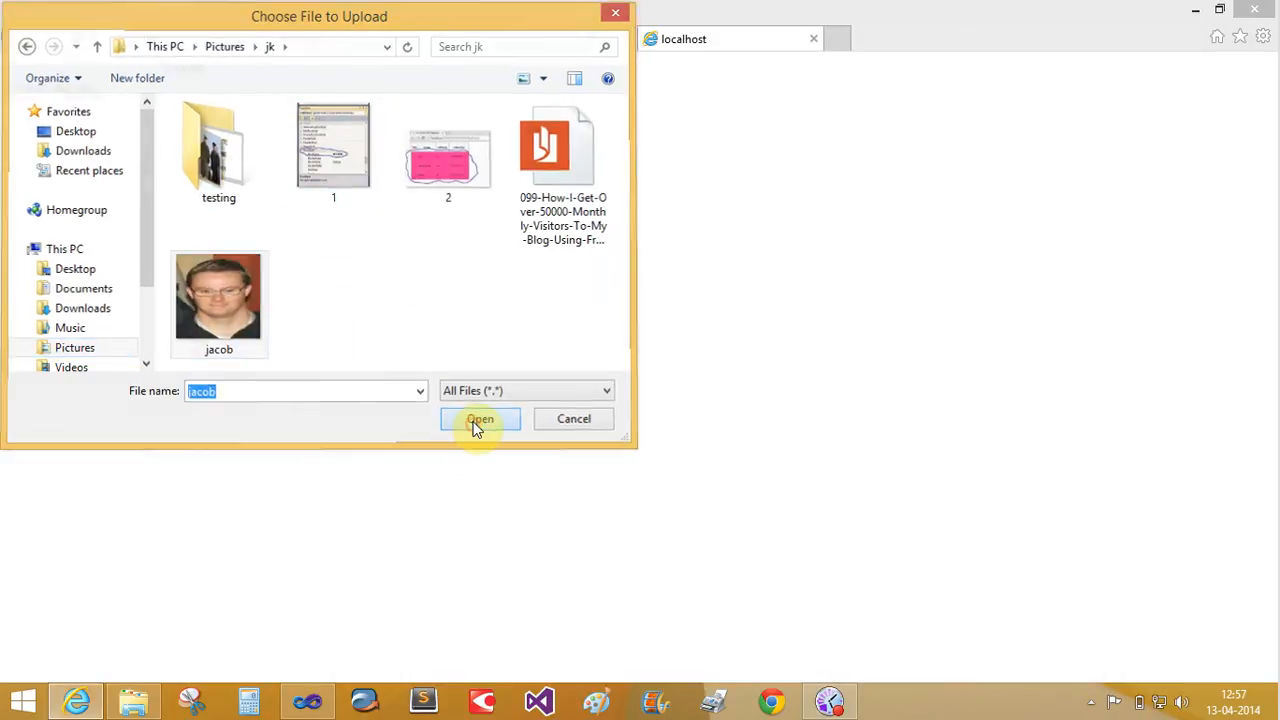
left_click(479, 418)
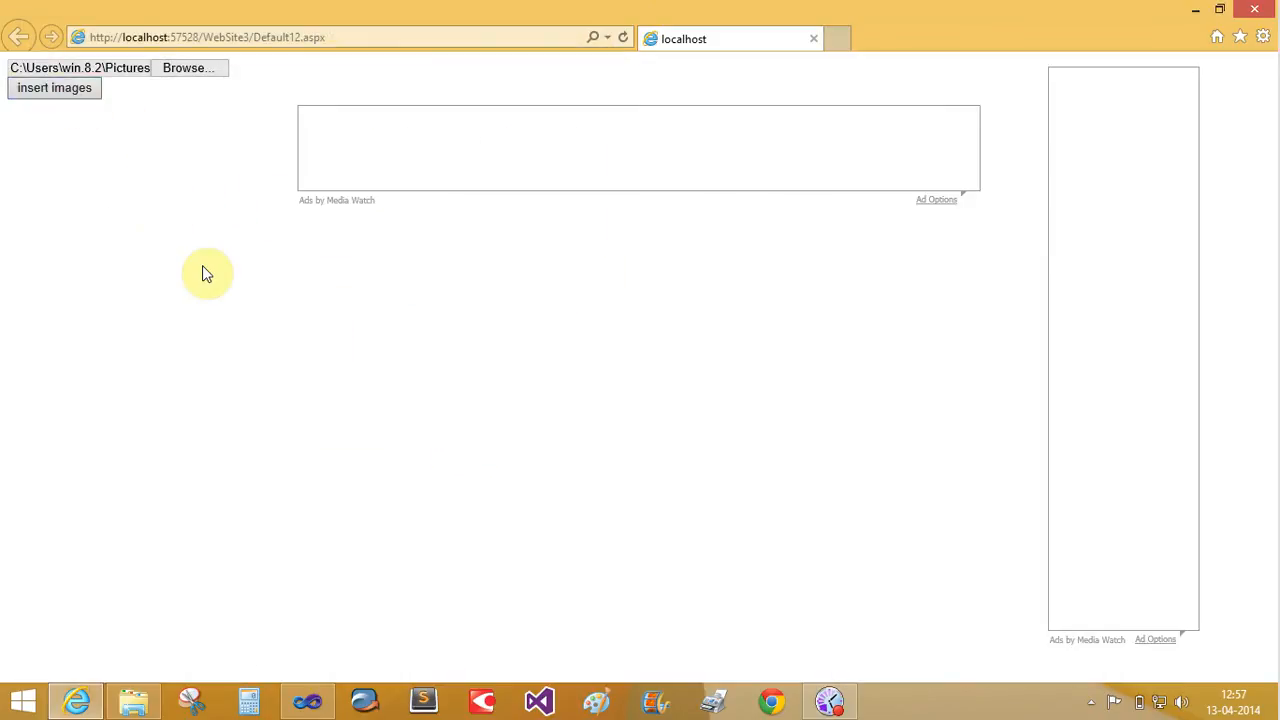
left_click(54, 87)
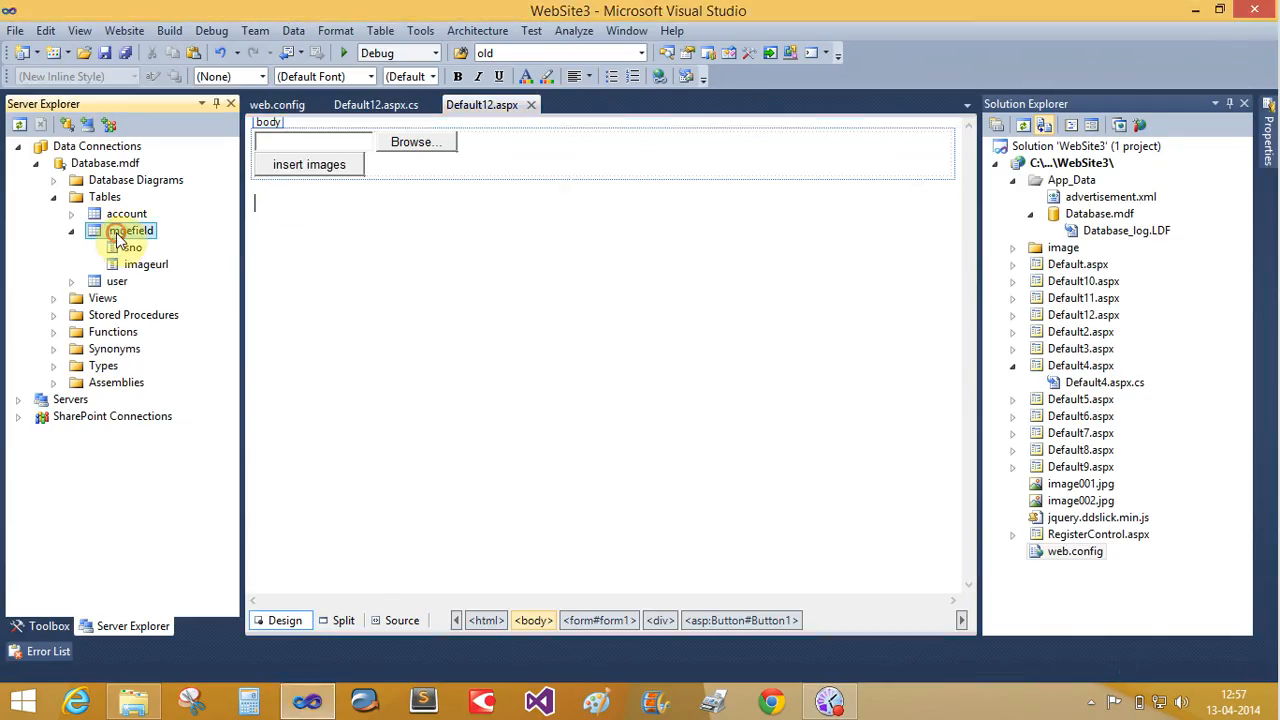
Step: Confirm imgefield holds ~/image/jacob.jpg and jacob.jpg appears in the refreshed image folder
double_click(130, 230)
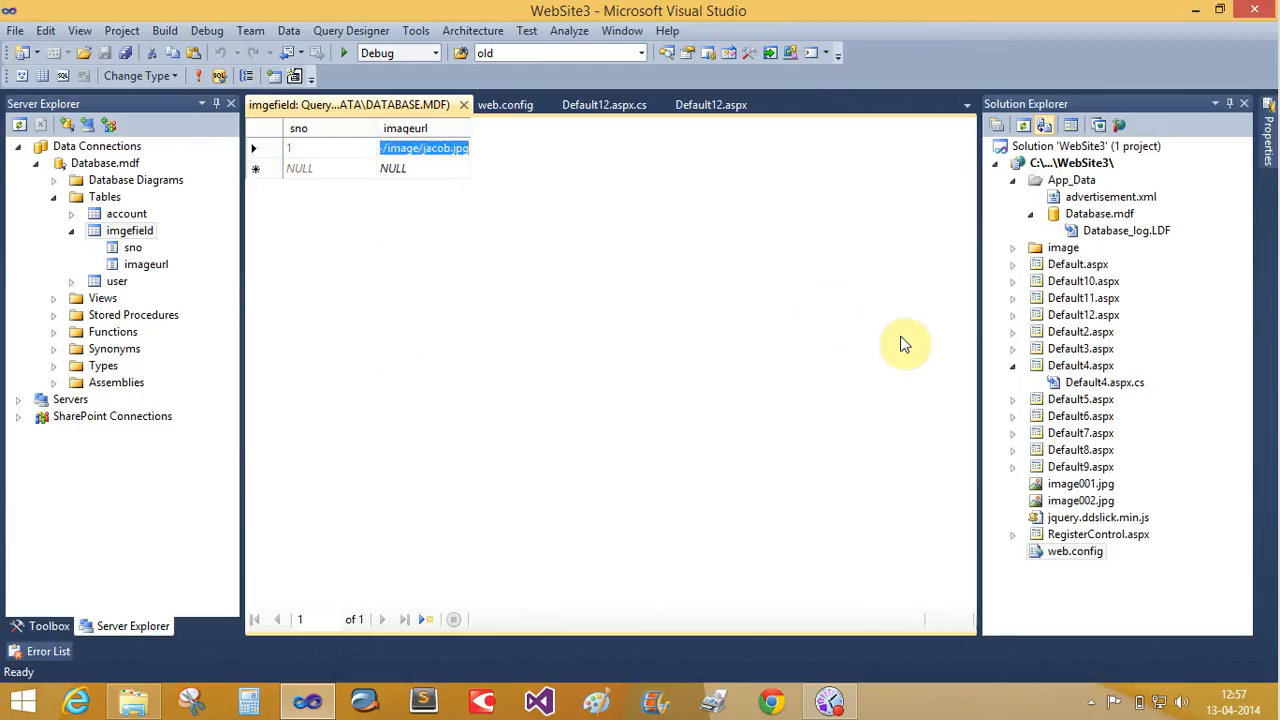
left_click(1013, 247)
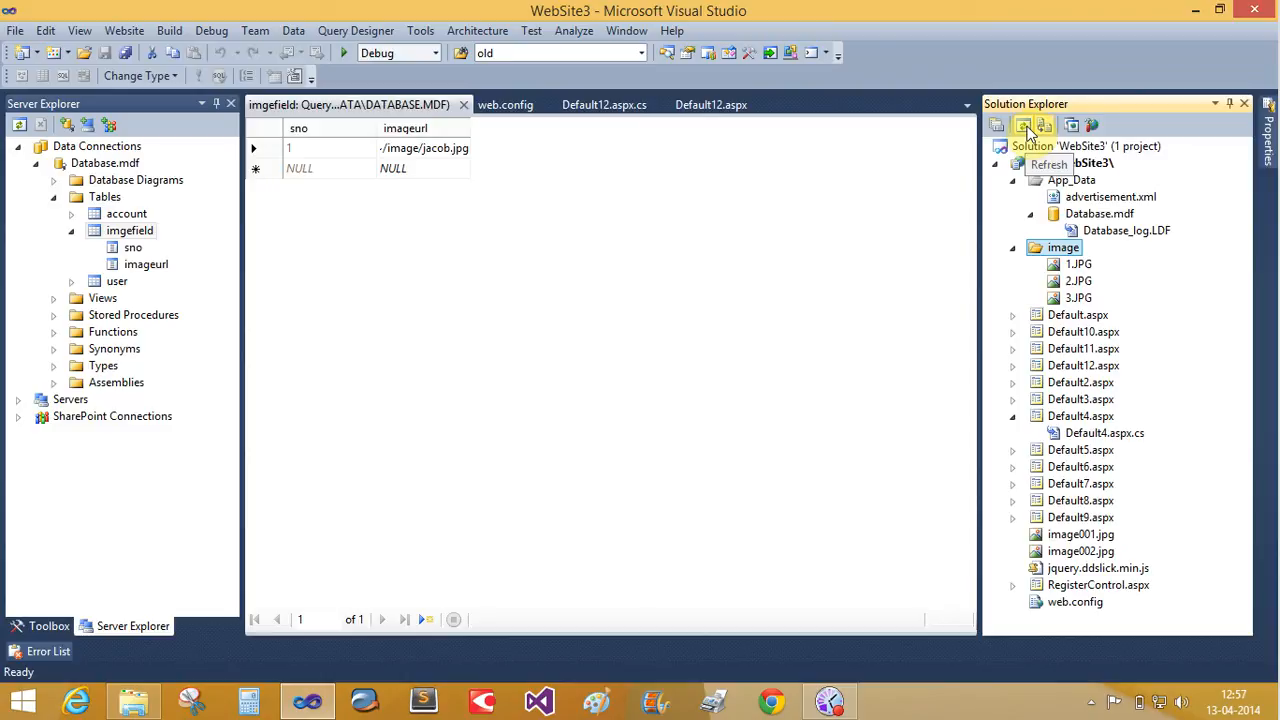
left_click(1023, 124)
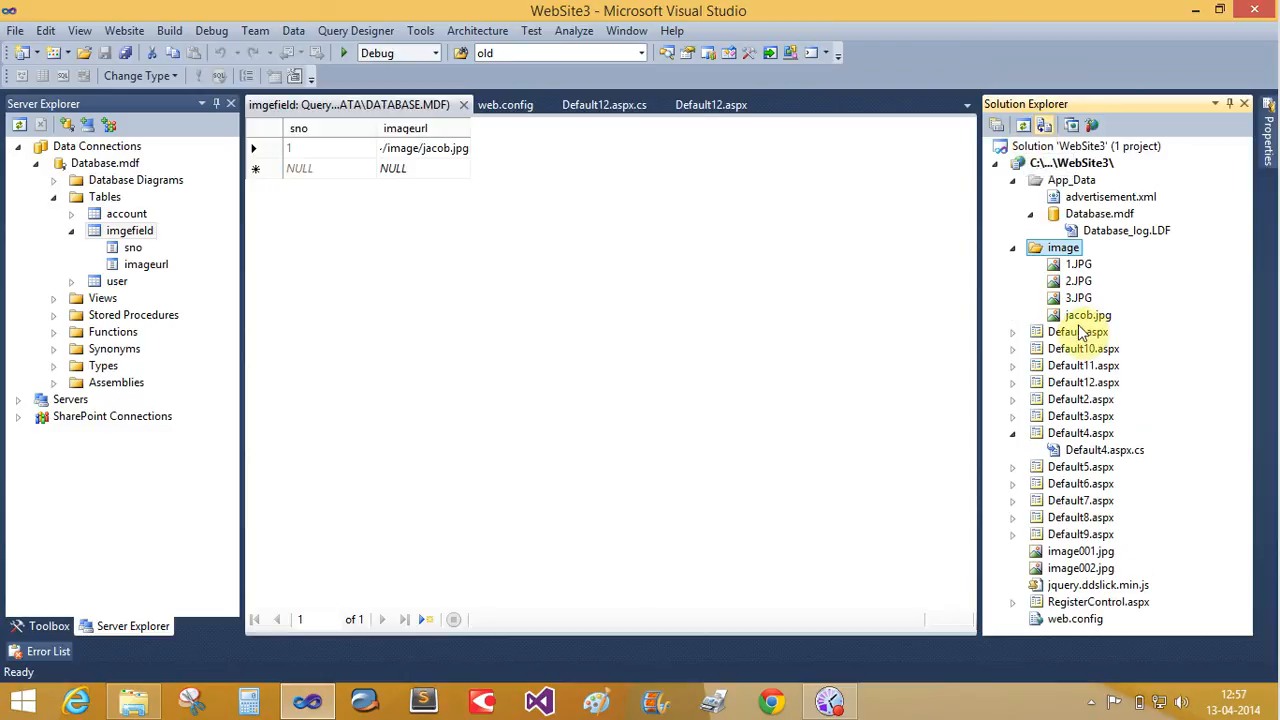